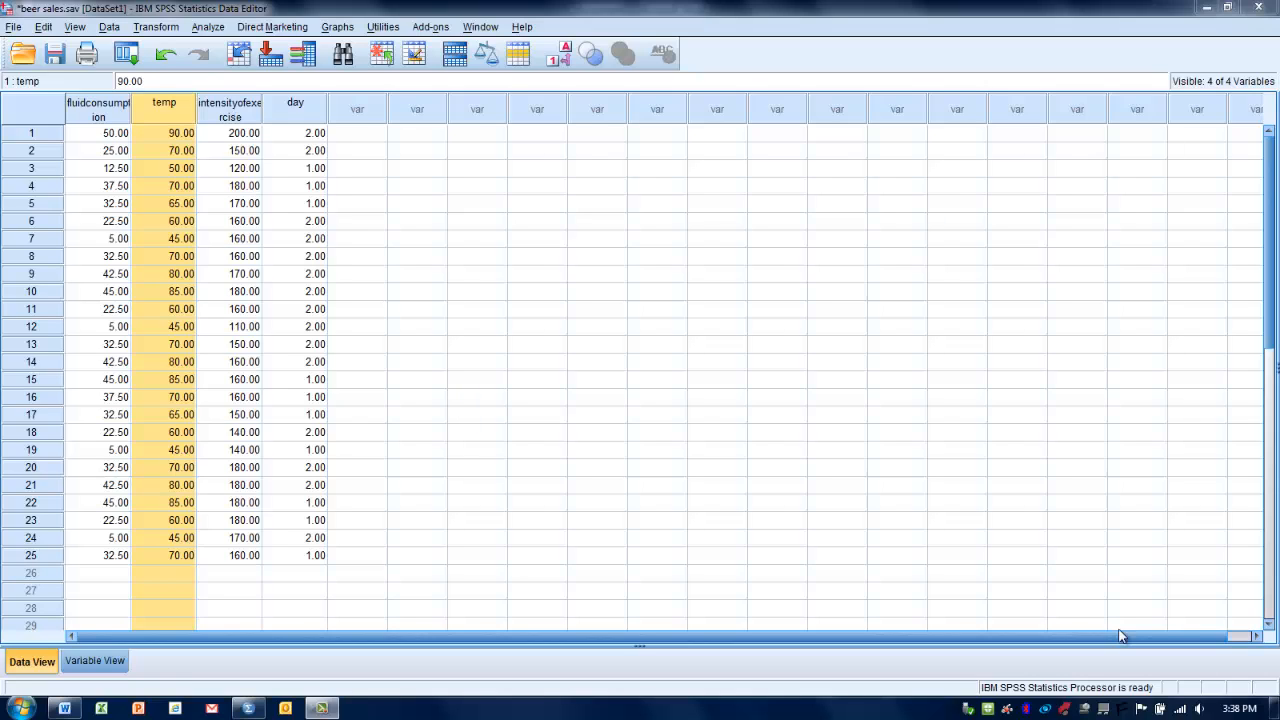
mouse_move(236, 504)
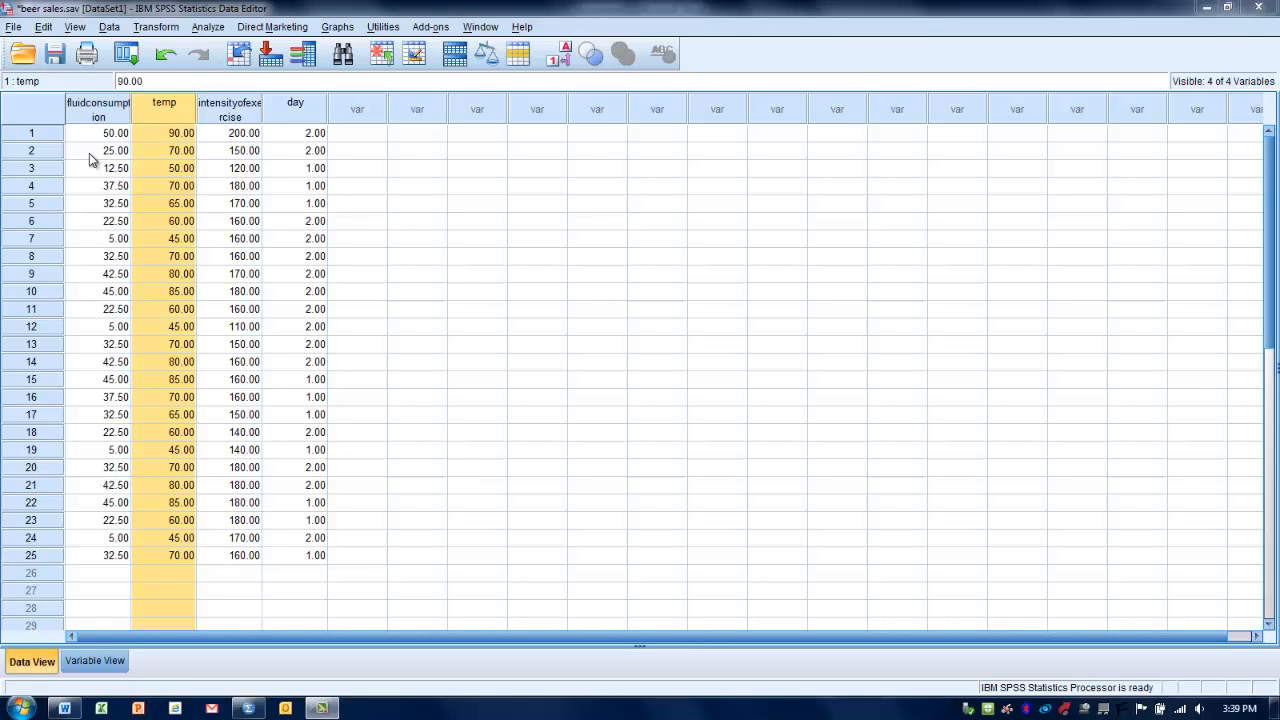
mouse_move(336, 248)
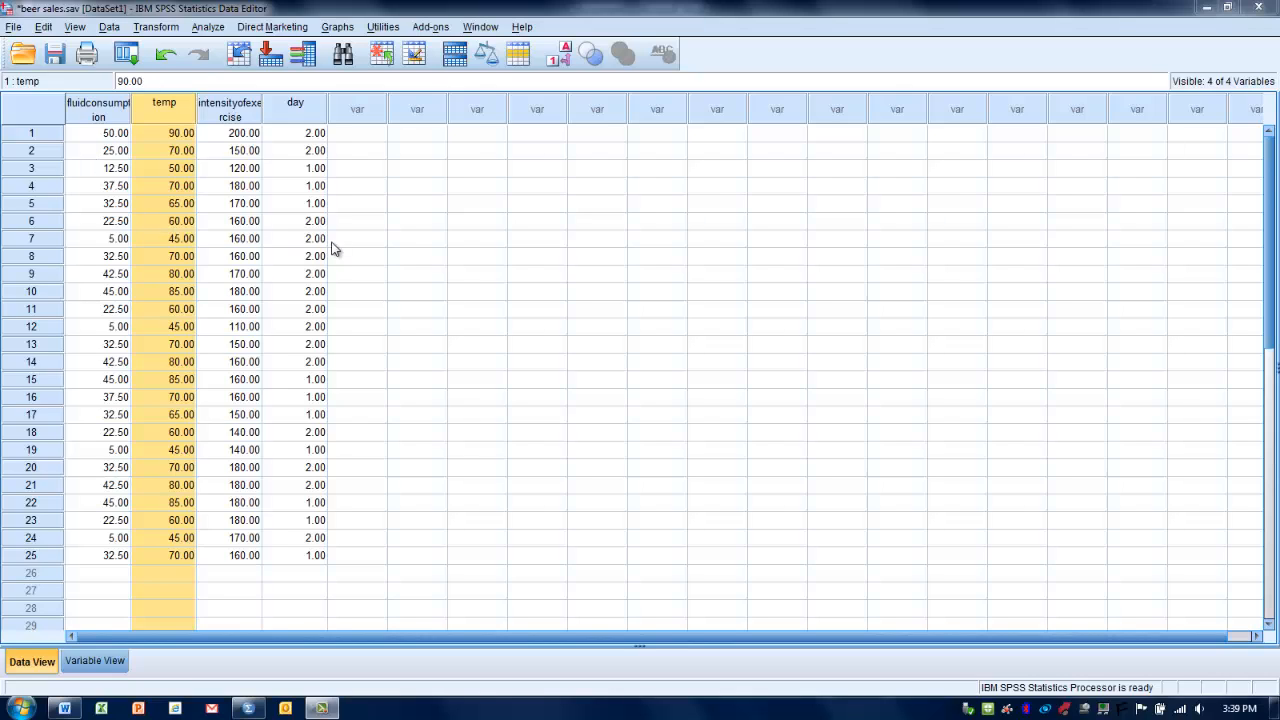
mouse_move(436, 248)
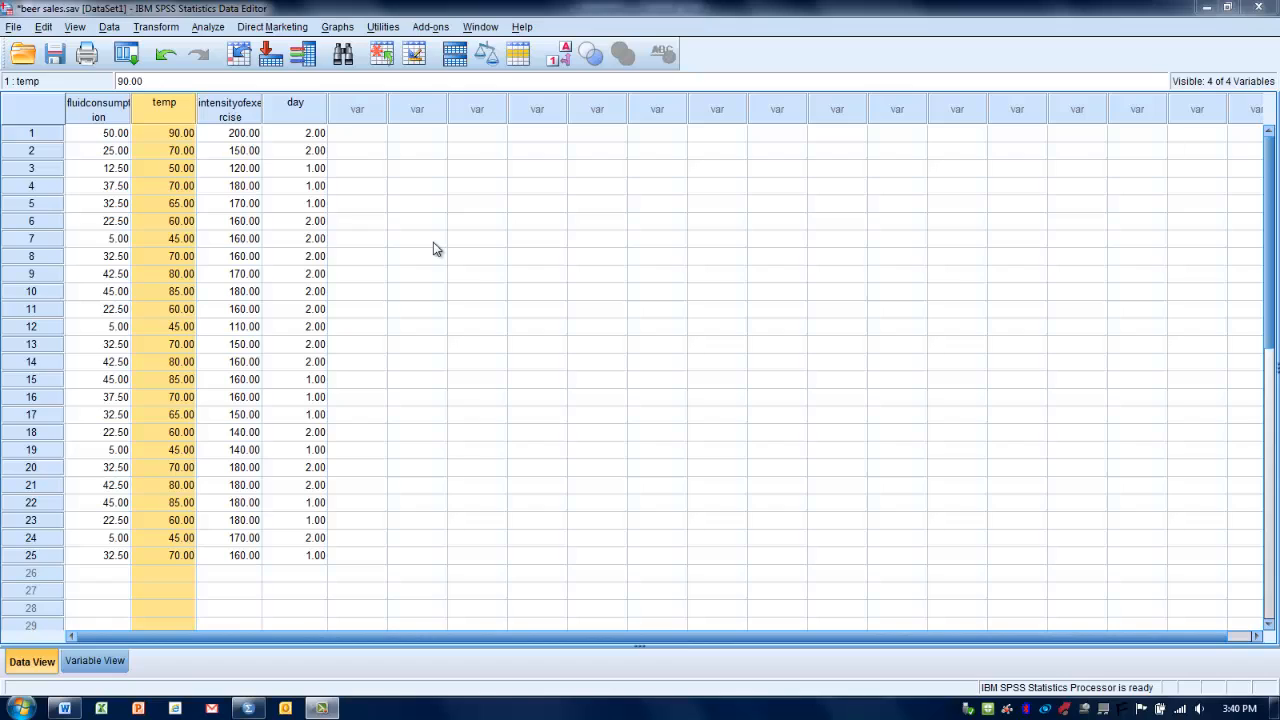
mouse_move(368, 248)
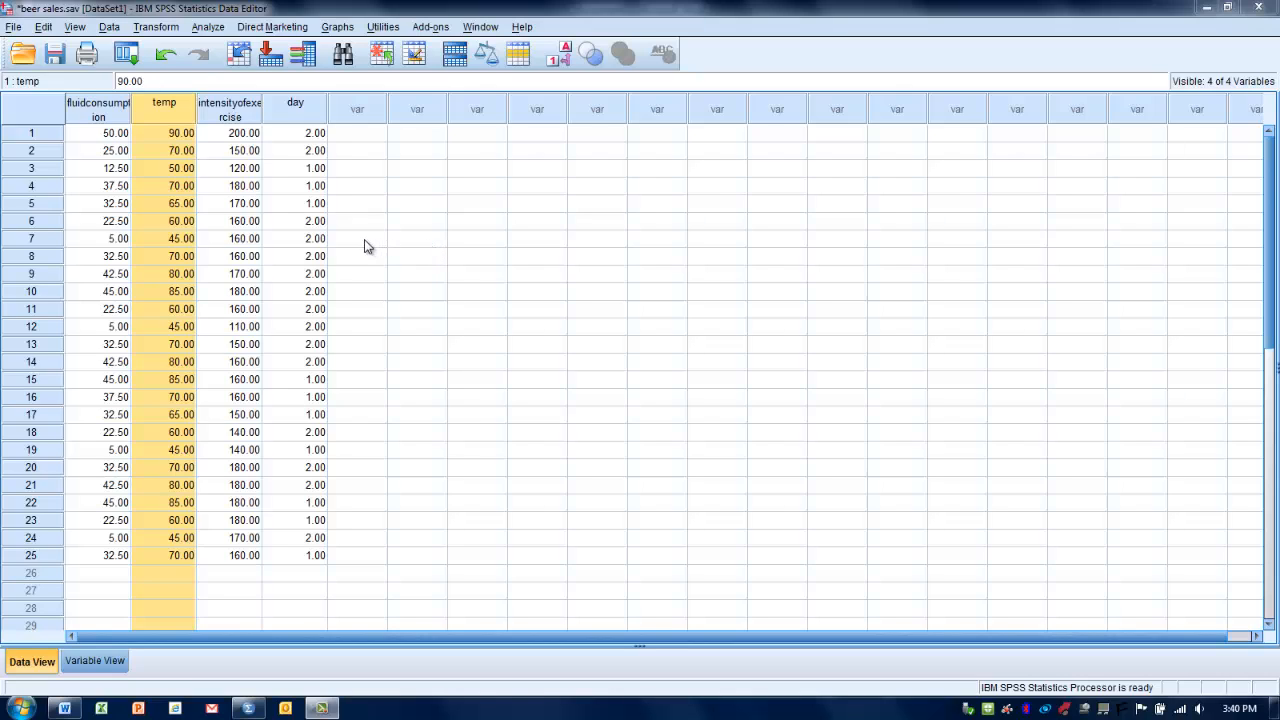
mouse_move(276, 192)
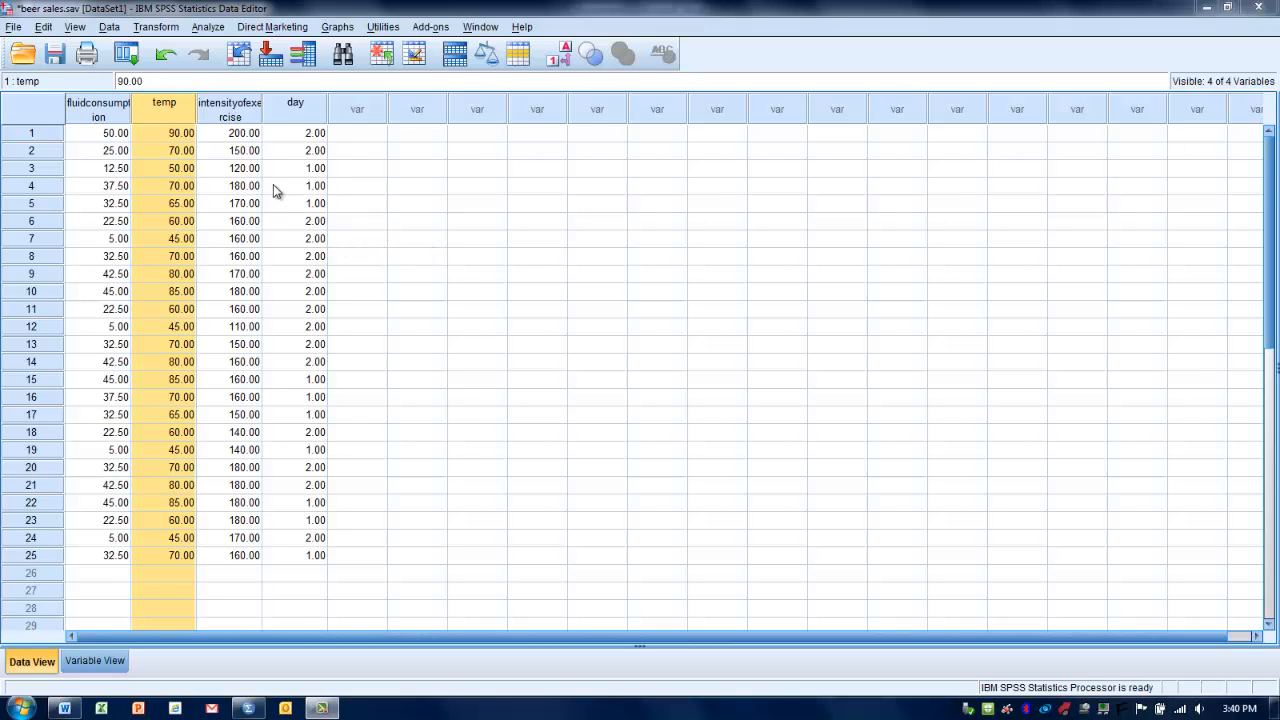
mouse_move(208, 30)
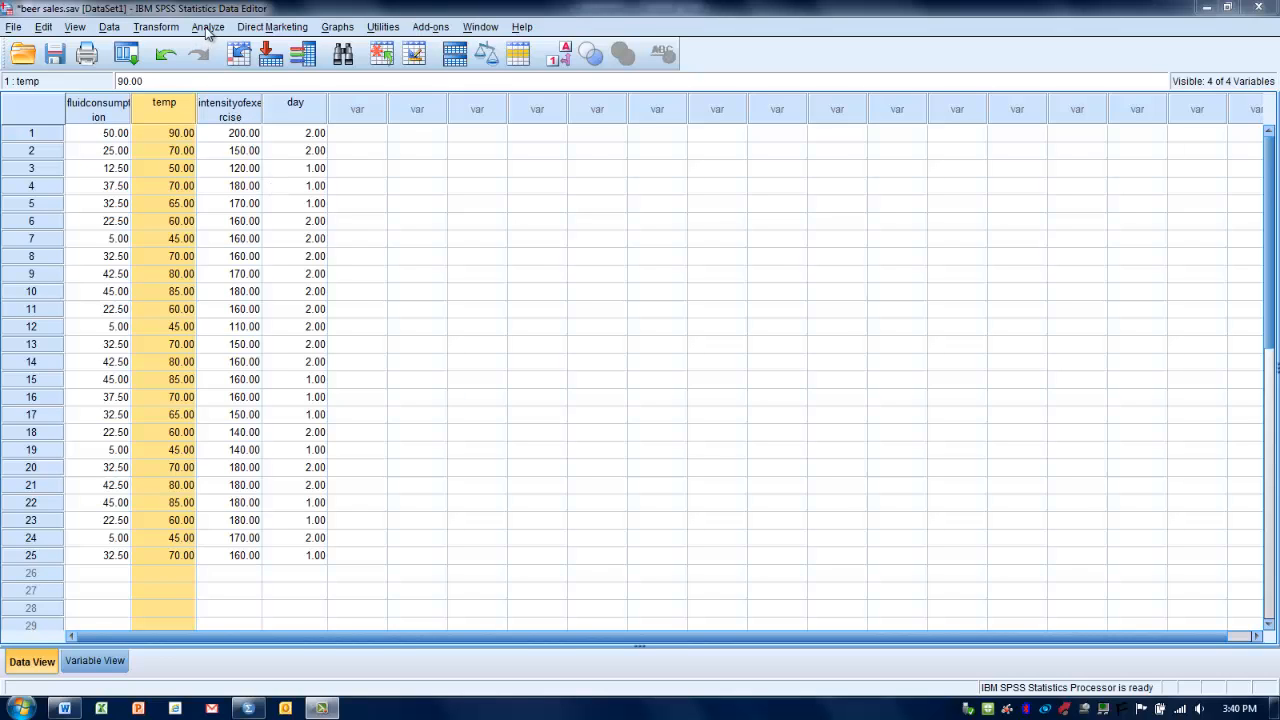
Start a Linear Regression from the Analyze menu with fluidconsumption dependent and temp independent
click(208, 26)
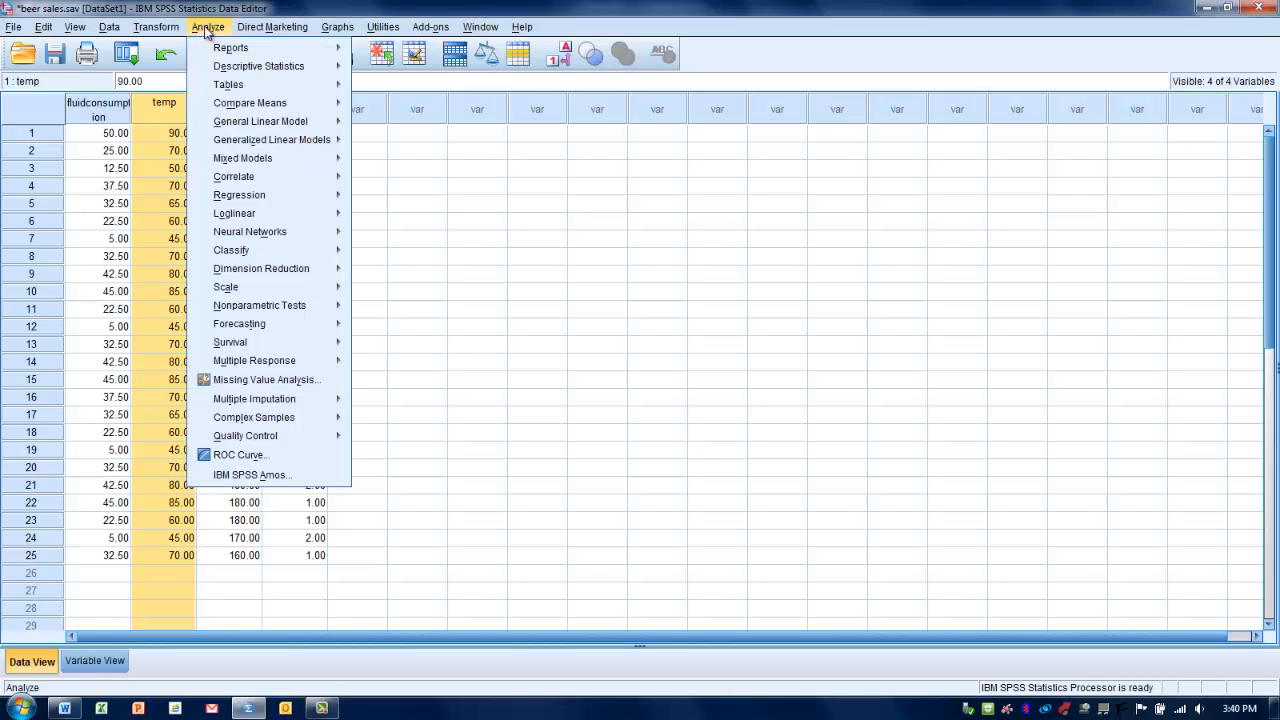
mouse_move(234, 176)
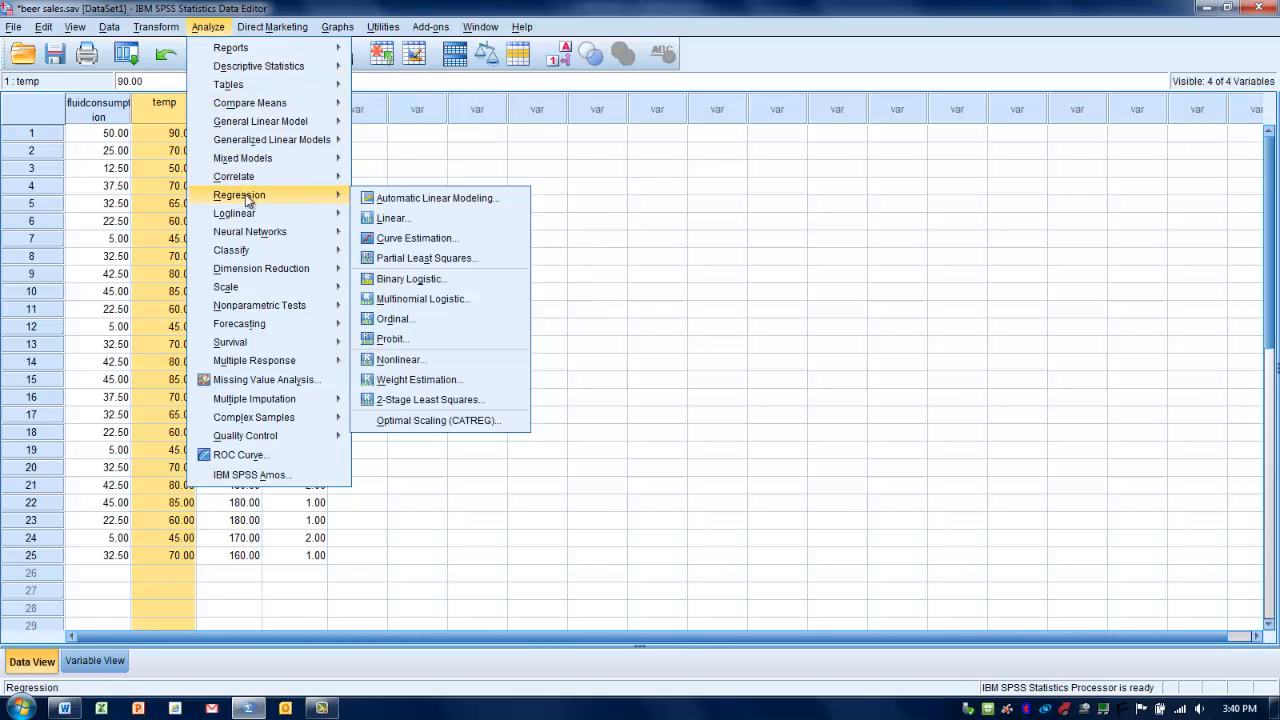
mouse_move(392, 218)
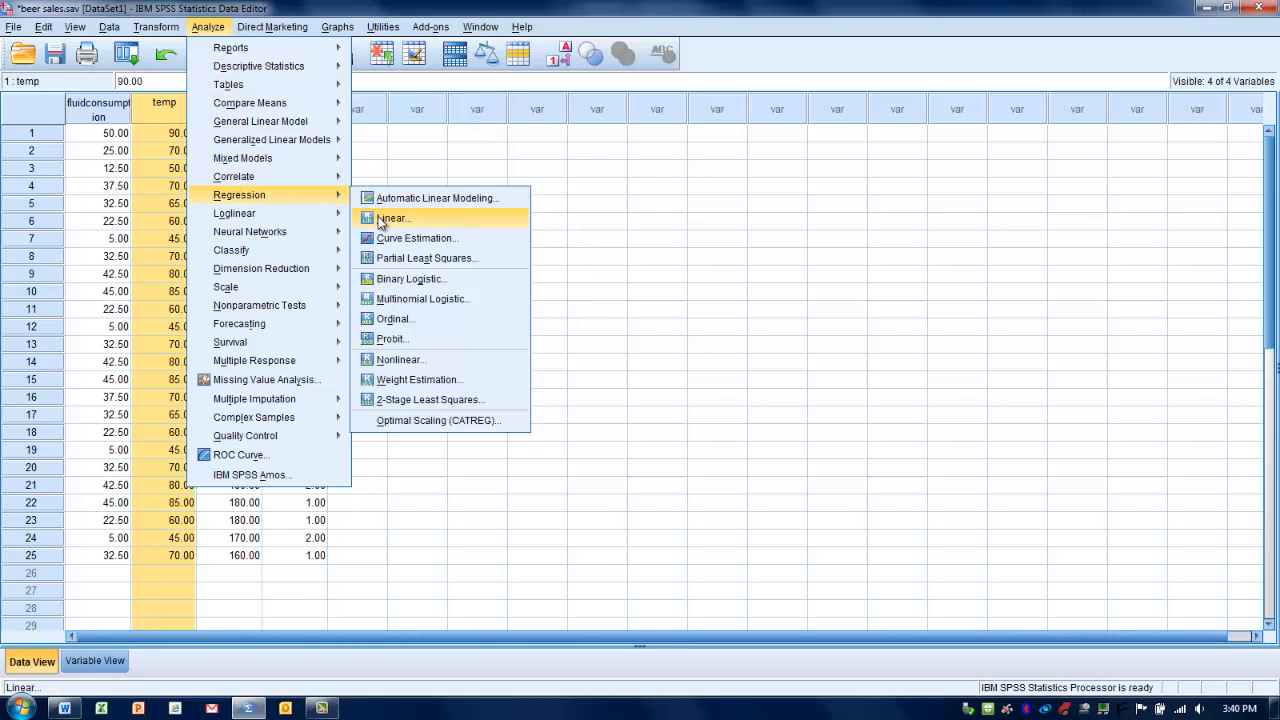
click(392, 218)
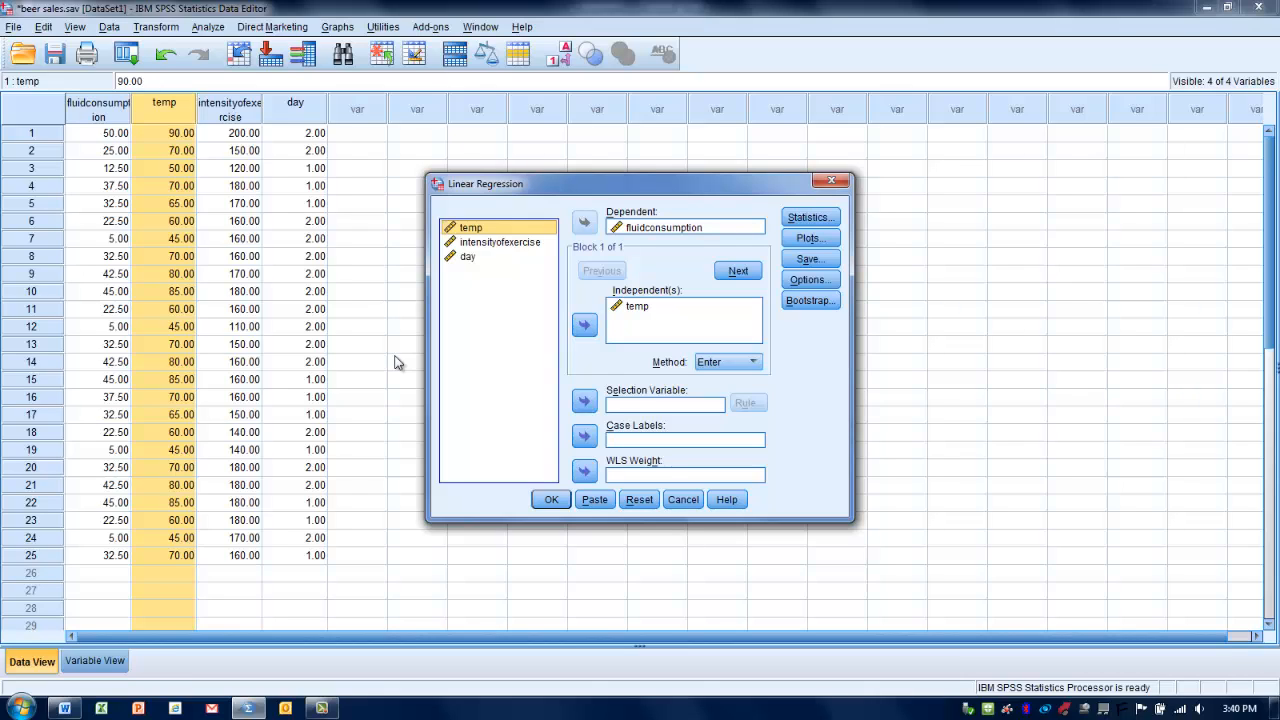
mouse_move(644, 330)
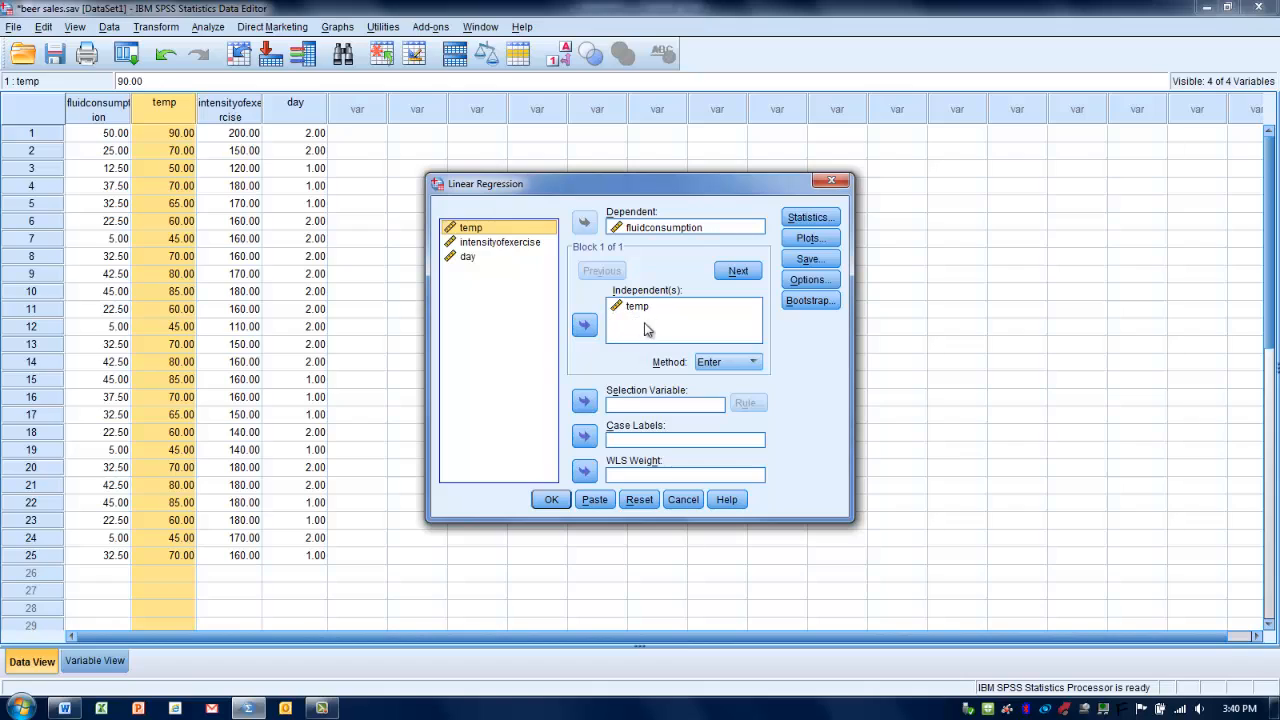
mouse_move(668, 236)
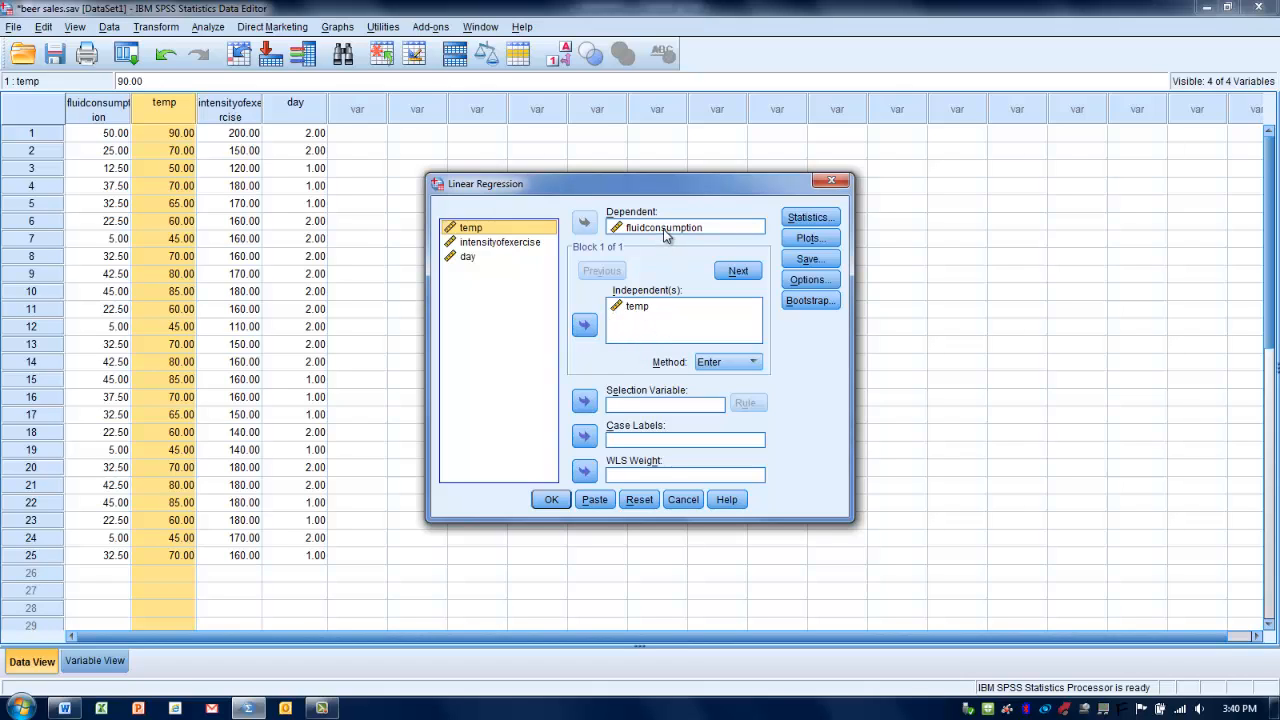
mouse_move(652, 248)
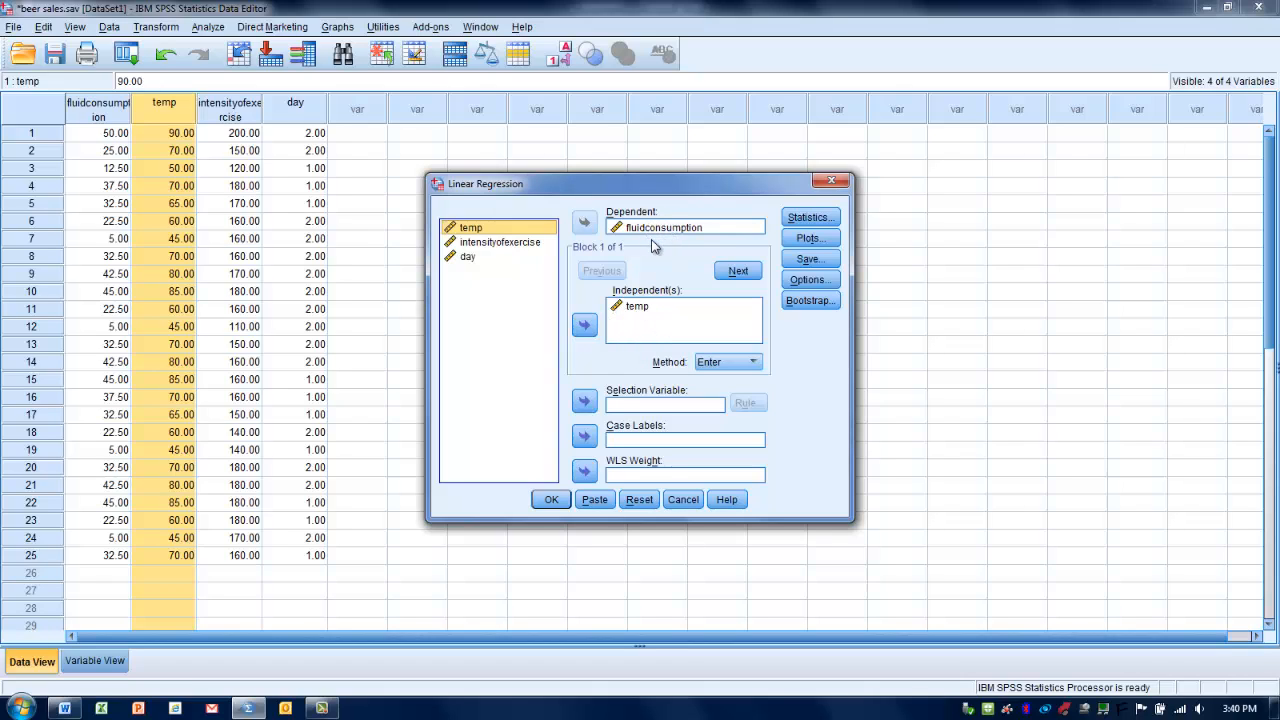
mouse_move(656, 264)
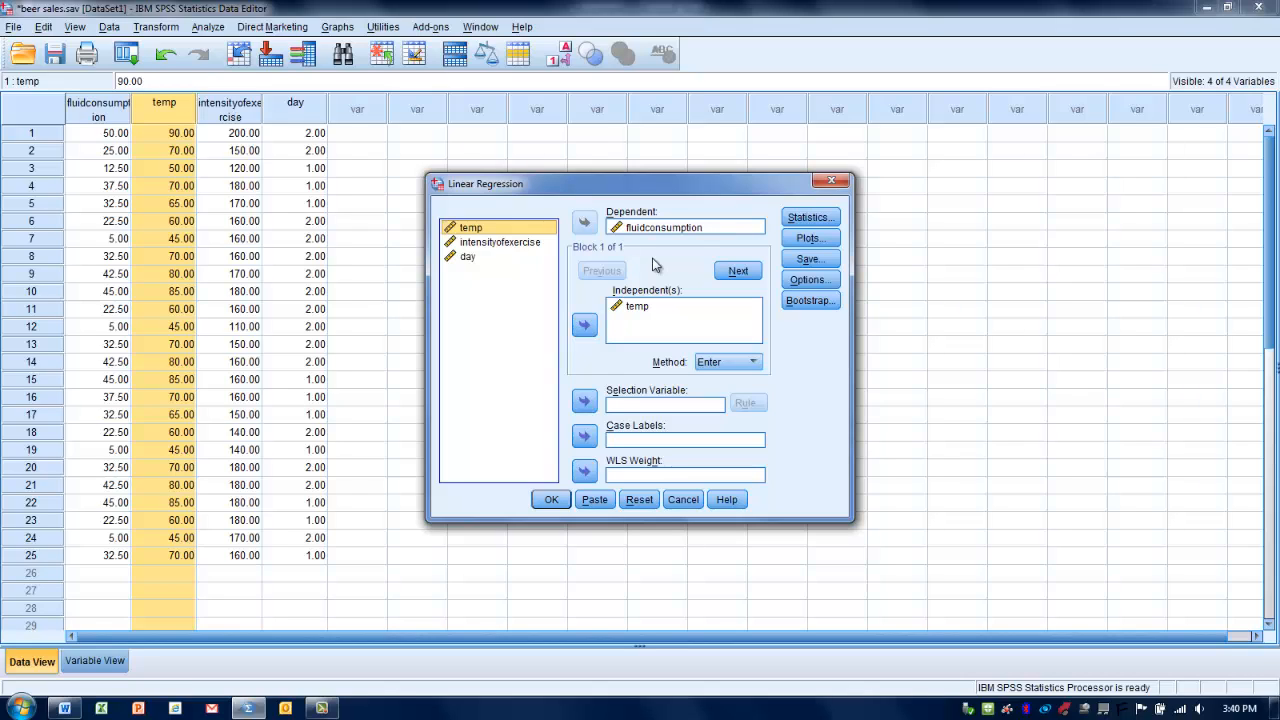
mouse_move(638, 292)
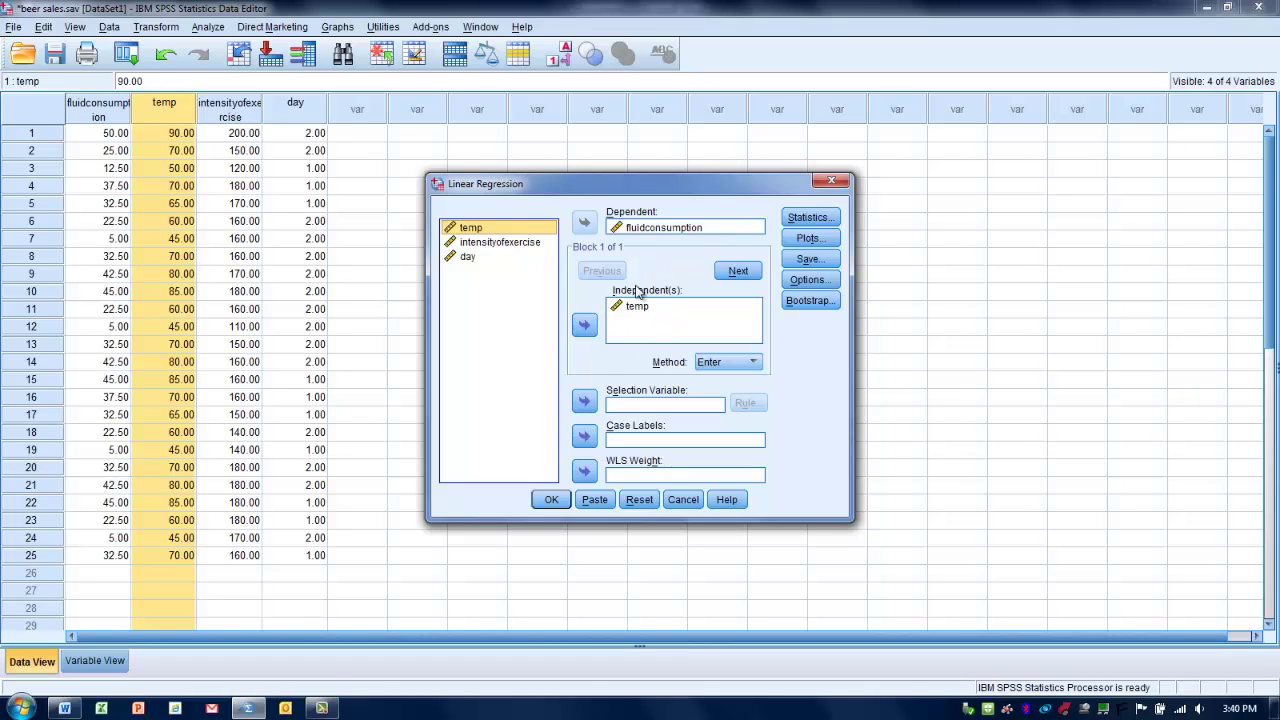
mouse_move(676, 332)
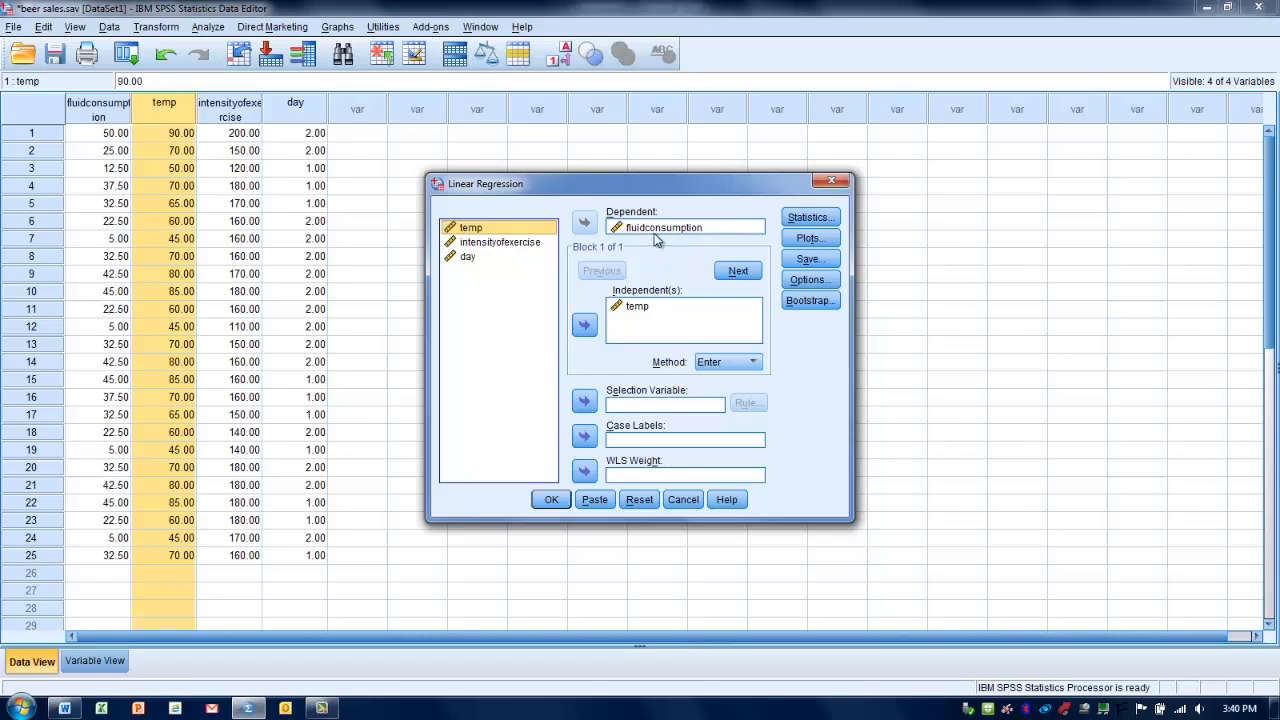
mouse_move(660, 316)
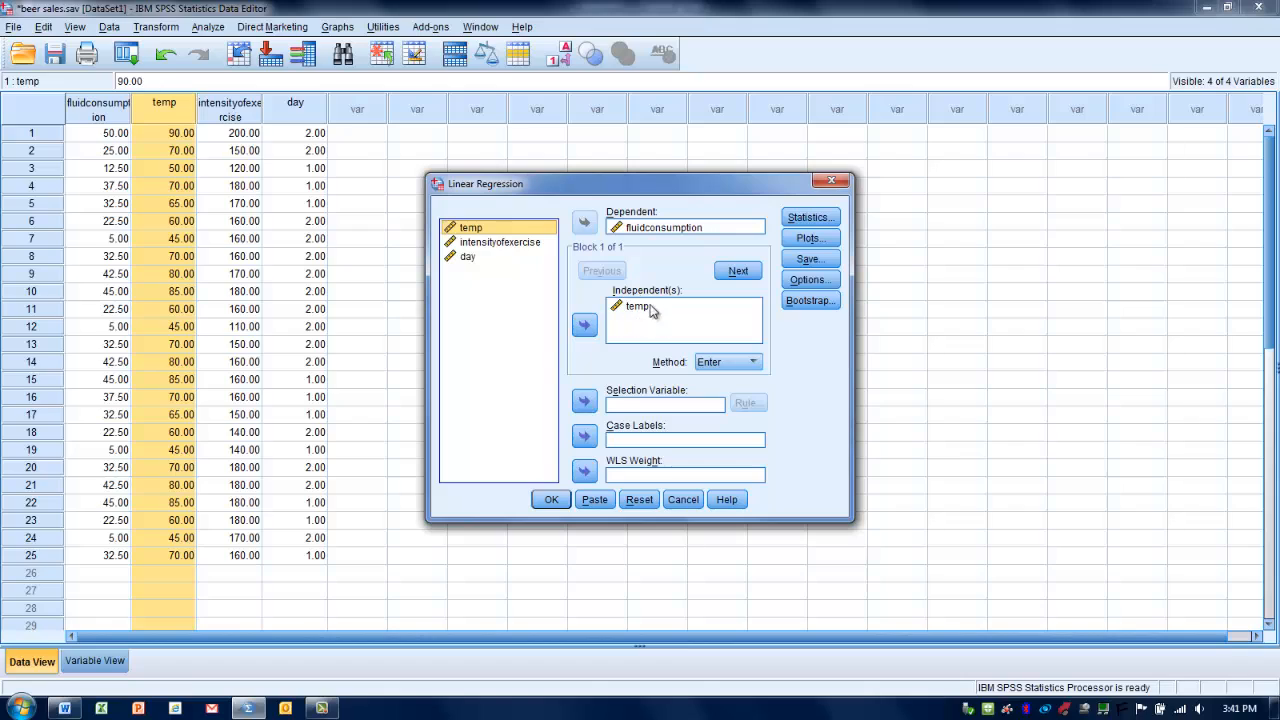
mouse_move(696, 324)
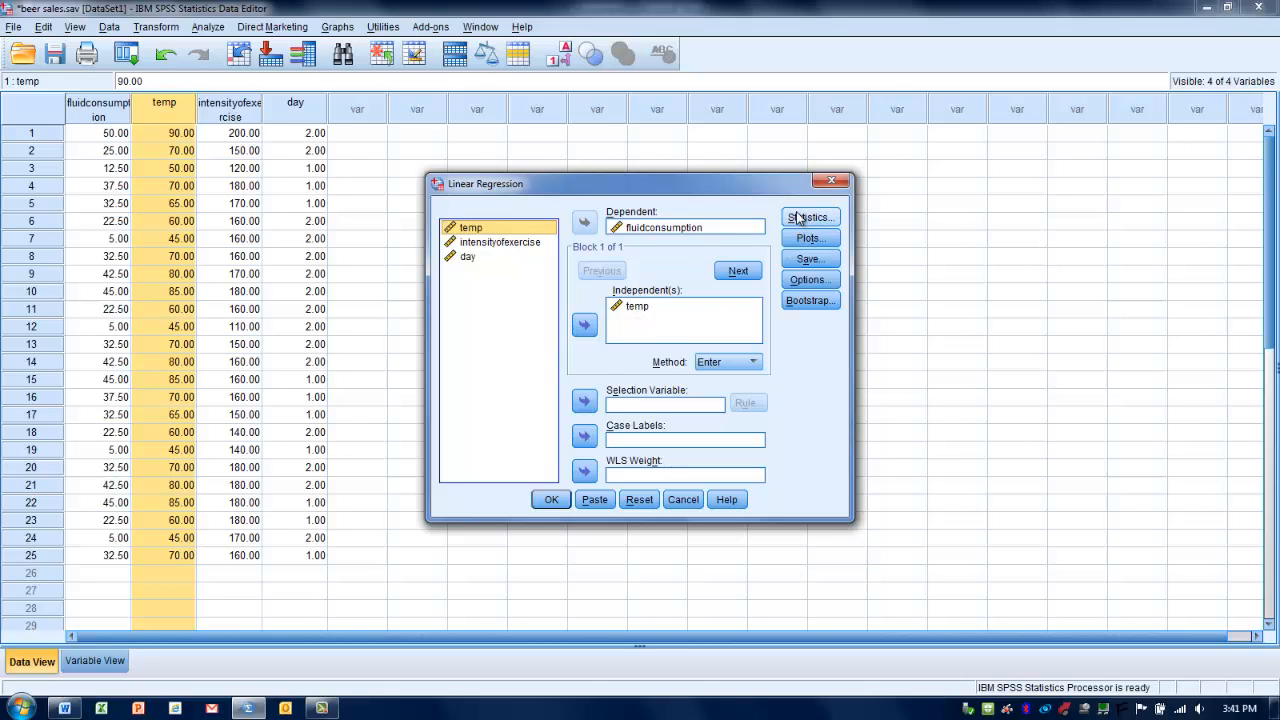
Set regression Statistics to Estimates, Model fit and Descriptives and confirm with Continue
click(808, 216)
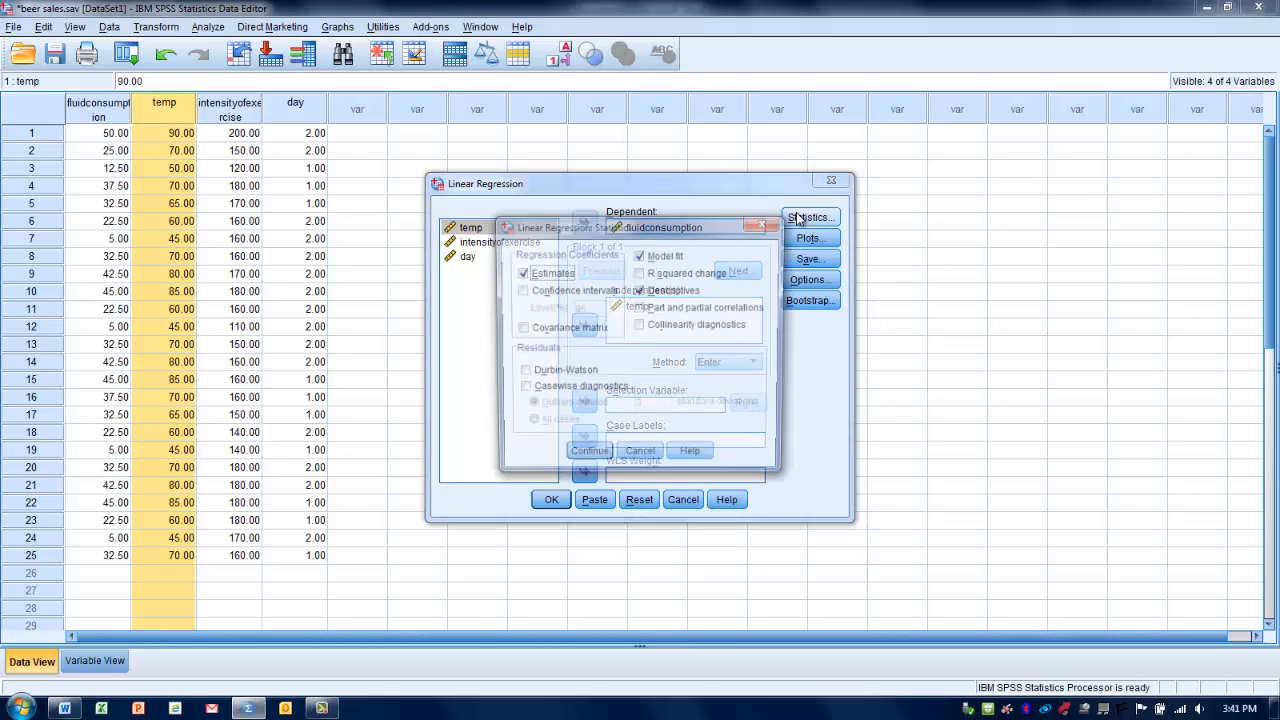
click(640, 290)
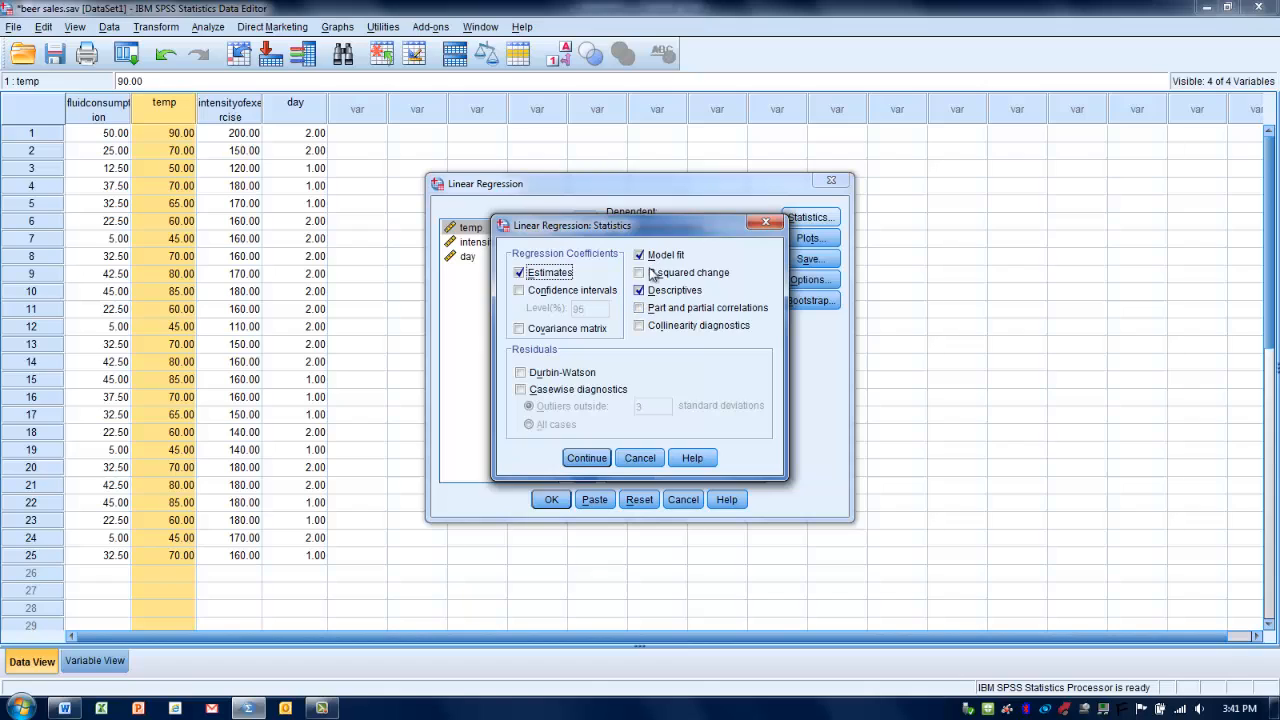
click(640, 254)
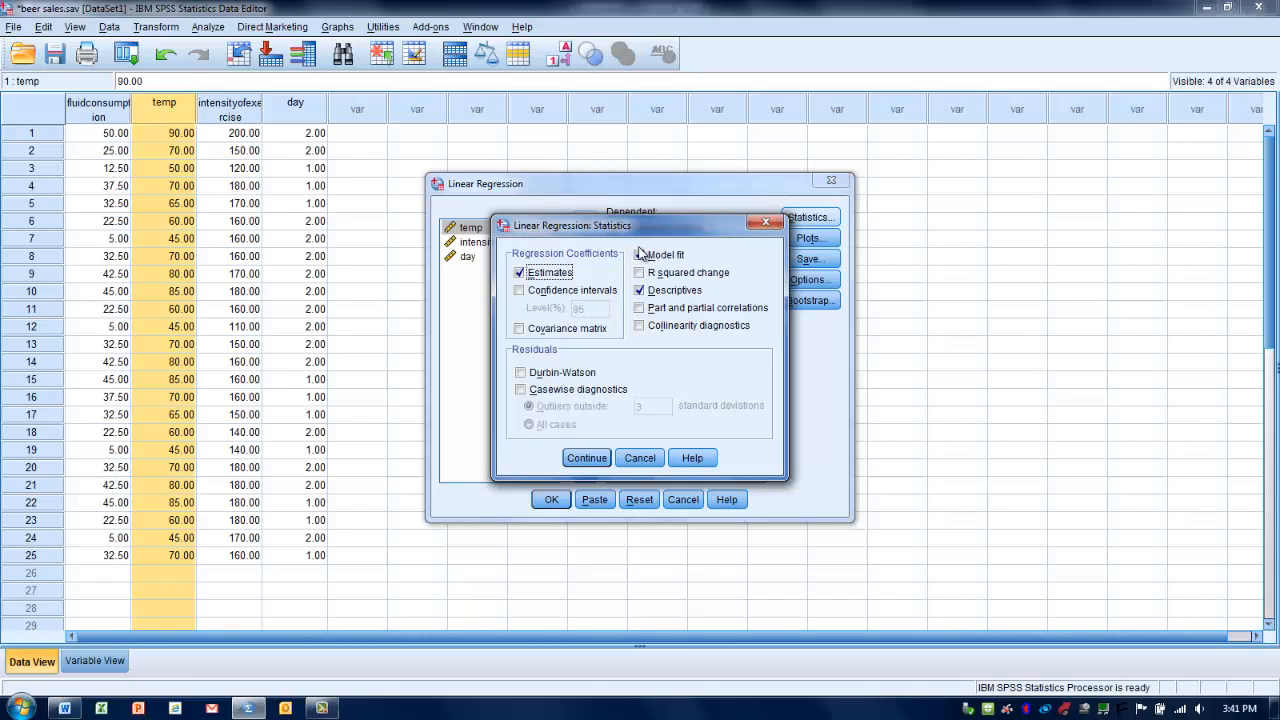
click(640, 254)
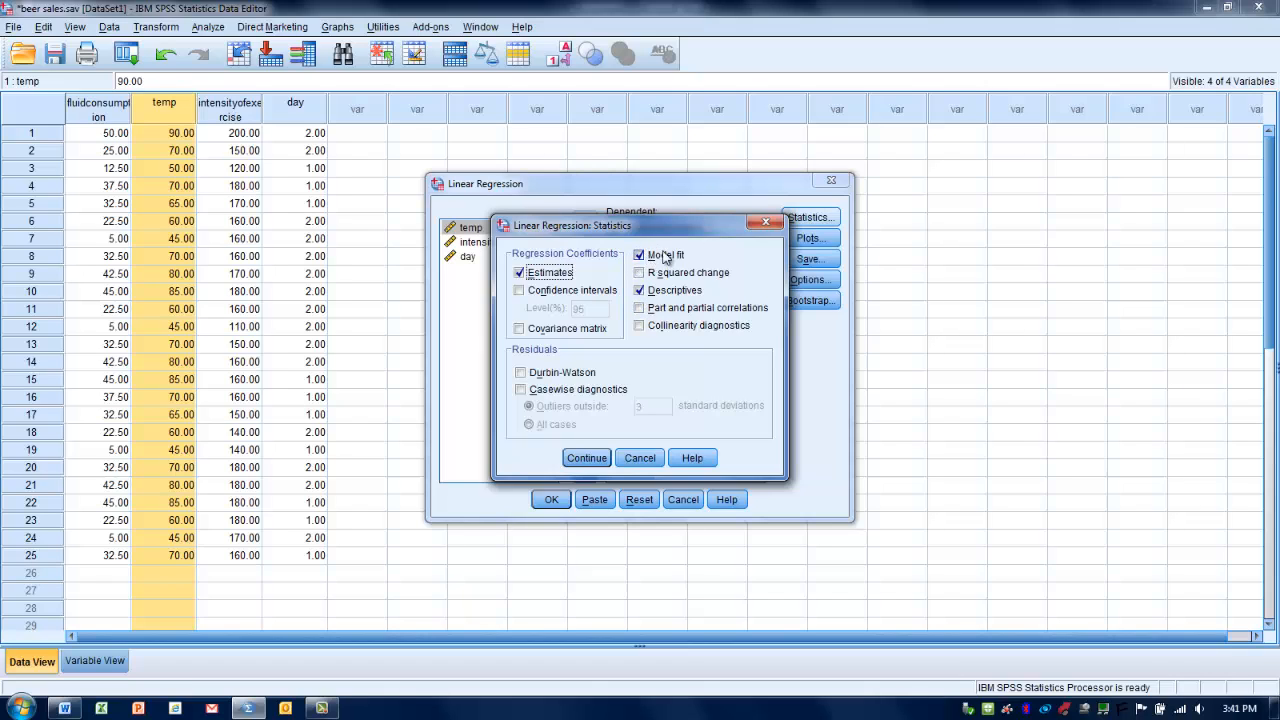
mouse_move(662, 262)
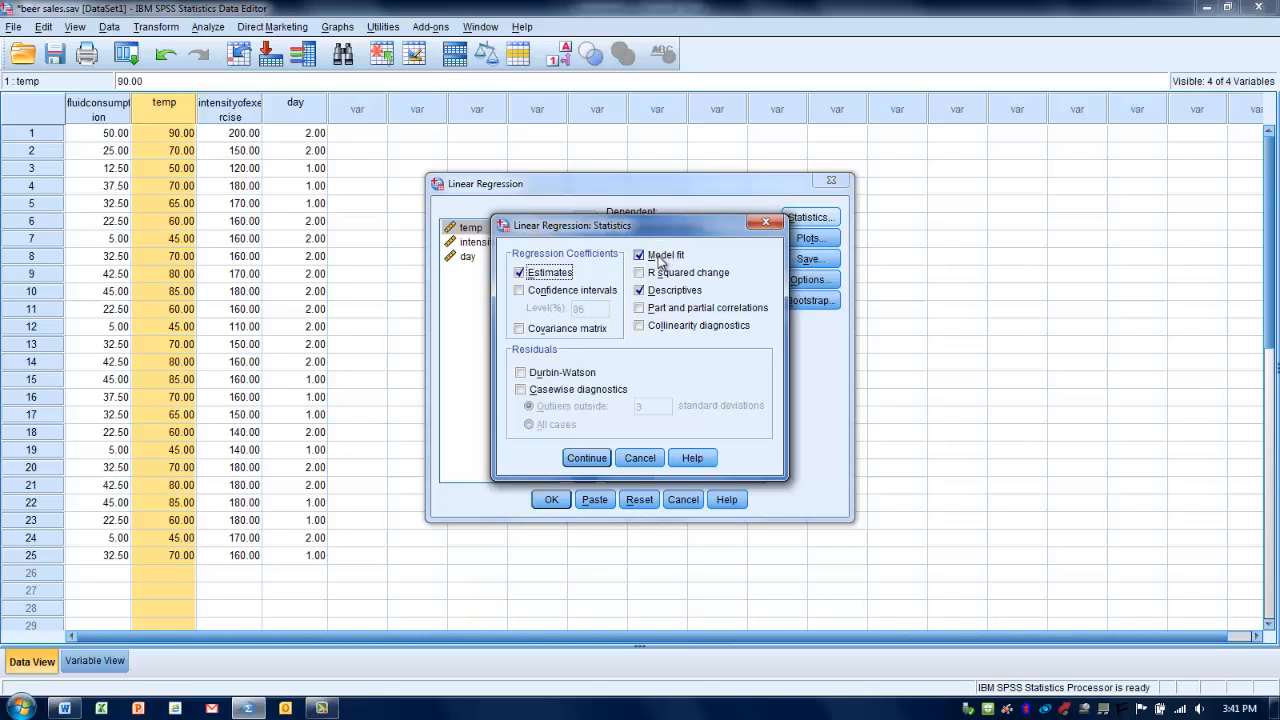
mouse_move(598, 288)
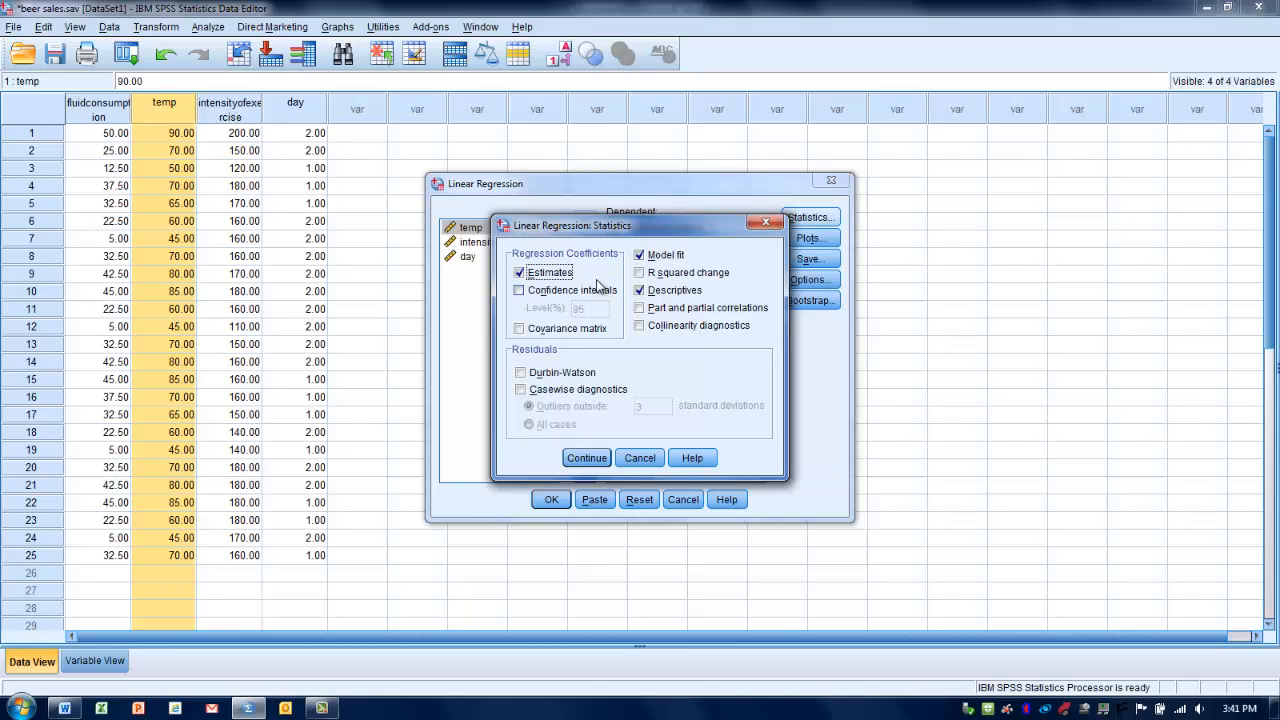
mouse_move(668, 368)
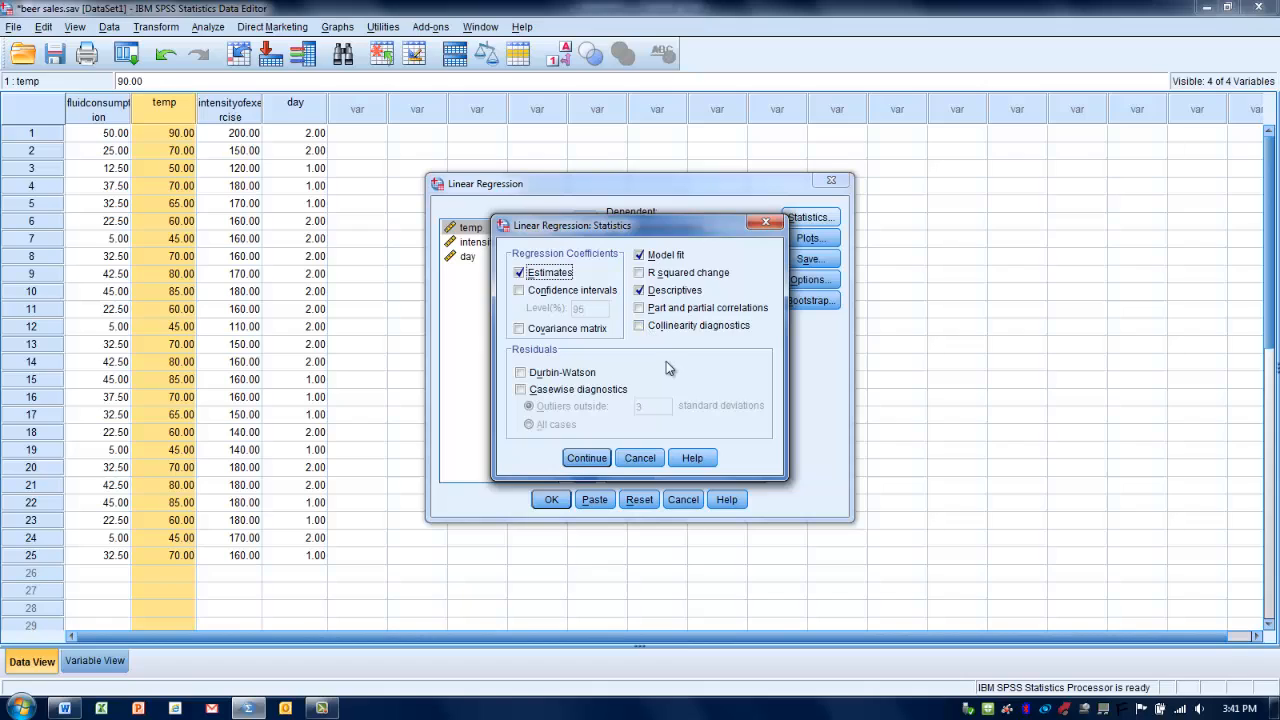
mouse_move(644, 370)
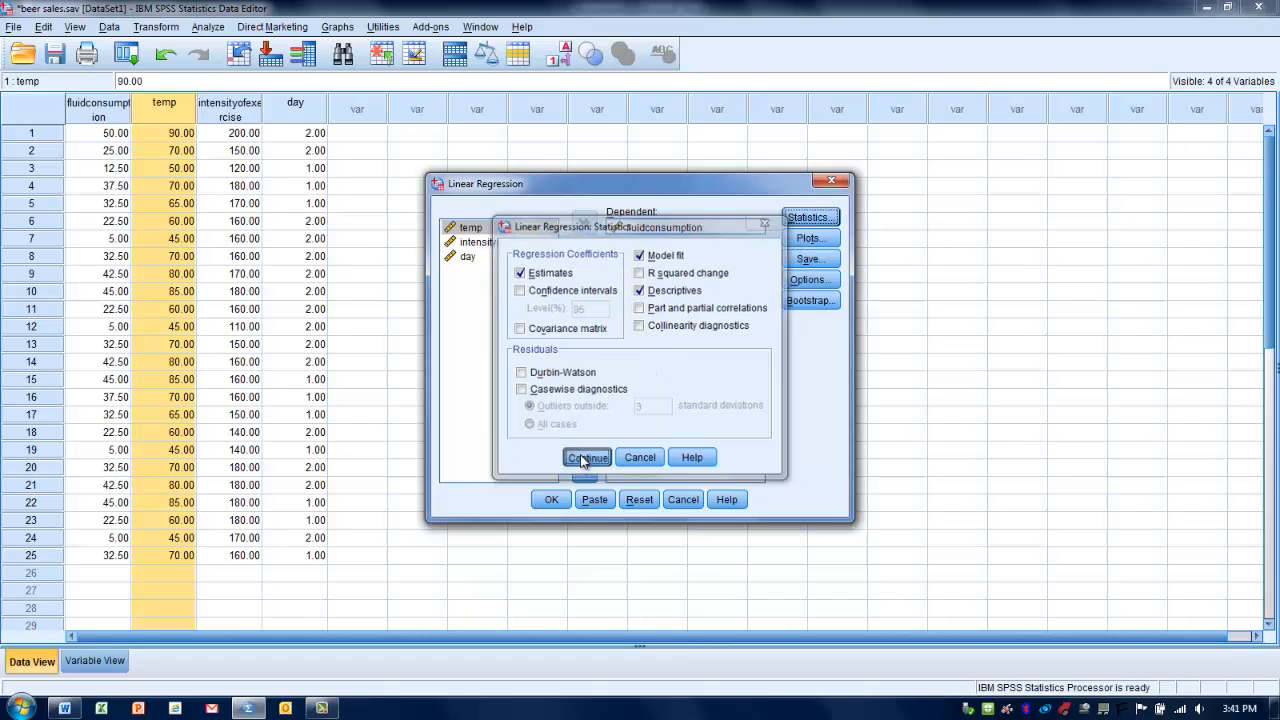
click(588, 456)
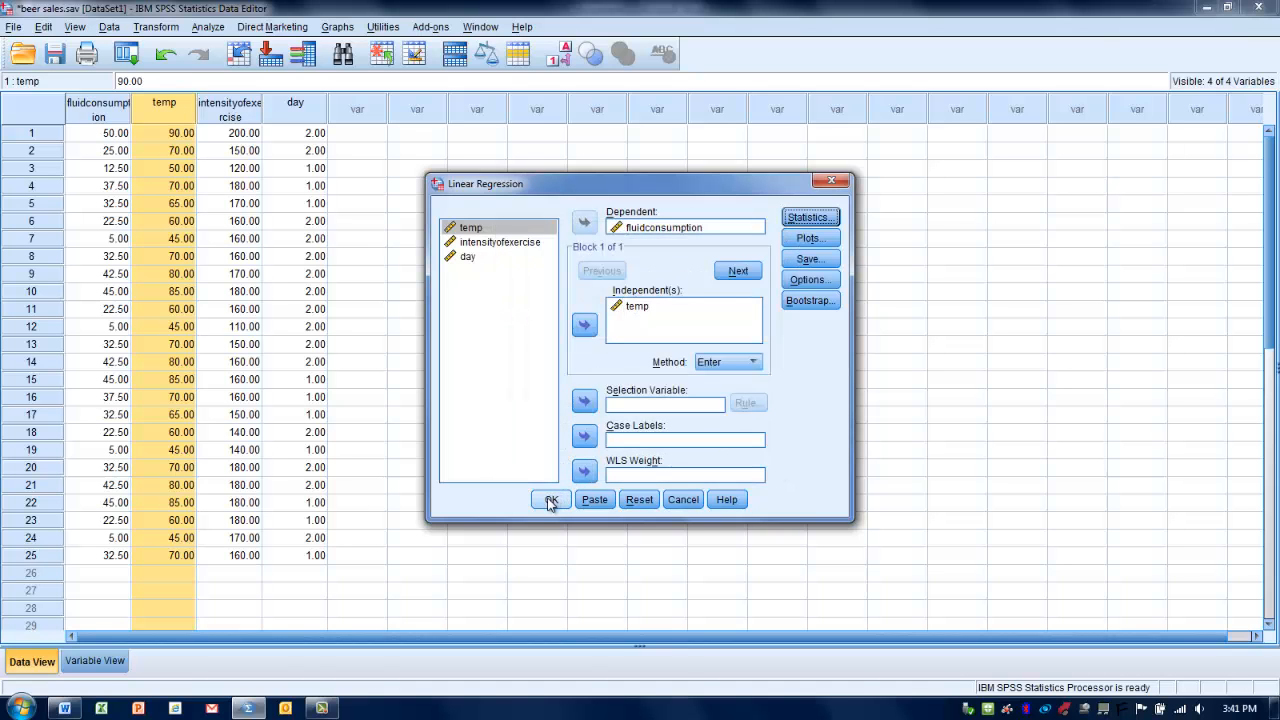
Run the regression and review the Model Summary (R Square .957), ANOVA and Coefficients tables
click(552, 500)
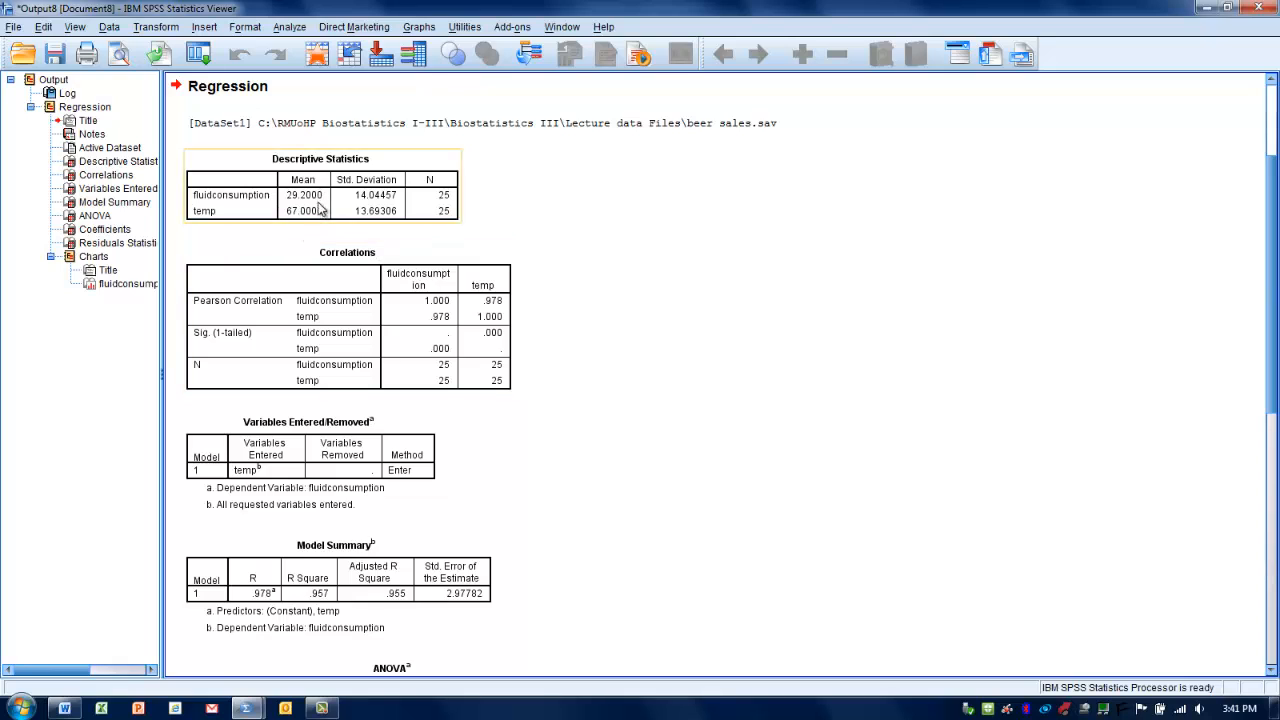
mouse_move(304, 232)
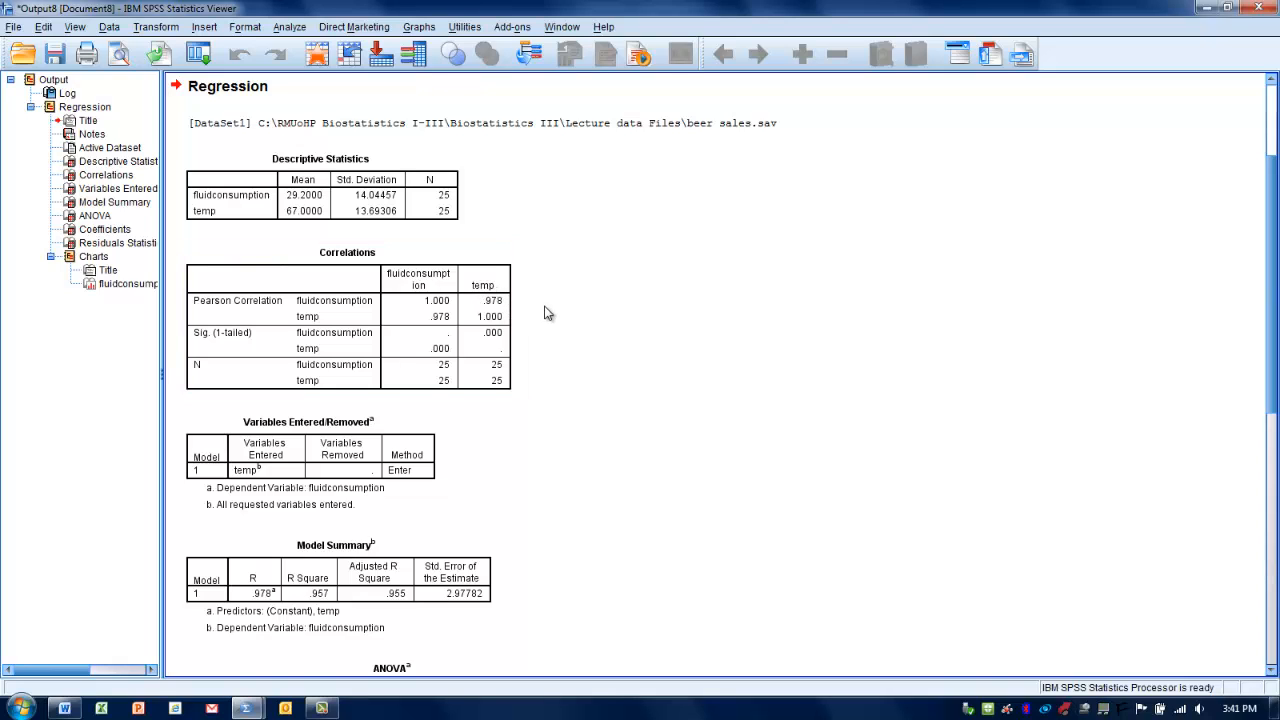
mouse_move(858, 556)
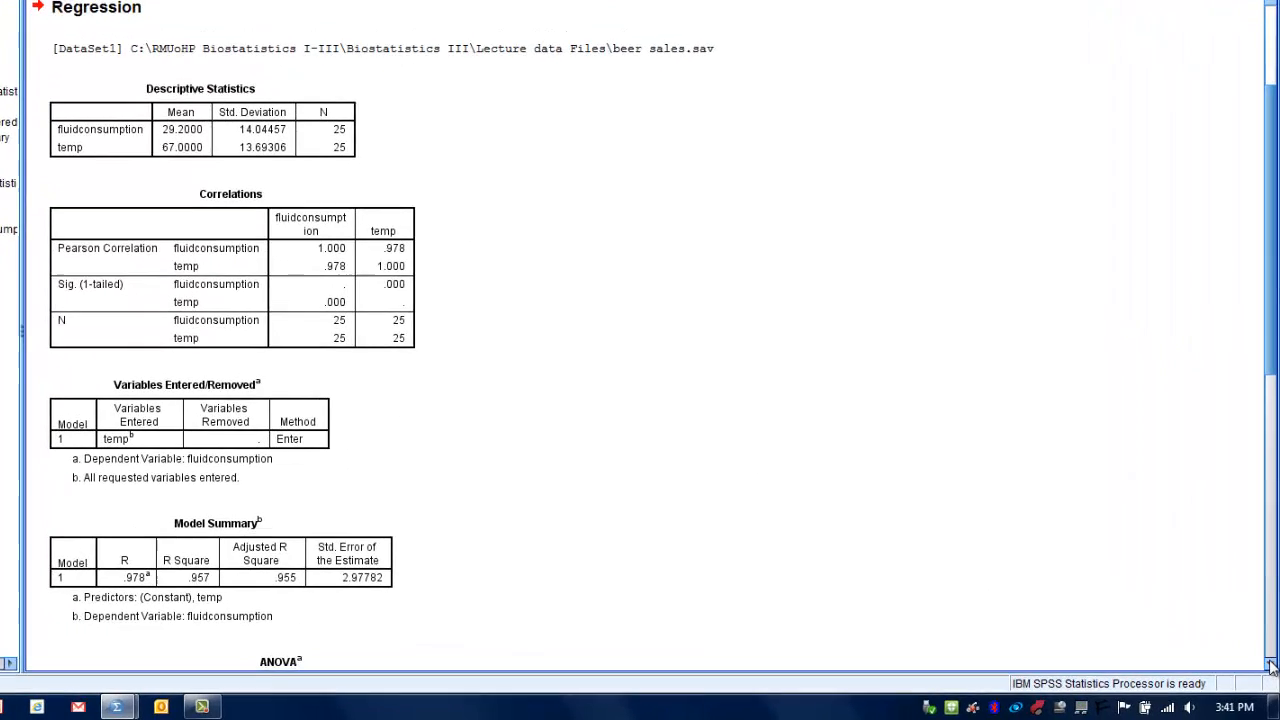
scroll(down, 3)
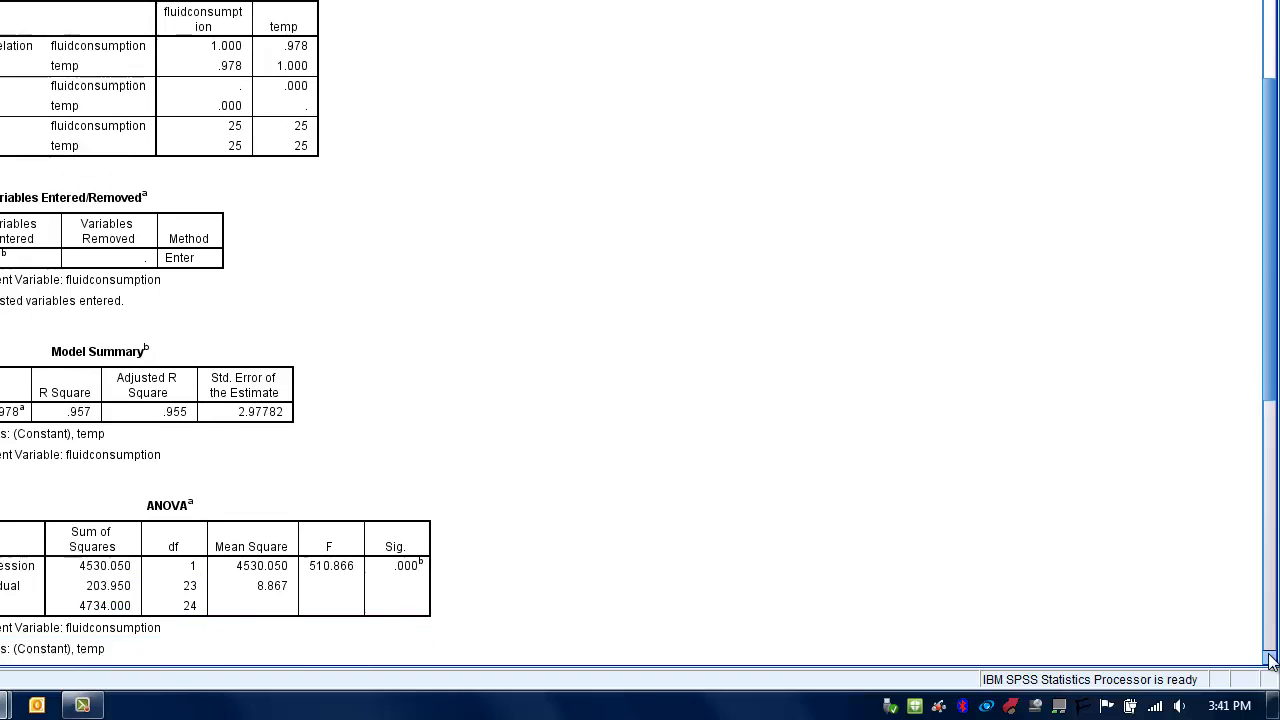
scroll(down, 3)
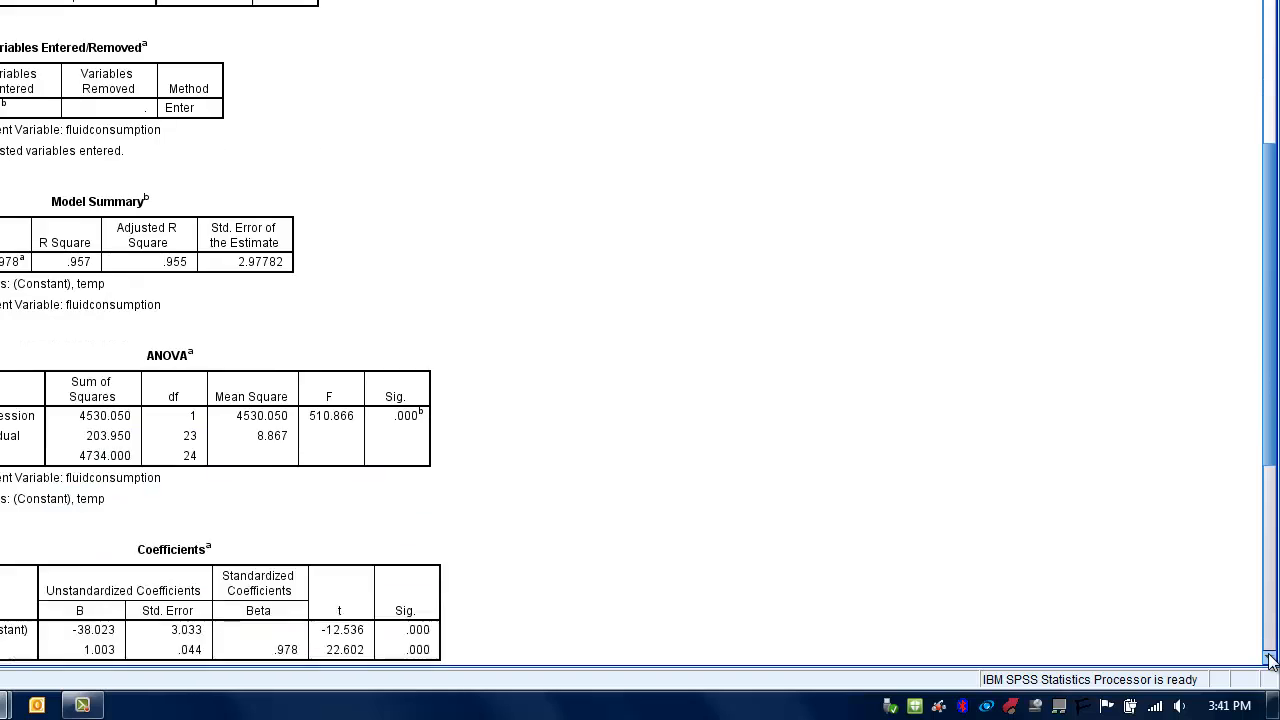
scroll(down, 3)
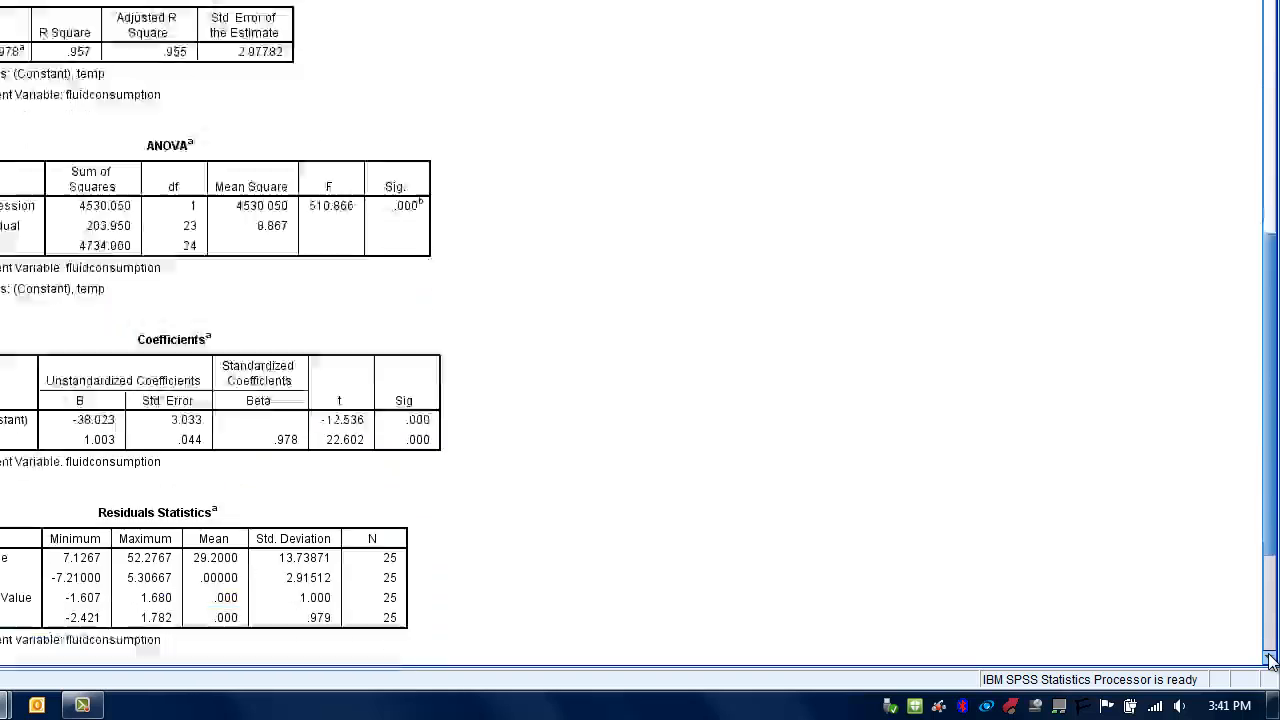
scroll(down, 3)
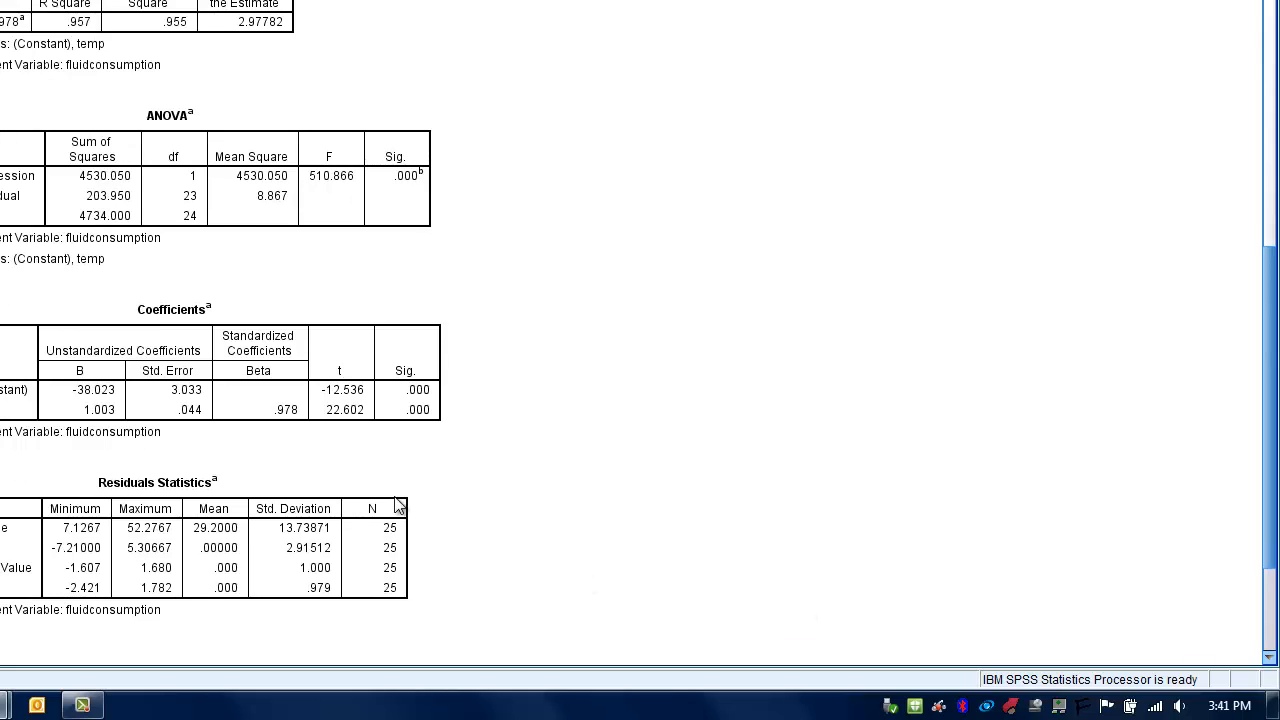
click(172, 308)
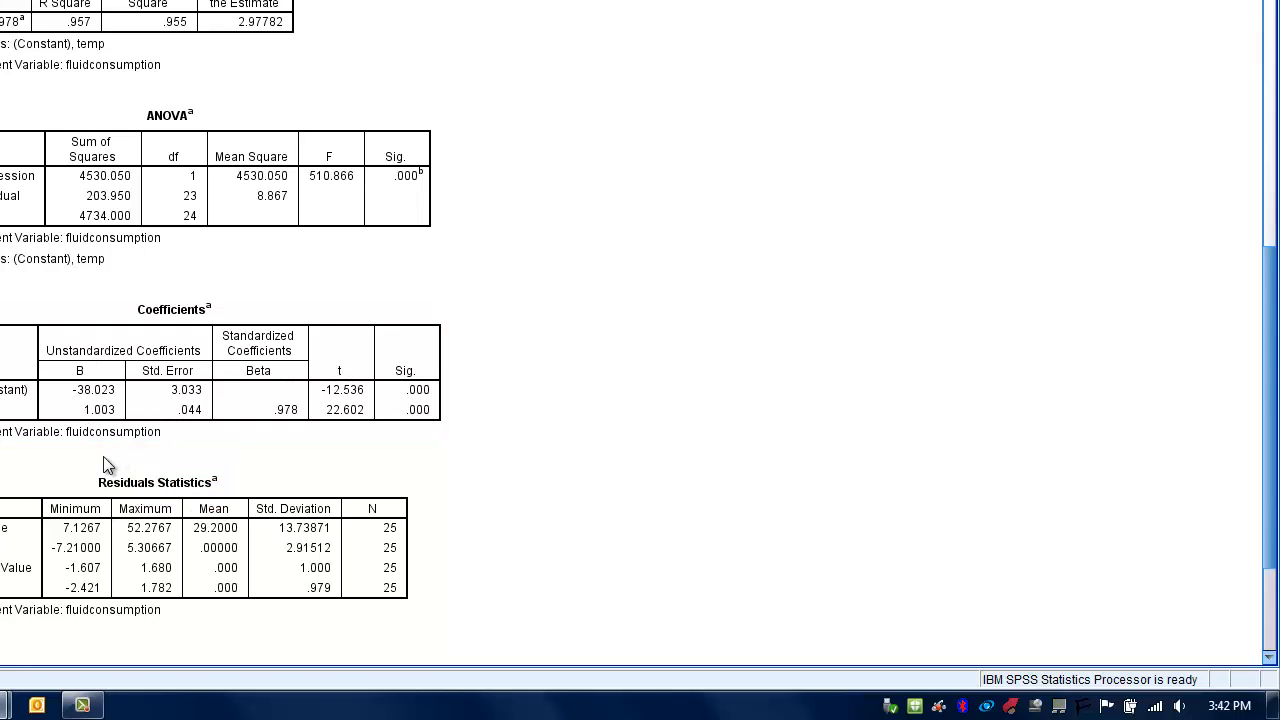
mouse_move(84, 458)
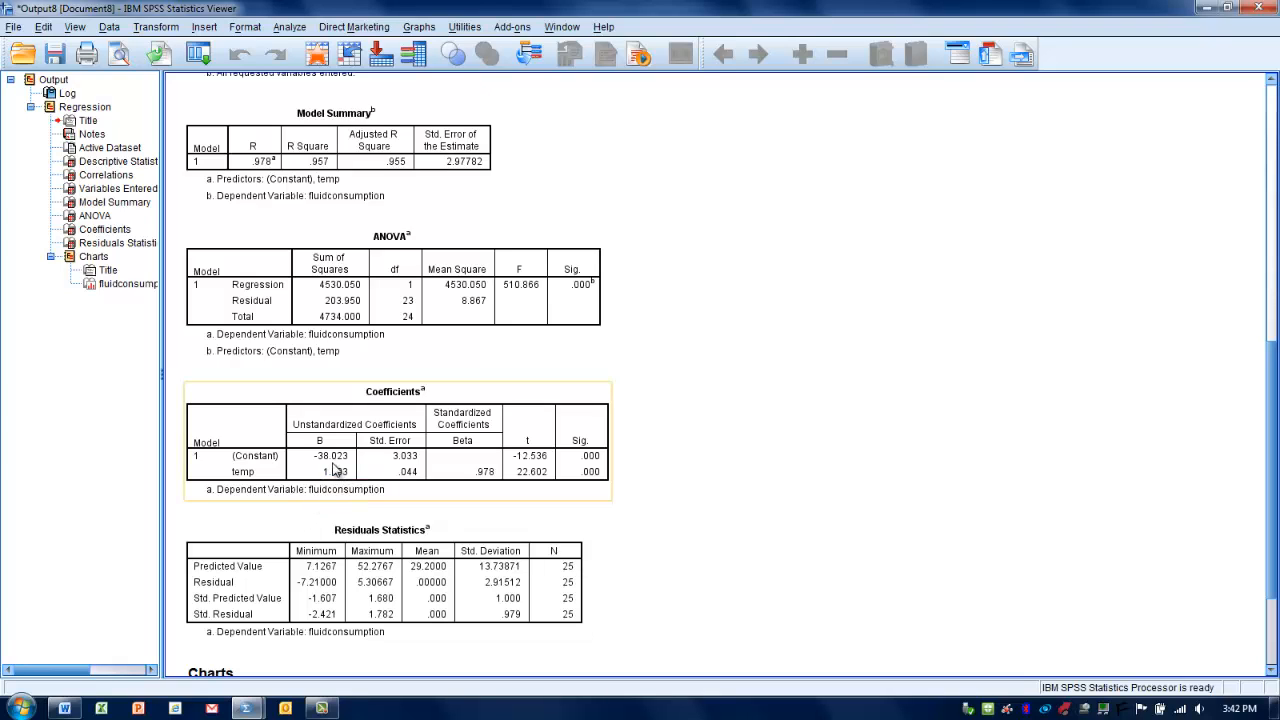
mouse_move(224, 482)
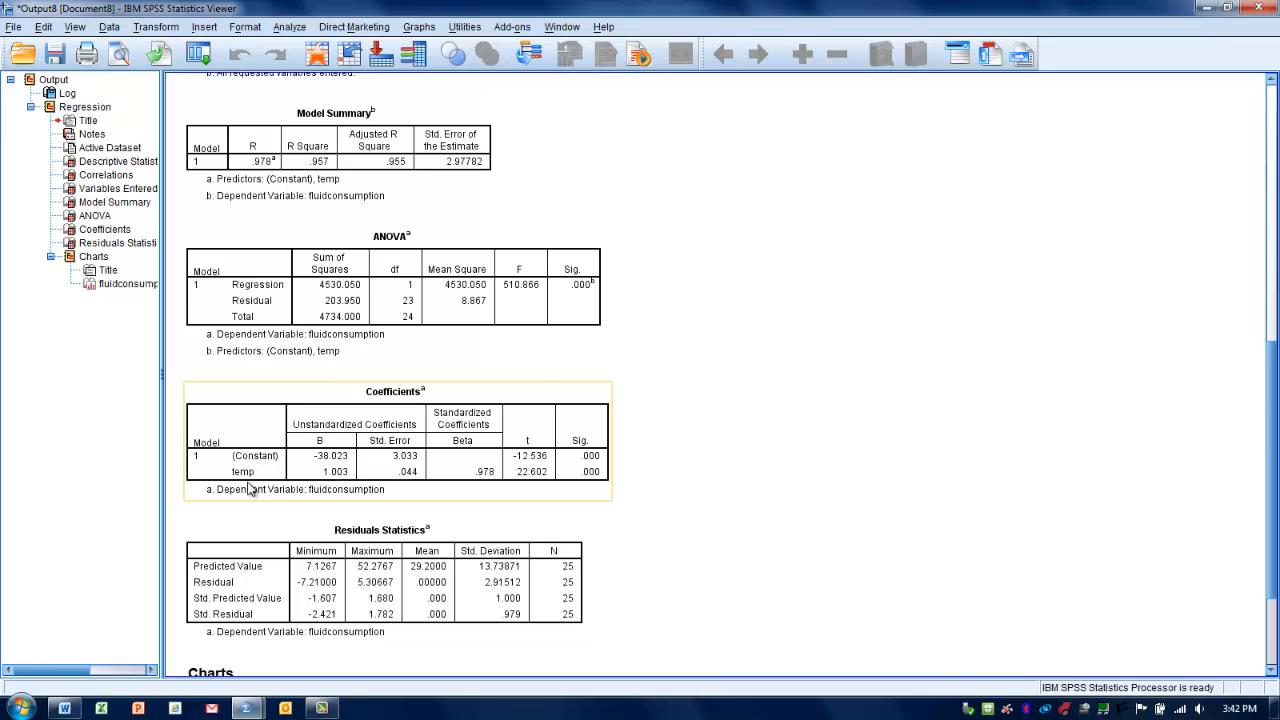
mouse_move(330, 480)
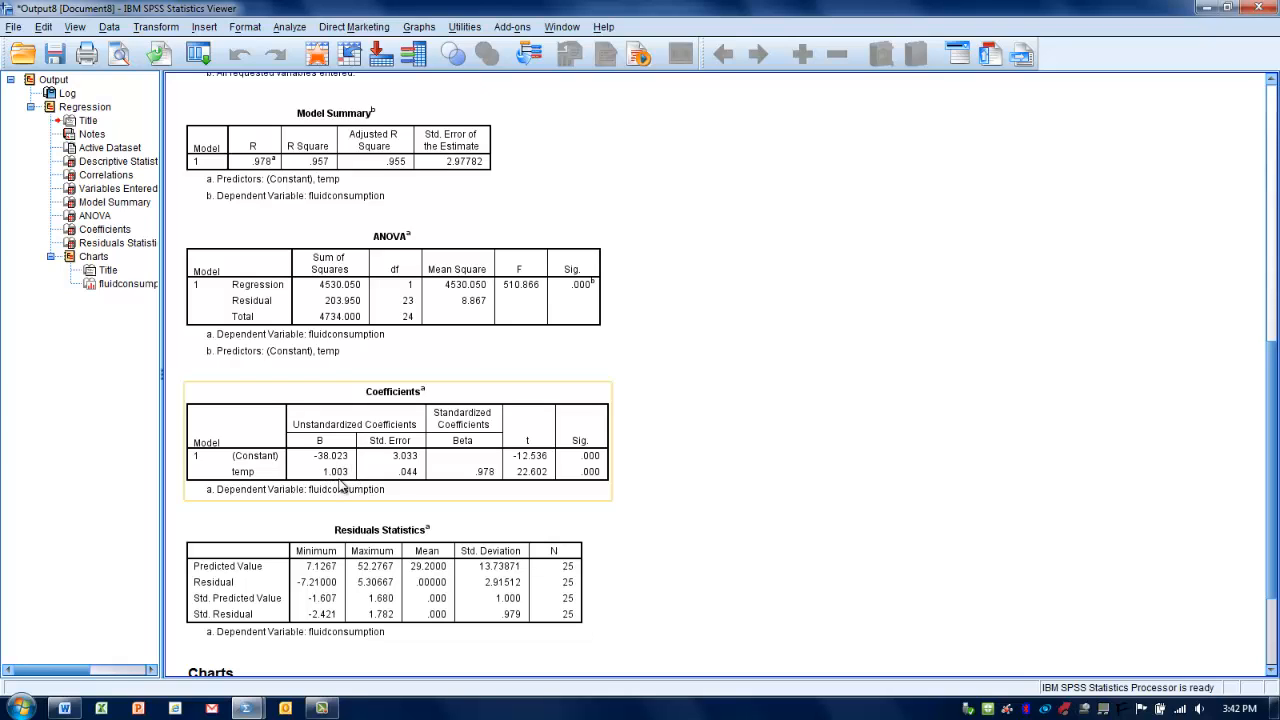
mouse_move(340, 486)
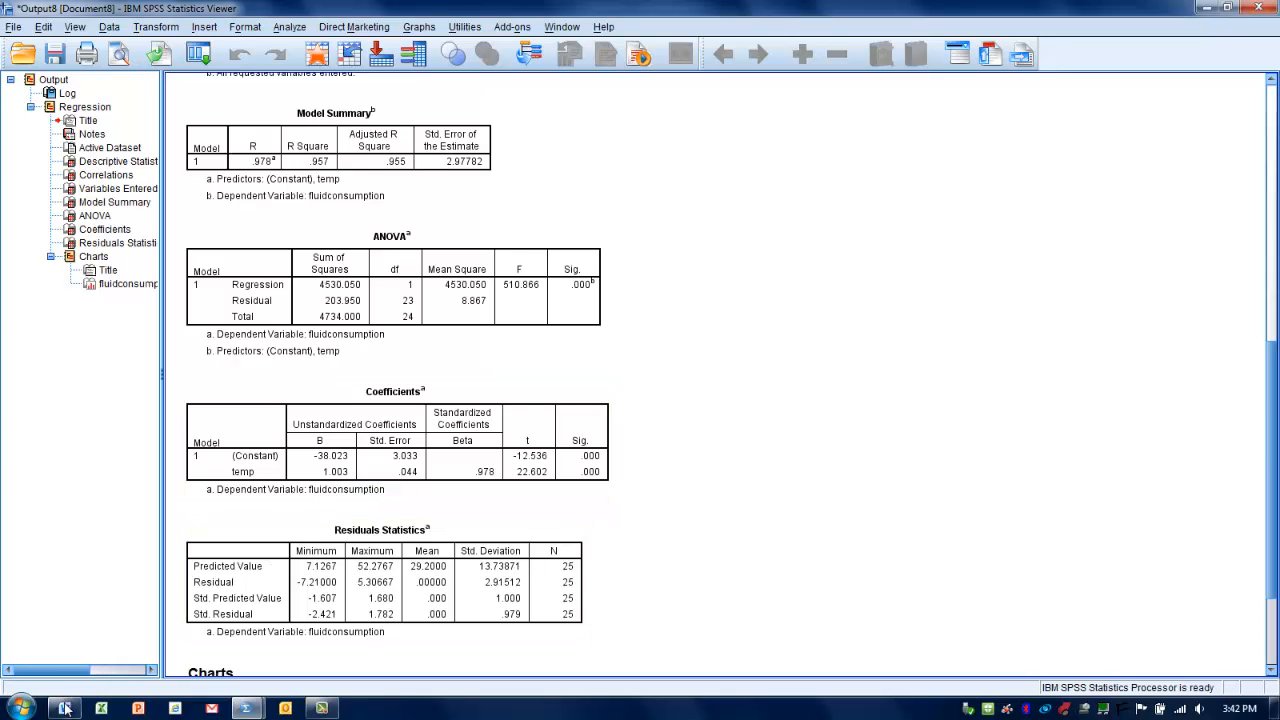
In the Word document, write y = a + bx with definitions of a, b and x, then begin a y = line
click(64, 708)
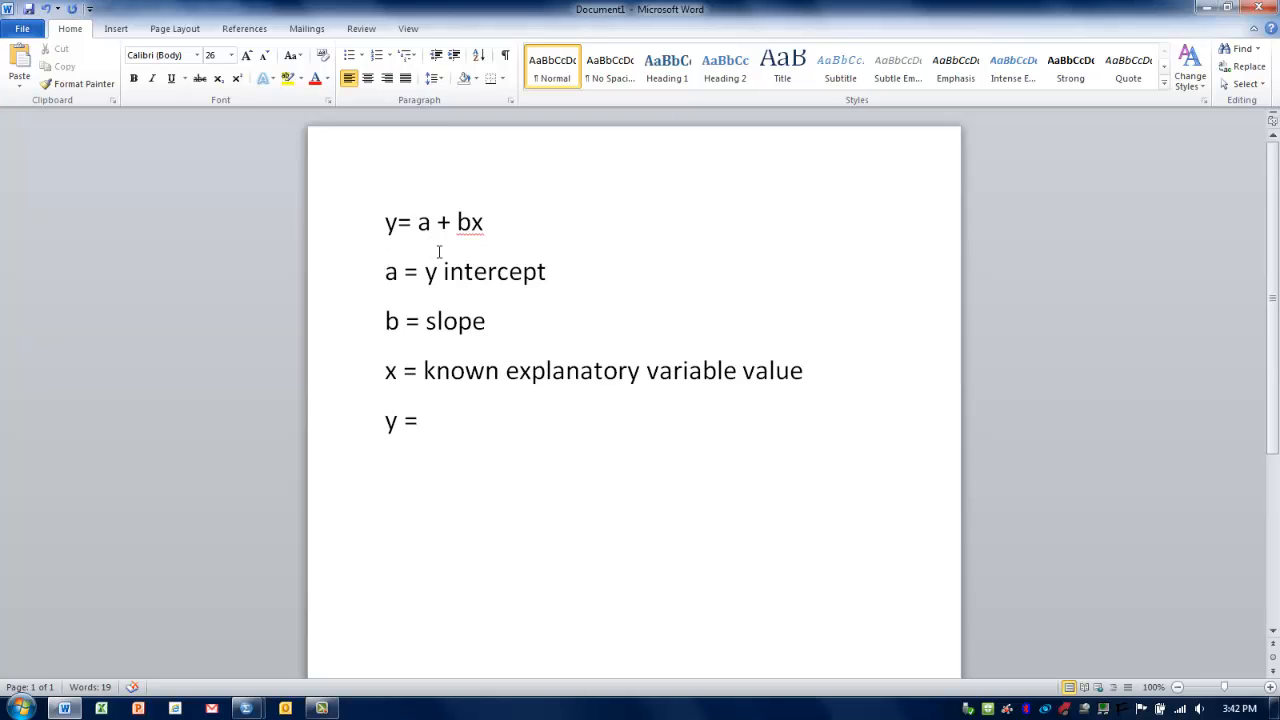
mouse_move(510, 252)
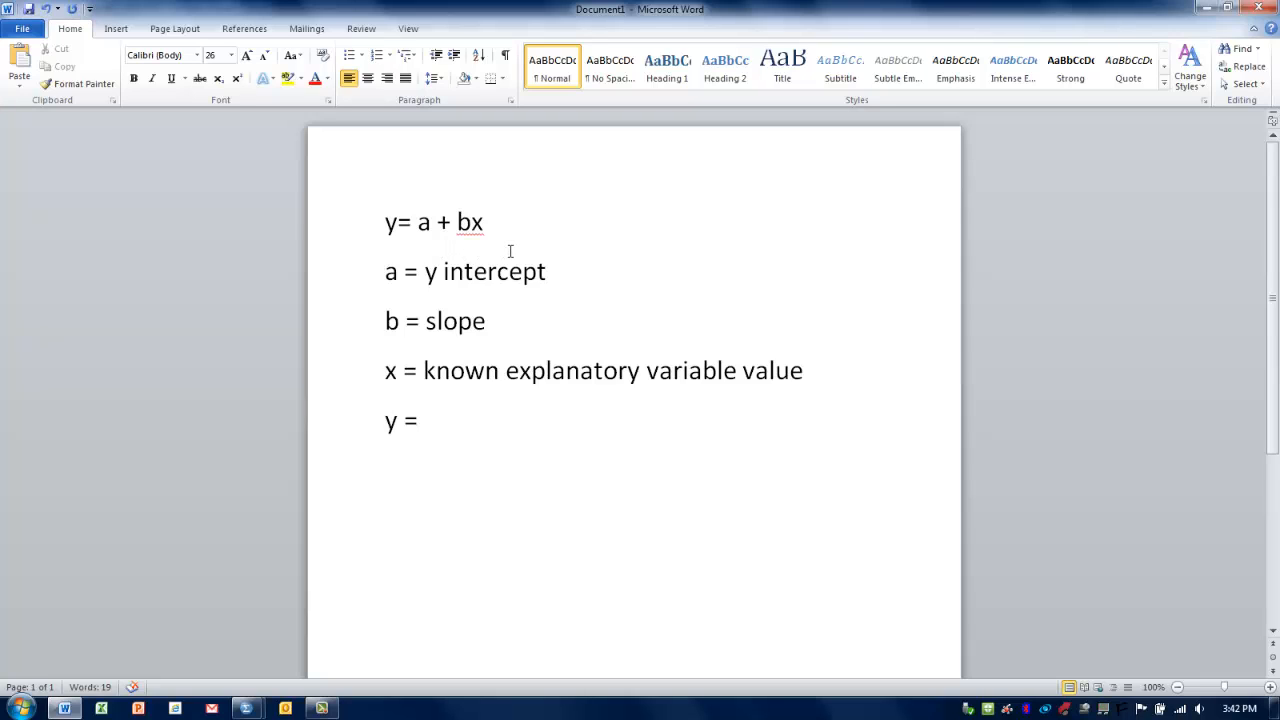
click(424, 420)
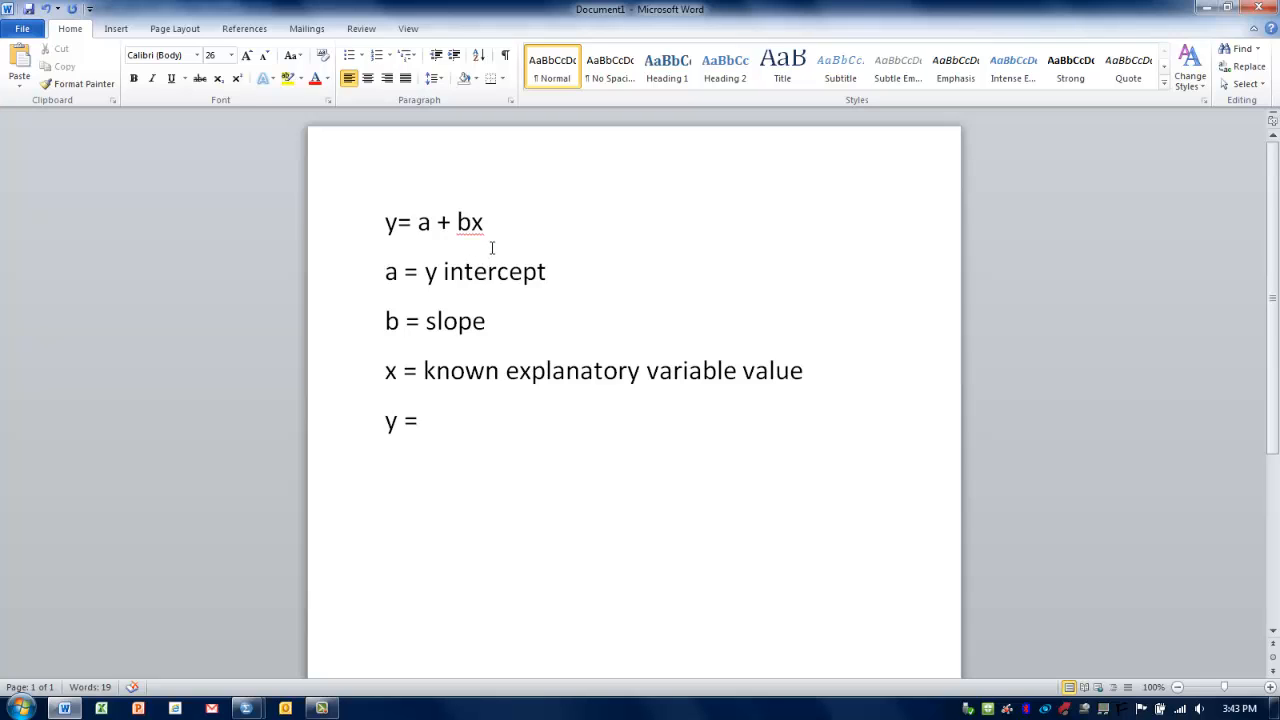
mouse_move(450, 248)
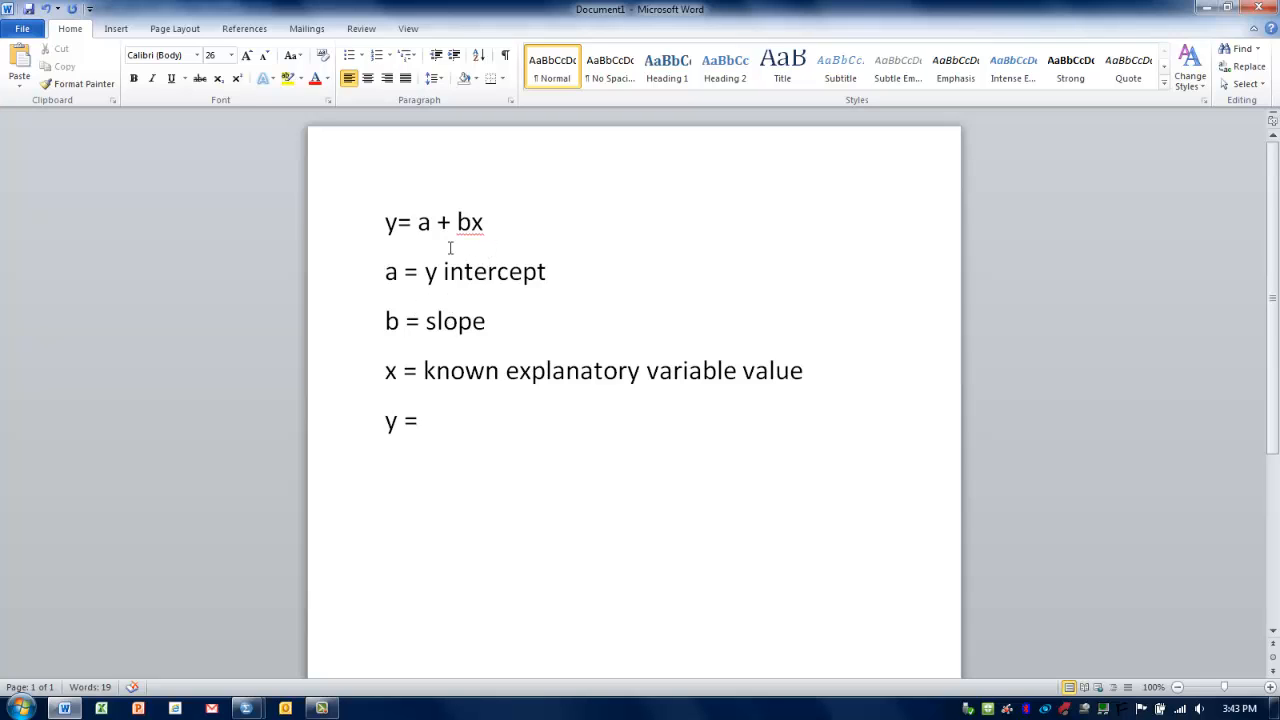
mouse_move(492, 300)
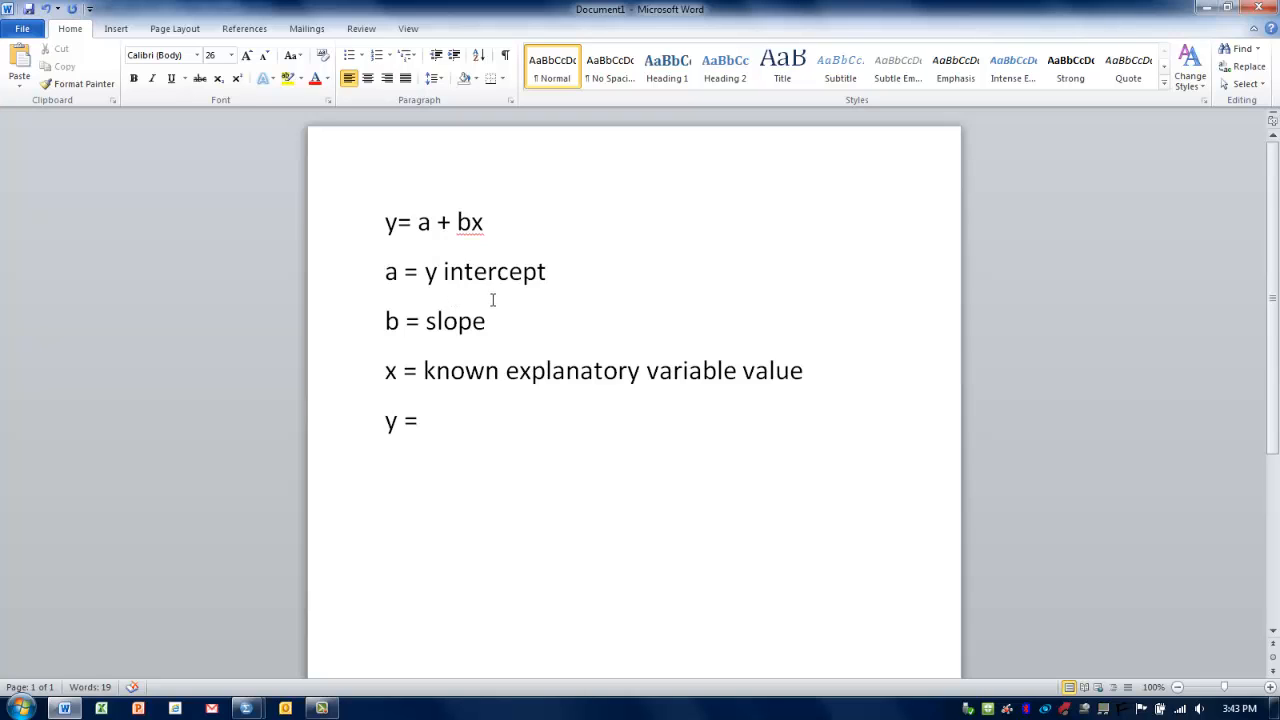
click(424, 420)
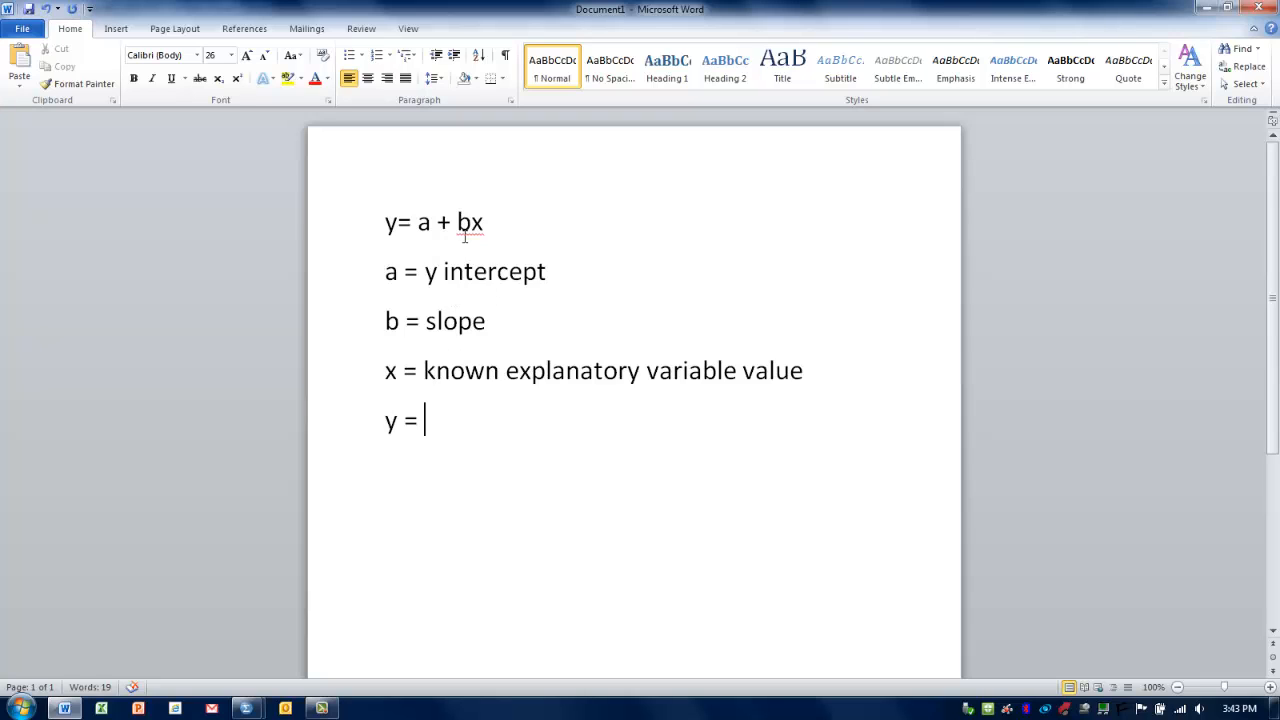
mouse_move(582, 284)
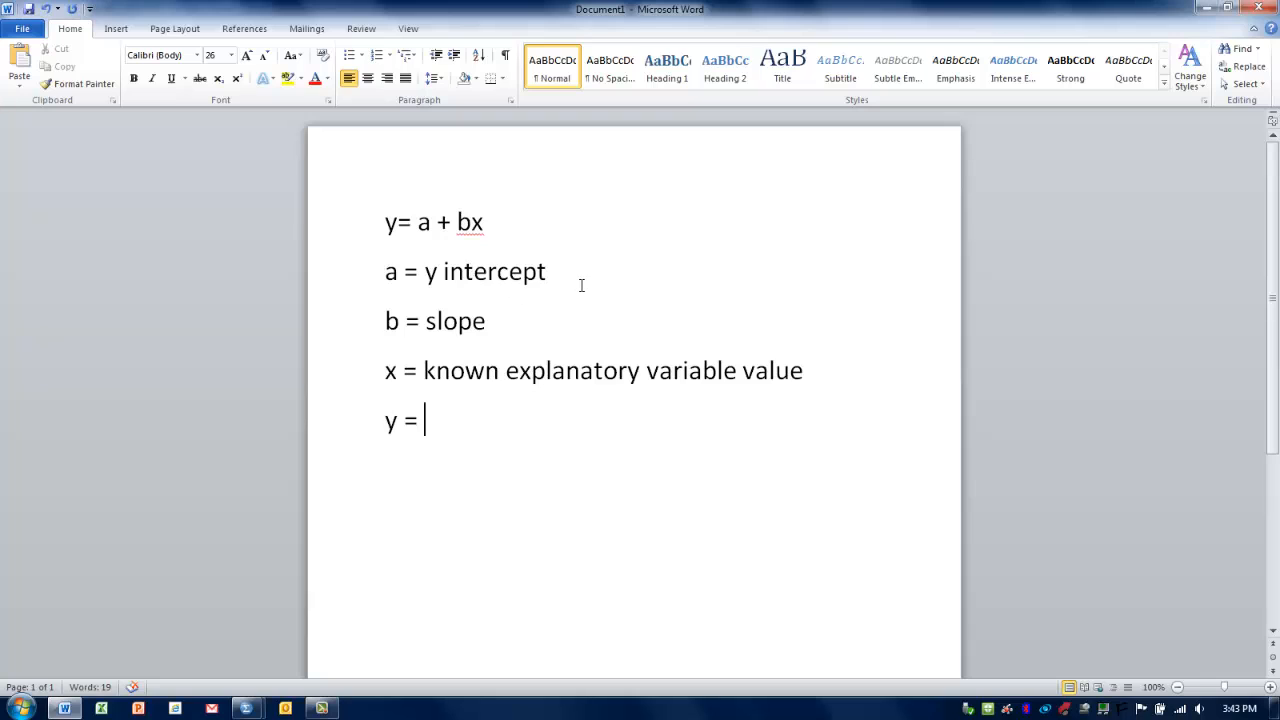
mouse_move(600, 276)
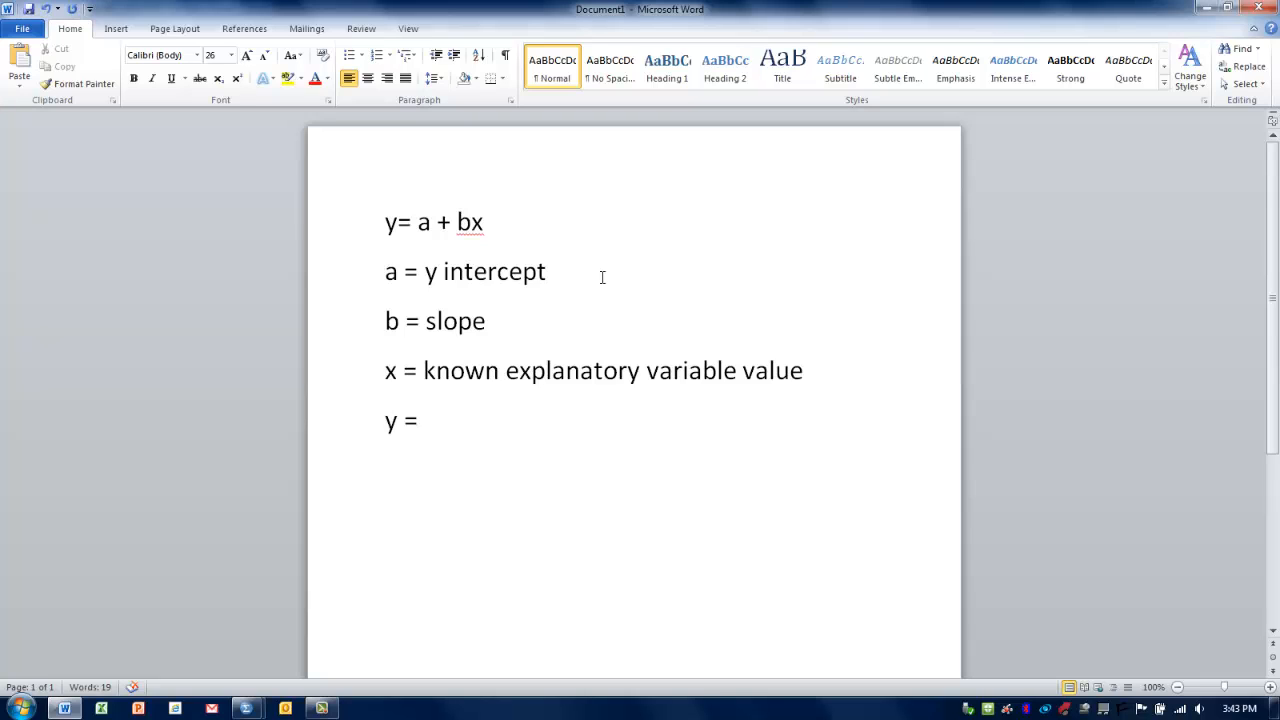
click(424, 420)
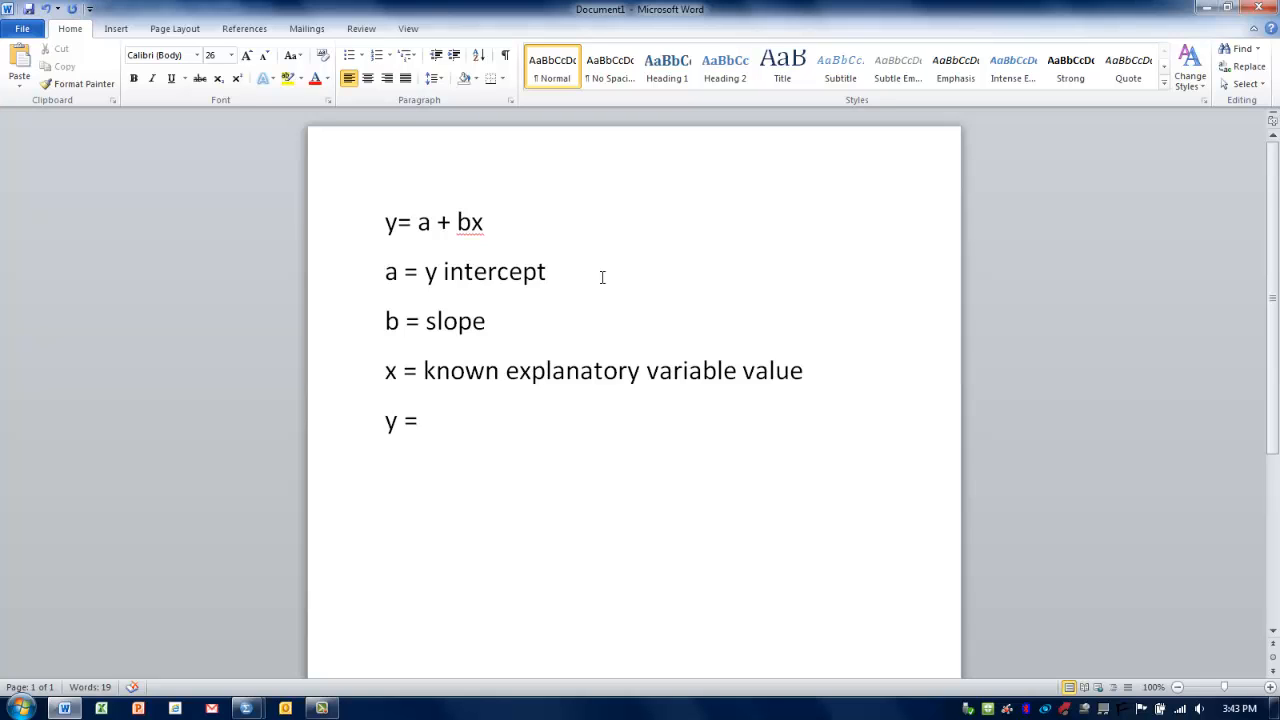
click(424, 420)
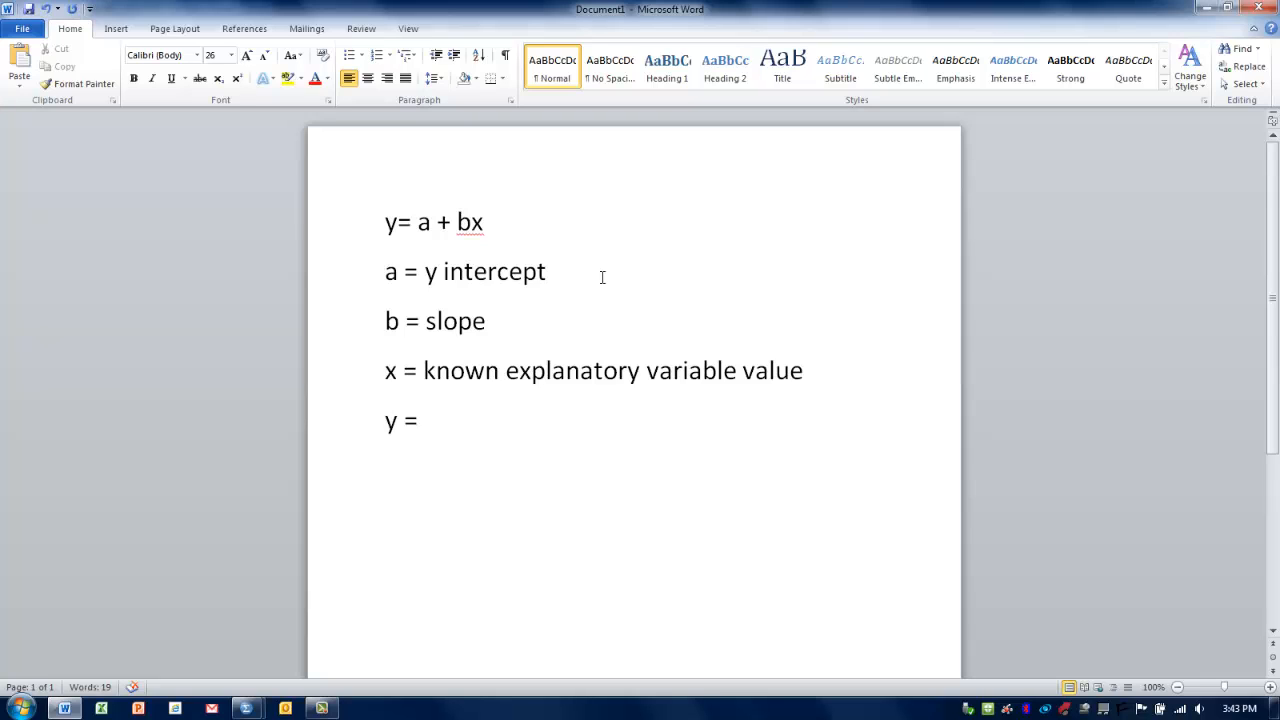
click(424, 420)
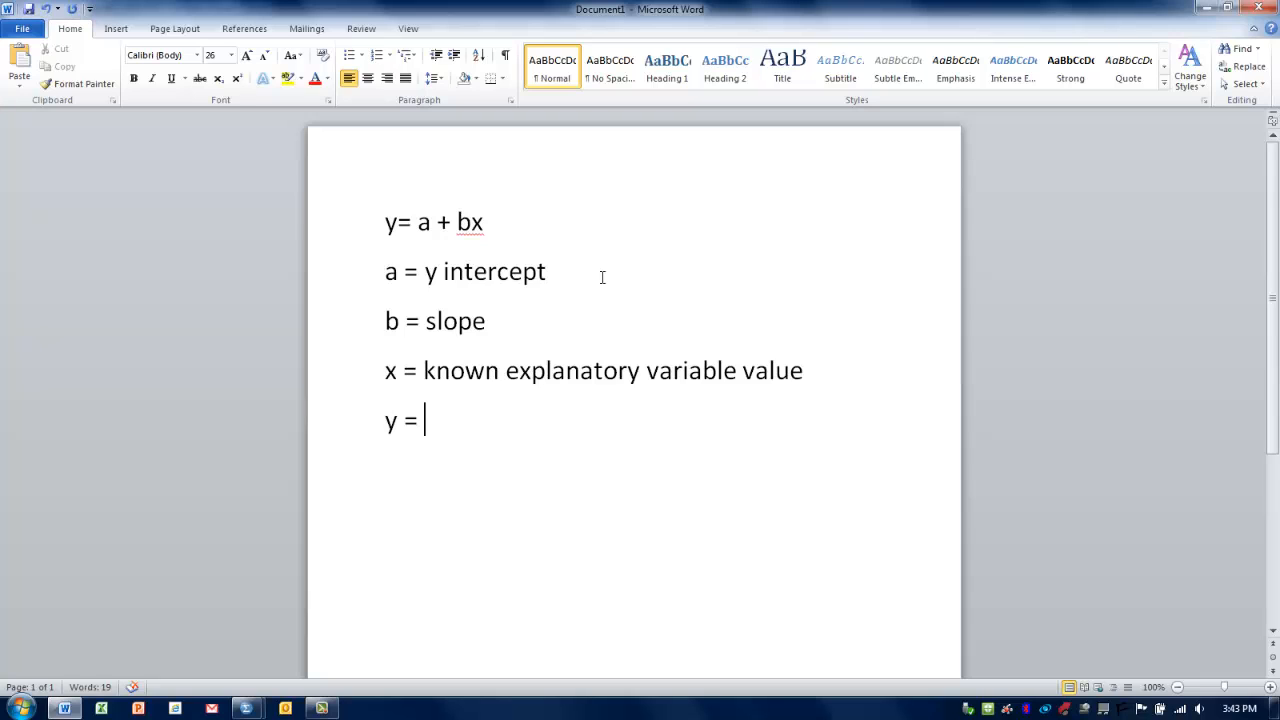
Write the worked substitution y = (-38) + (1.0)75
text((-3)
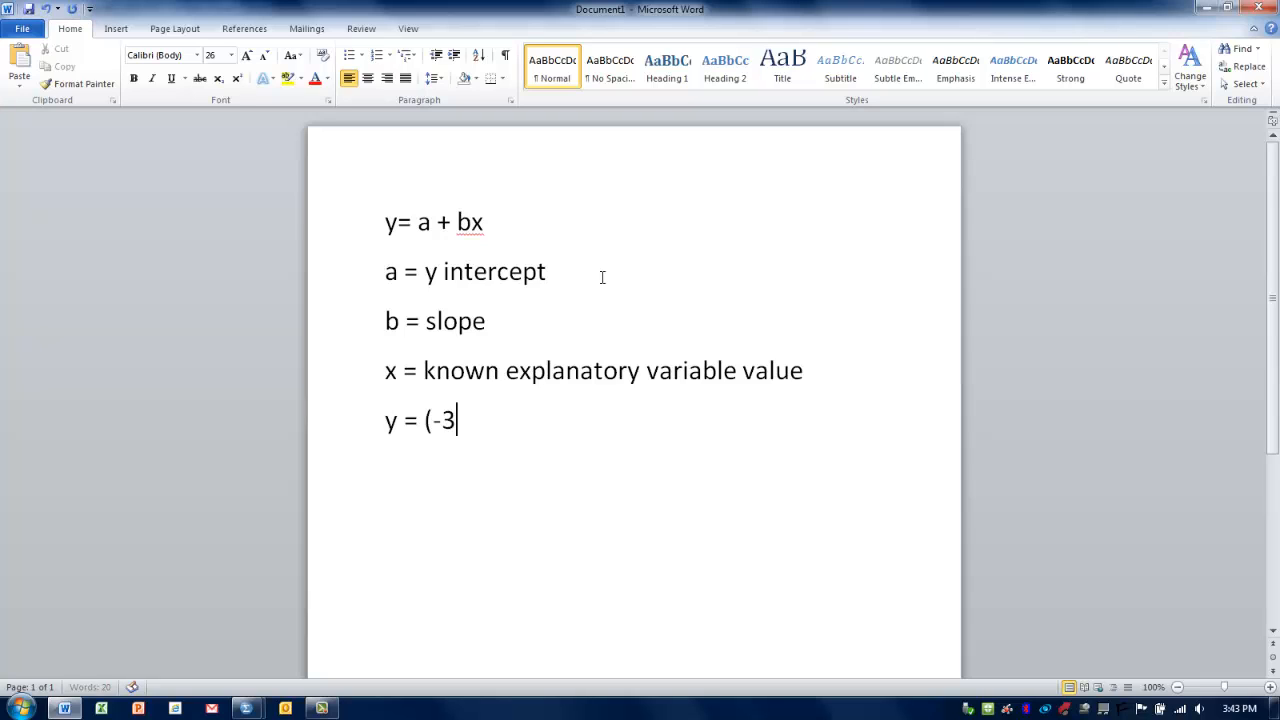
text(8))
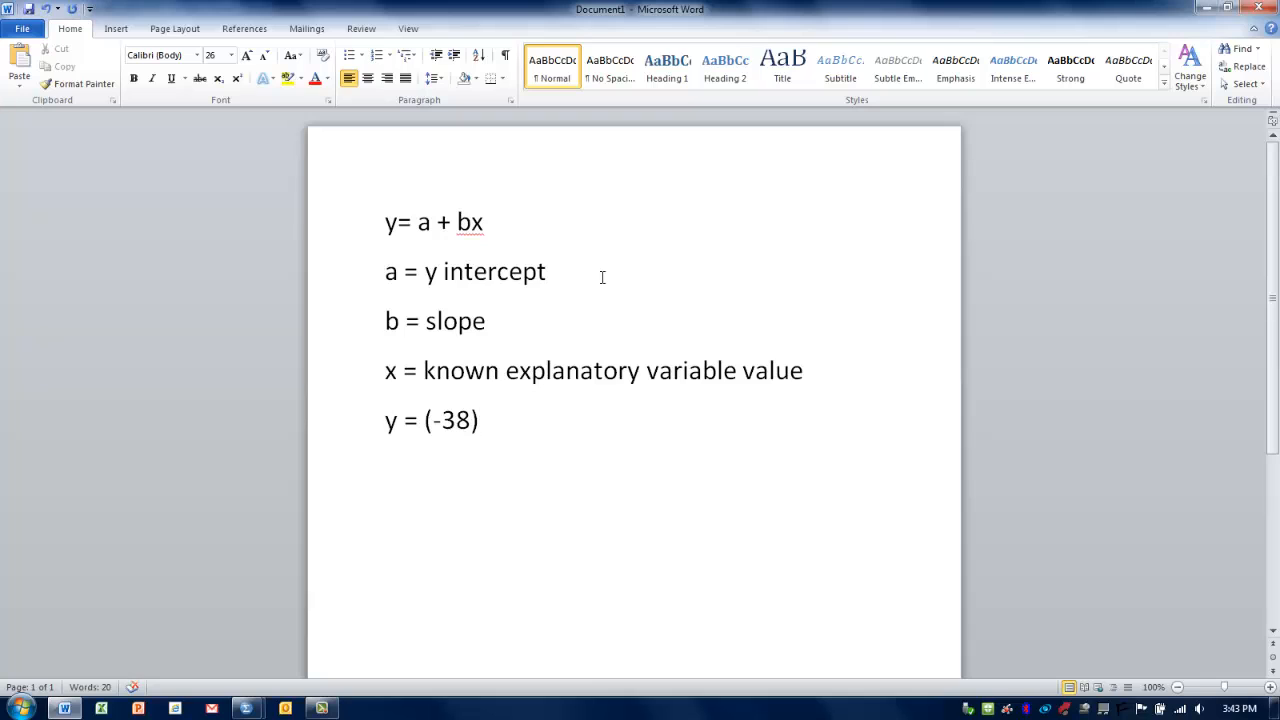
text(+)
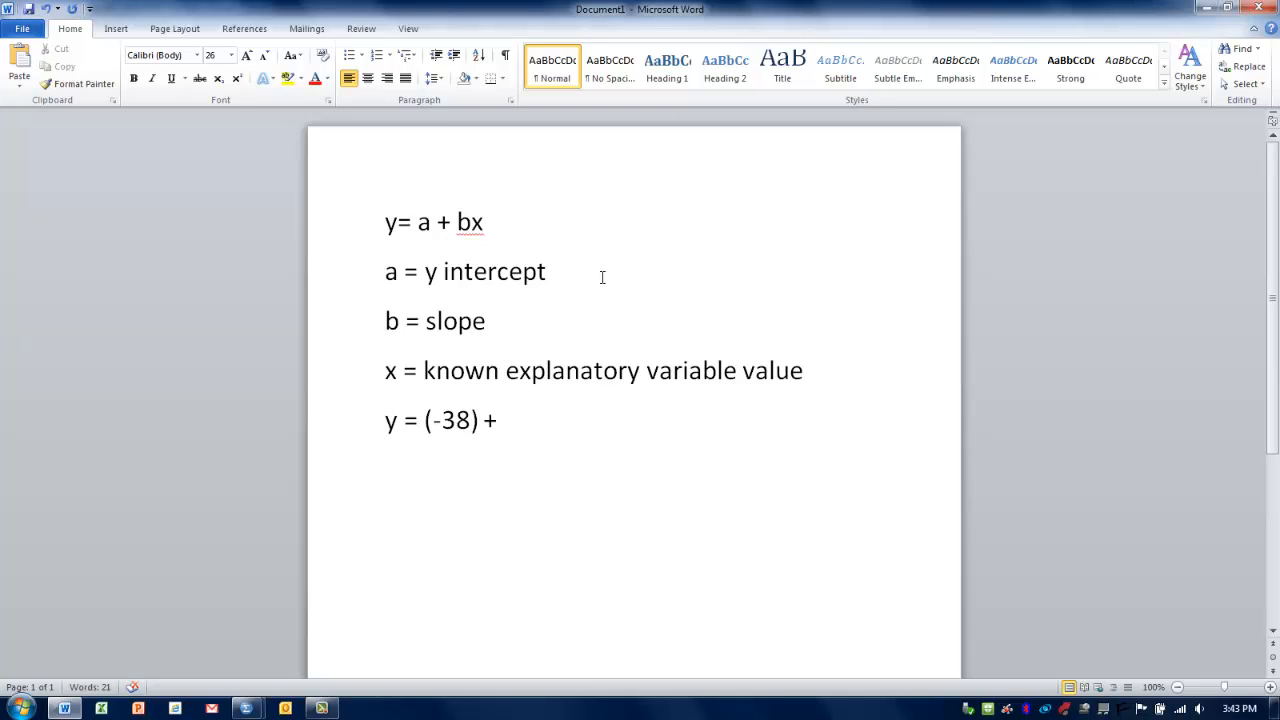
text((1.)
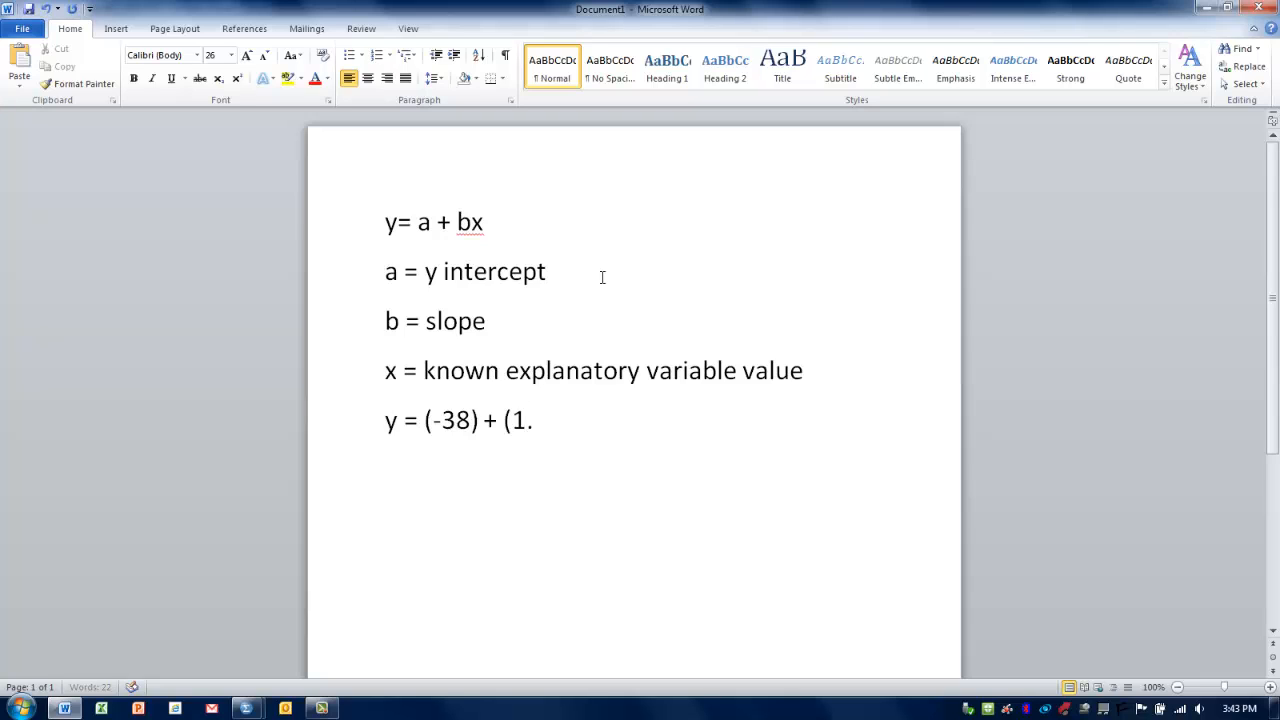
text(0))
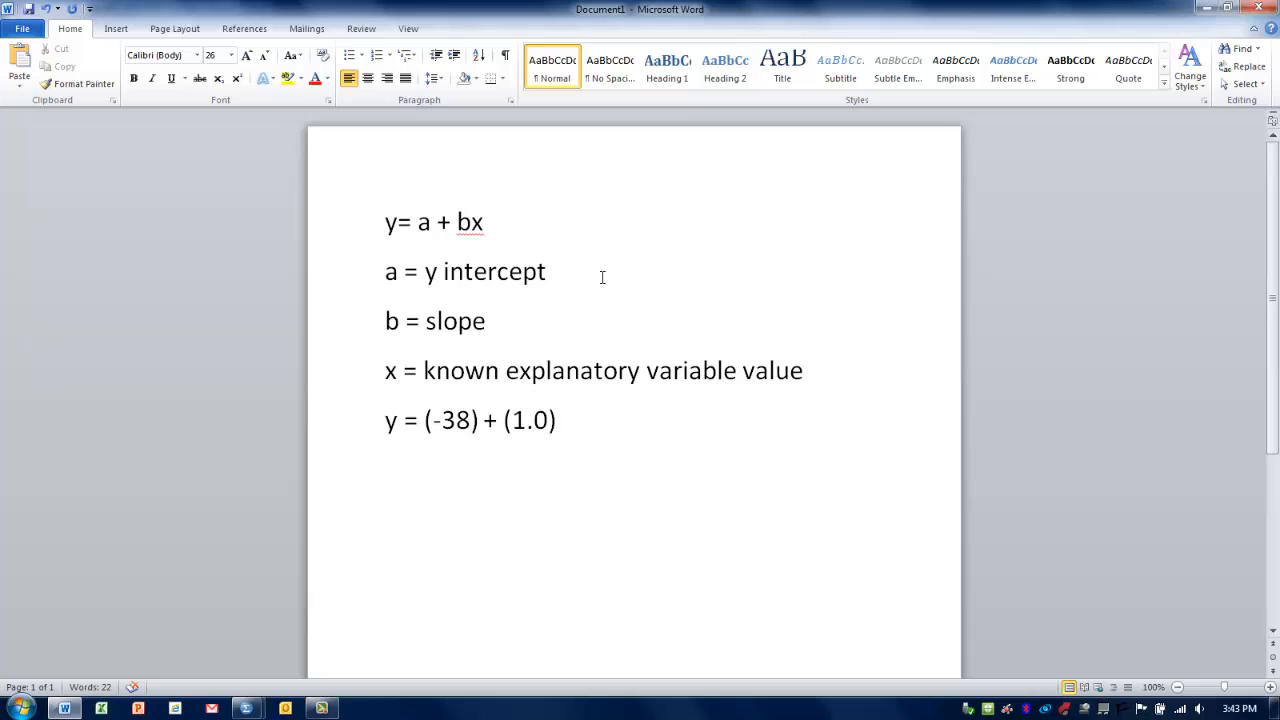
text(75)
text(y)
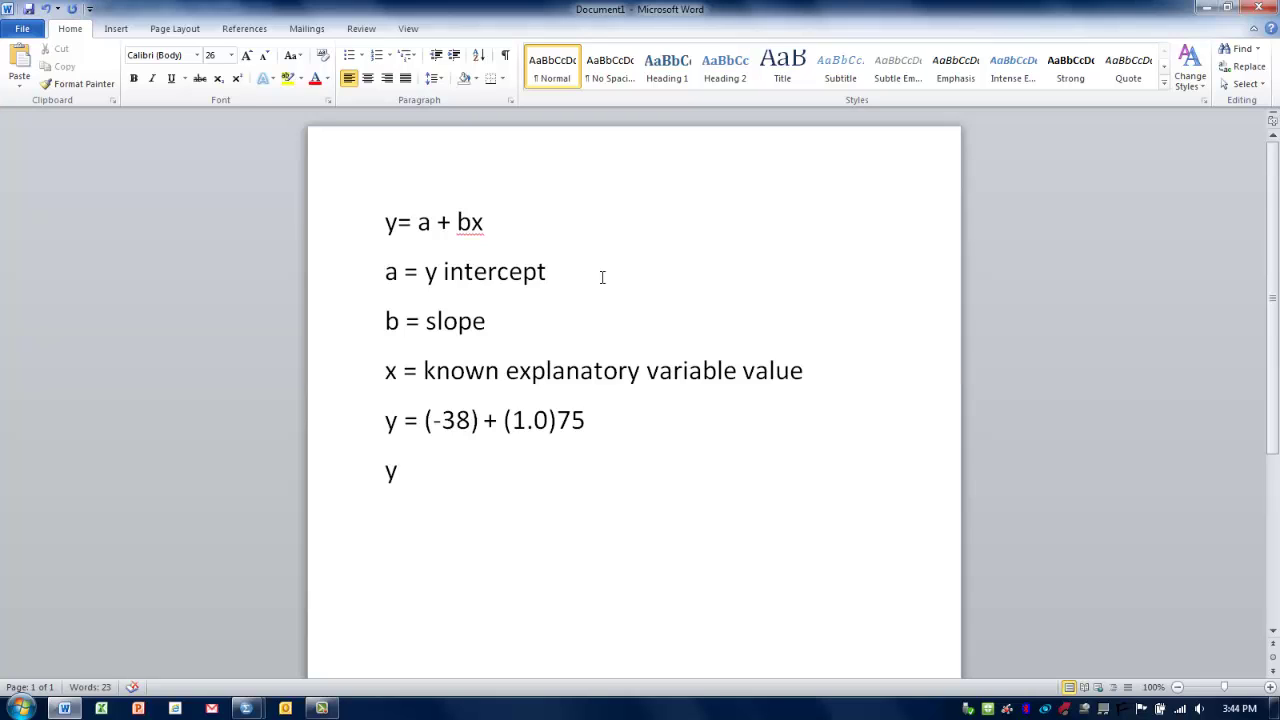
Write the result line y=37 ounces perperson
text(=)
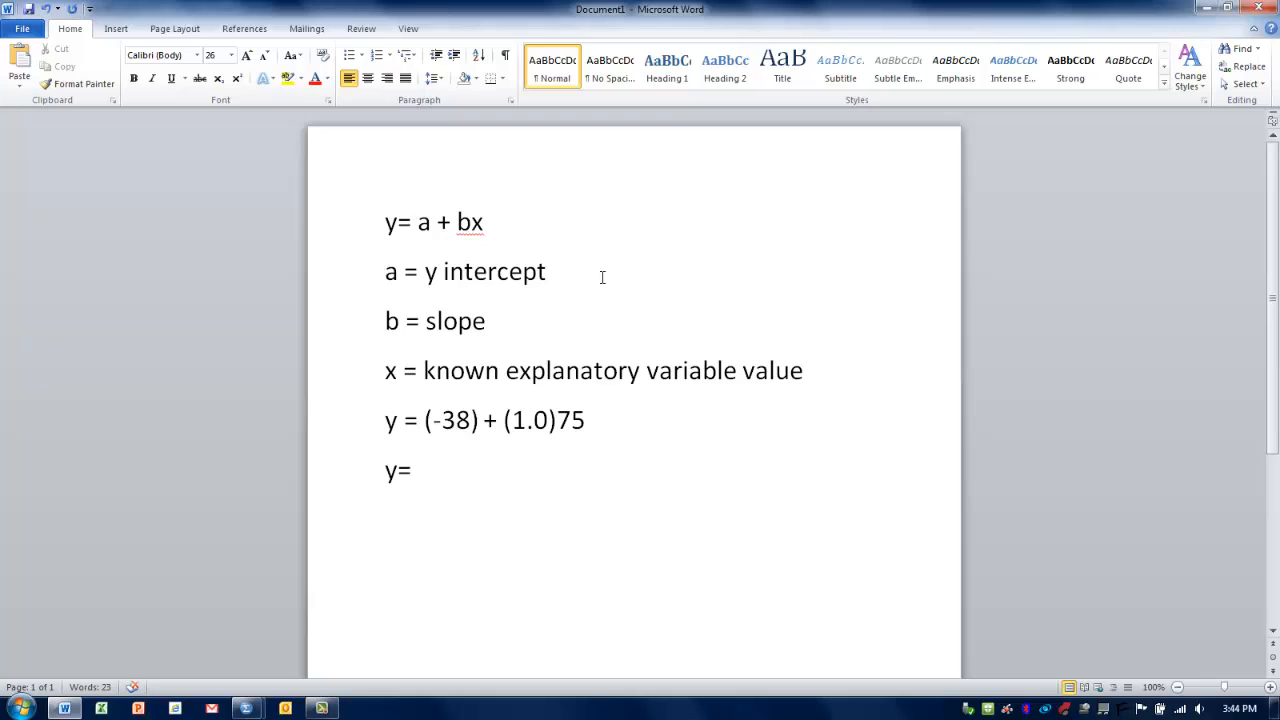
text(37)
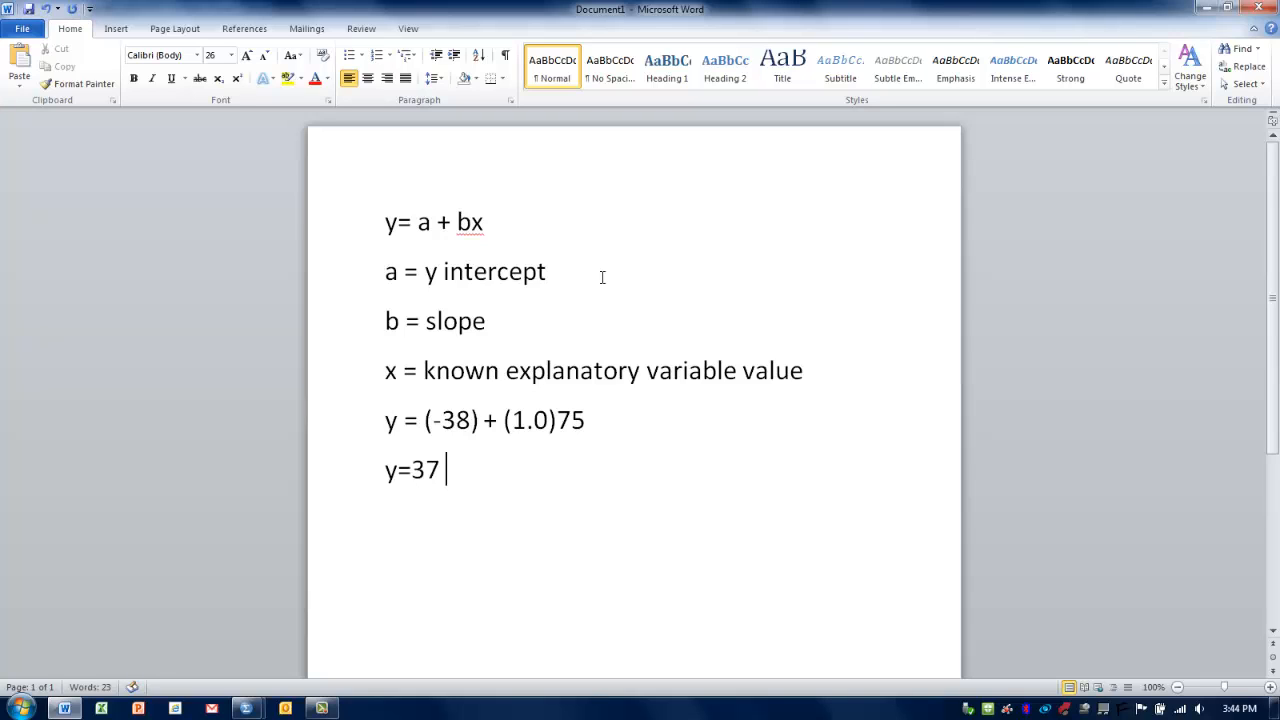
text(ounce)
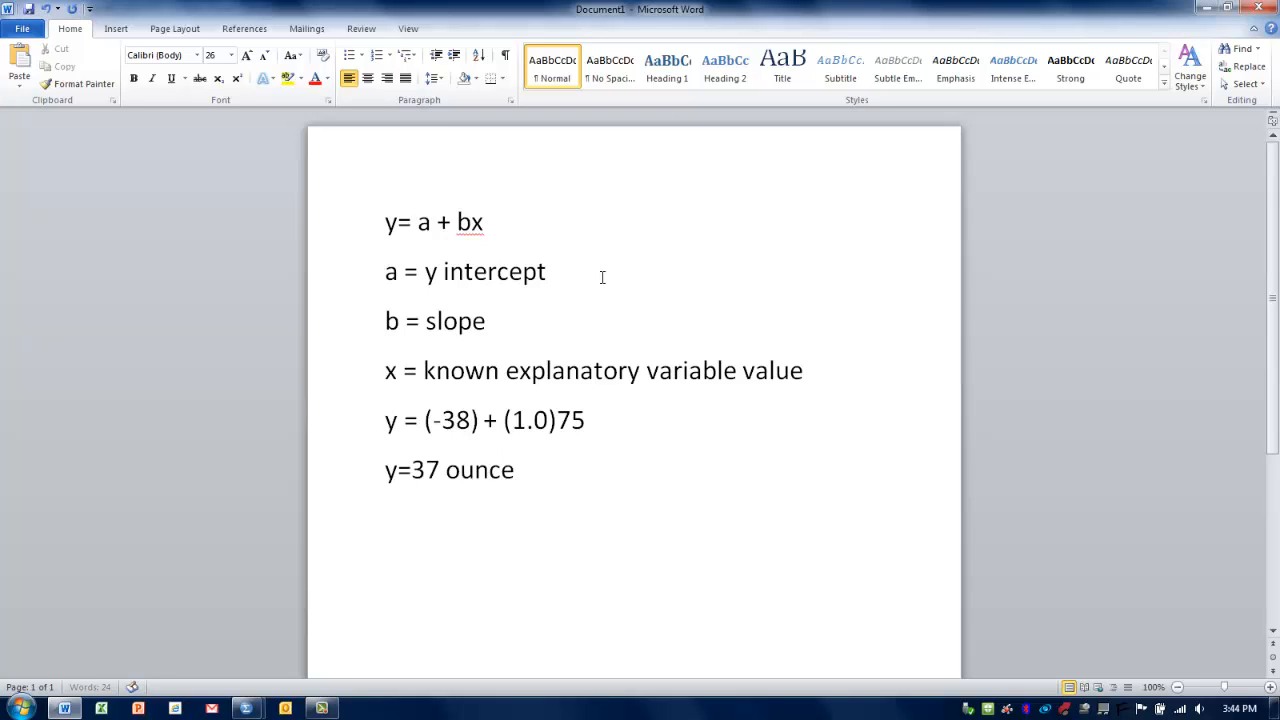
text(s)
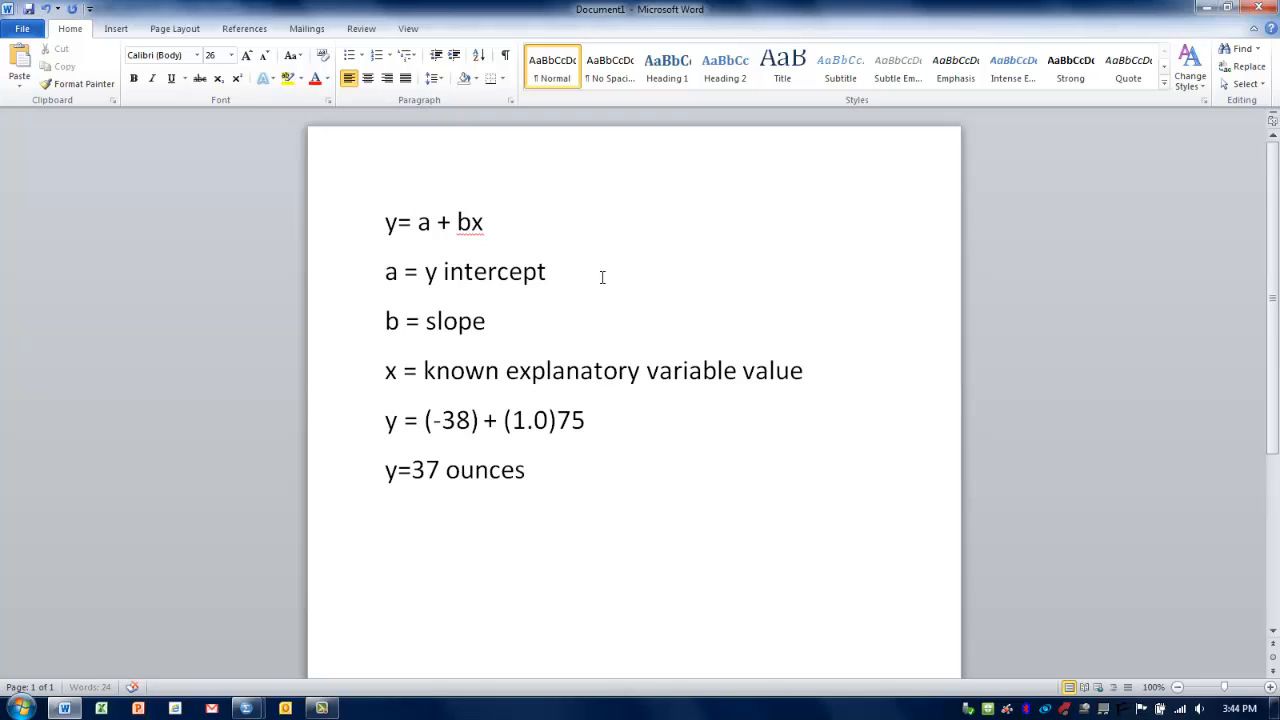
text(perper)
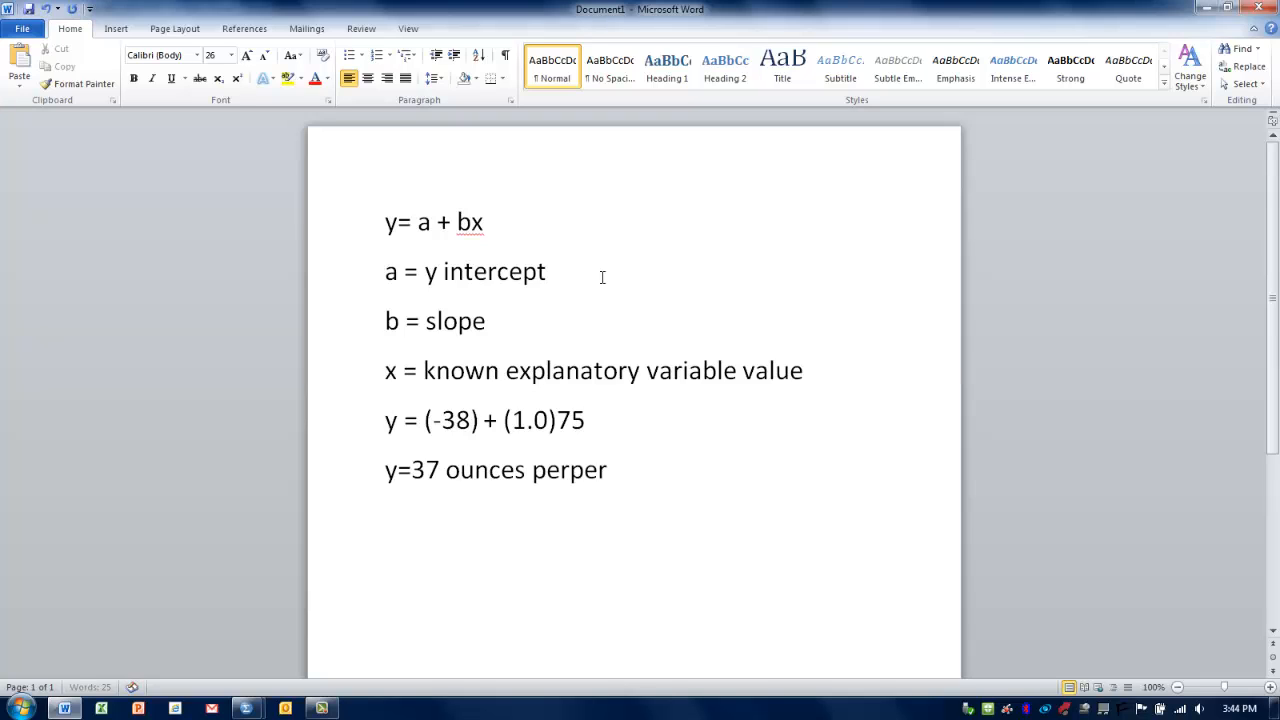
text(son)
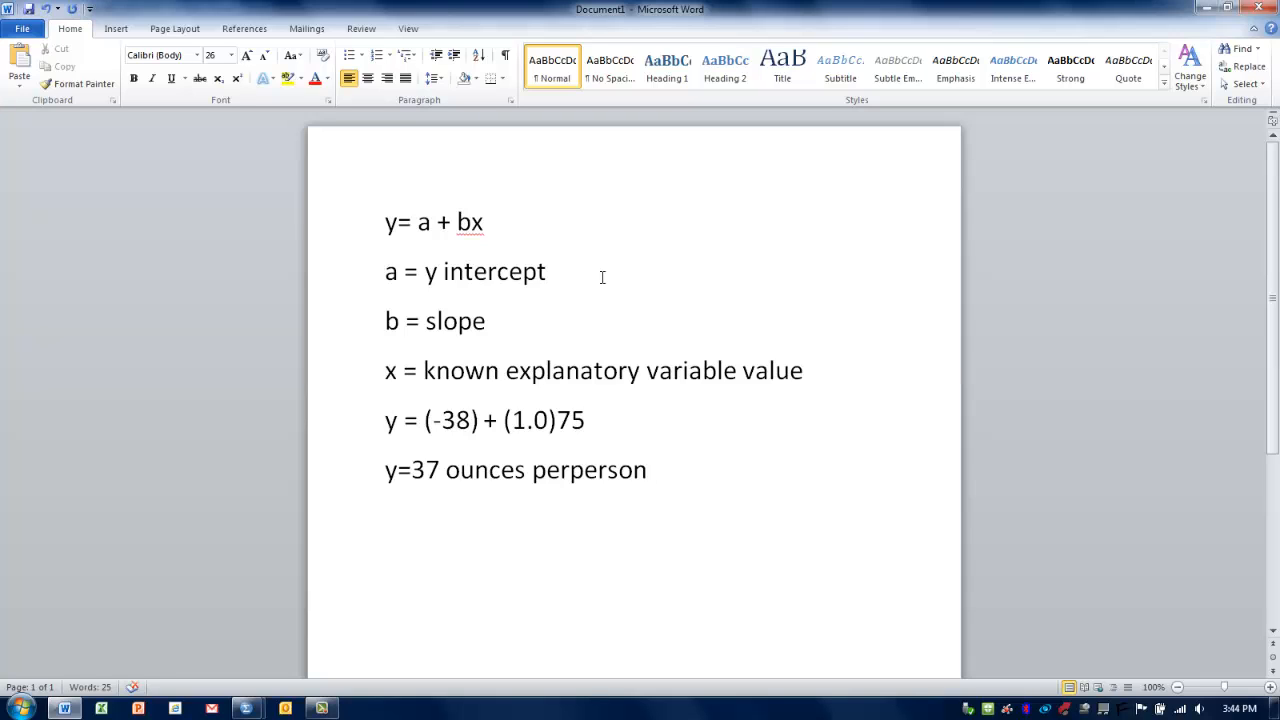
click(648, 470)
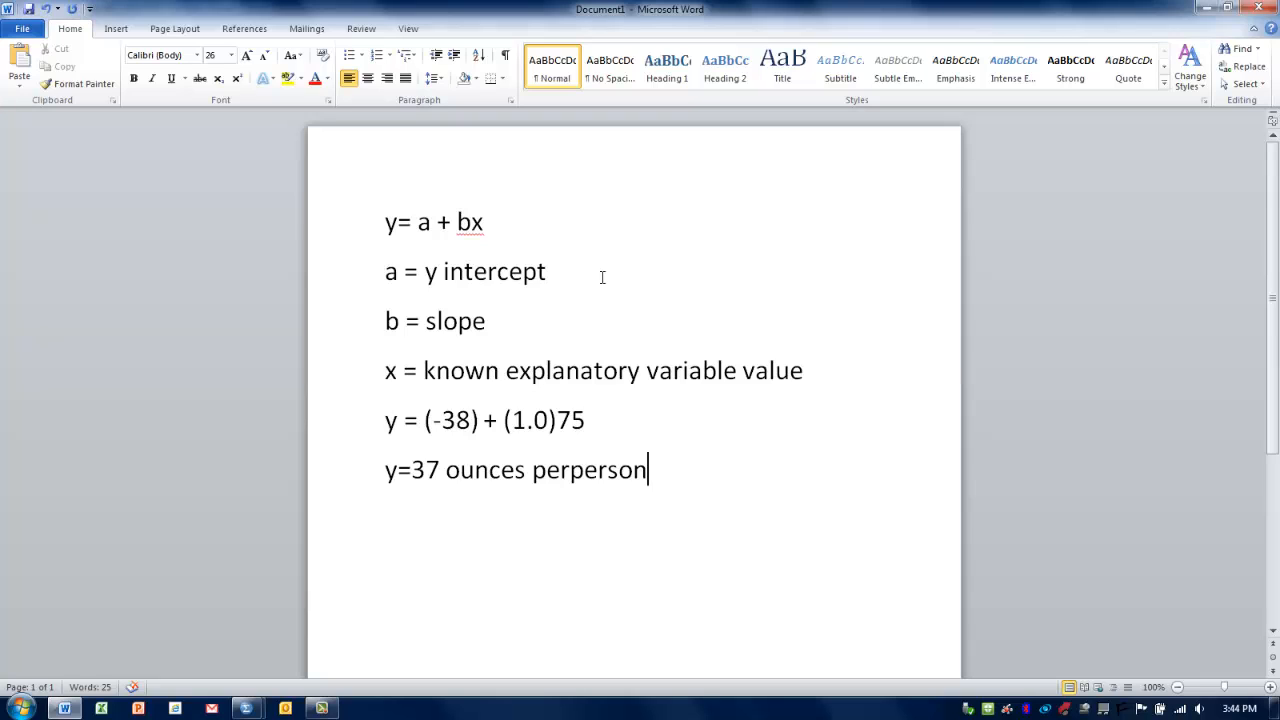
click(584, 470)
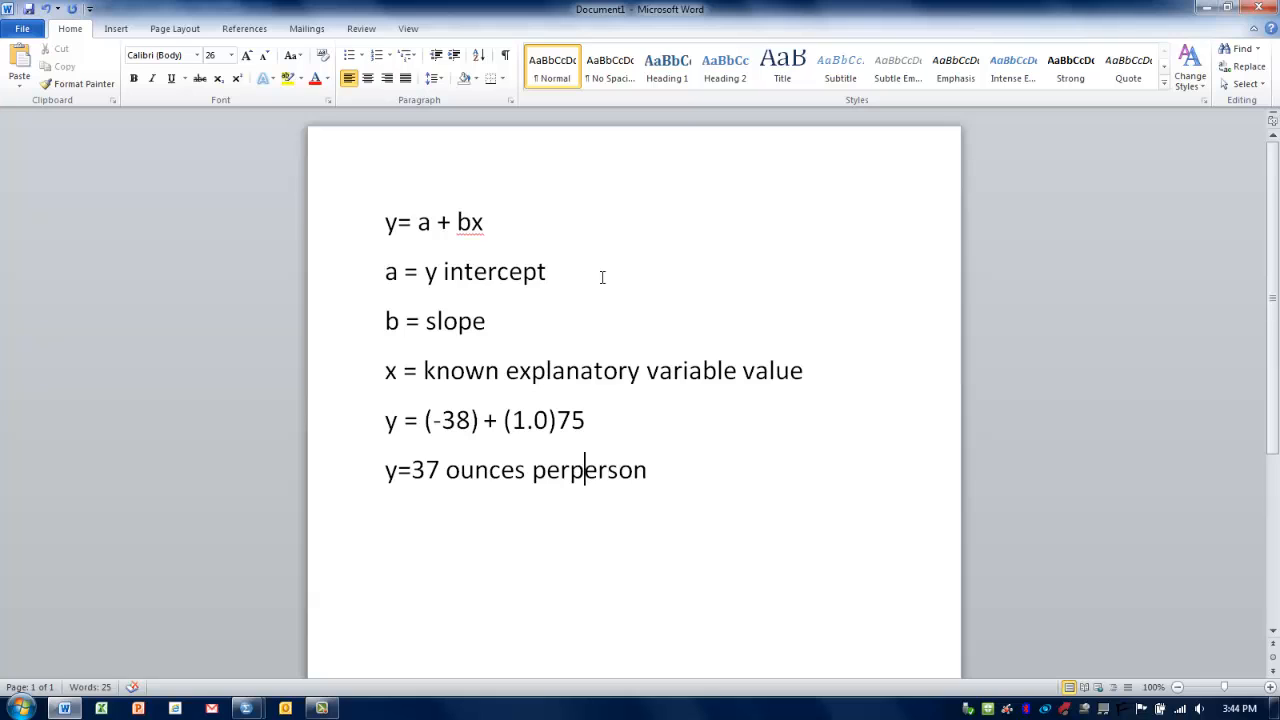
mouse_move(240, 600)
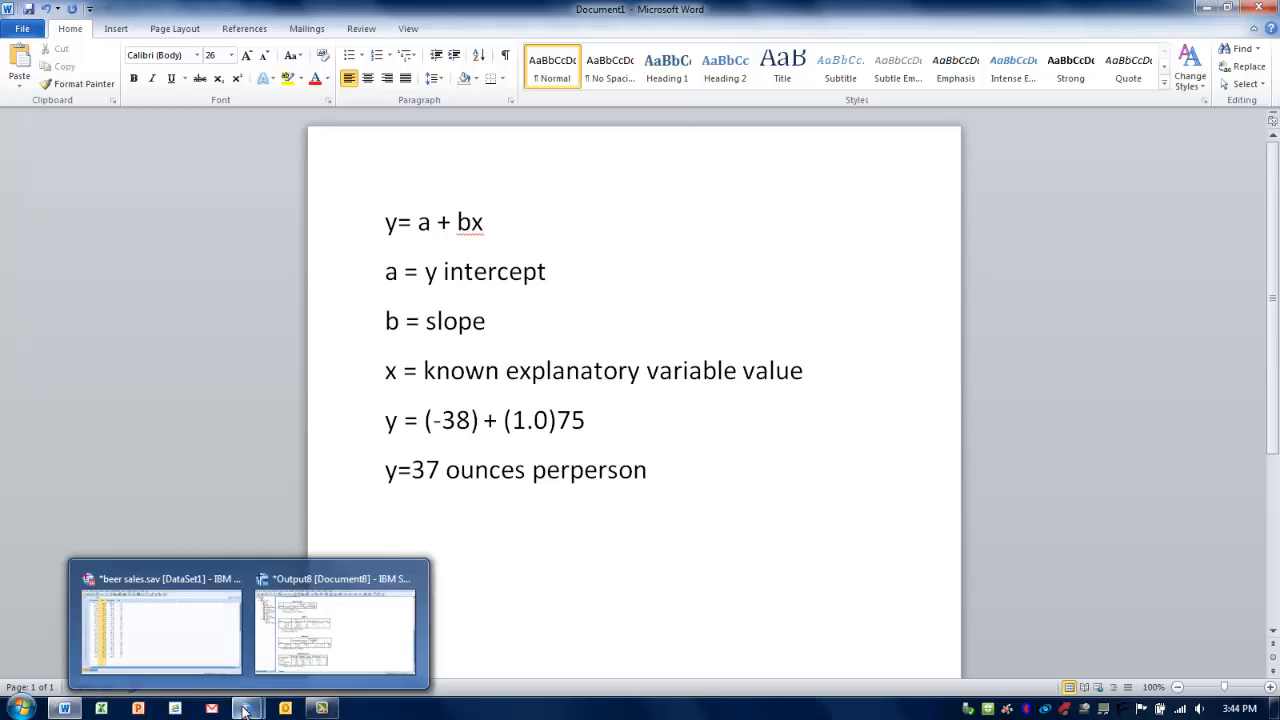
Bring the SPSS regression Output viewer back to the front
click(334, 630)
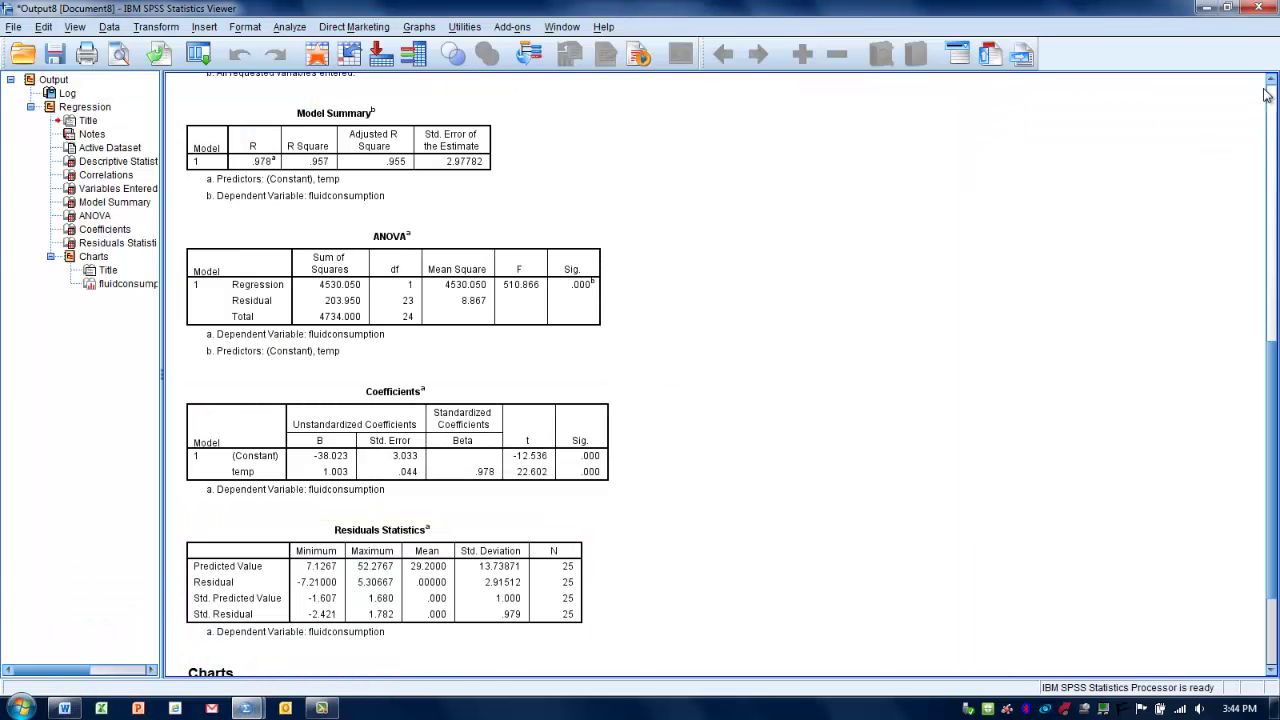
scroll(up, 3)
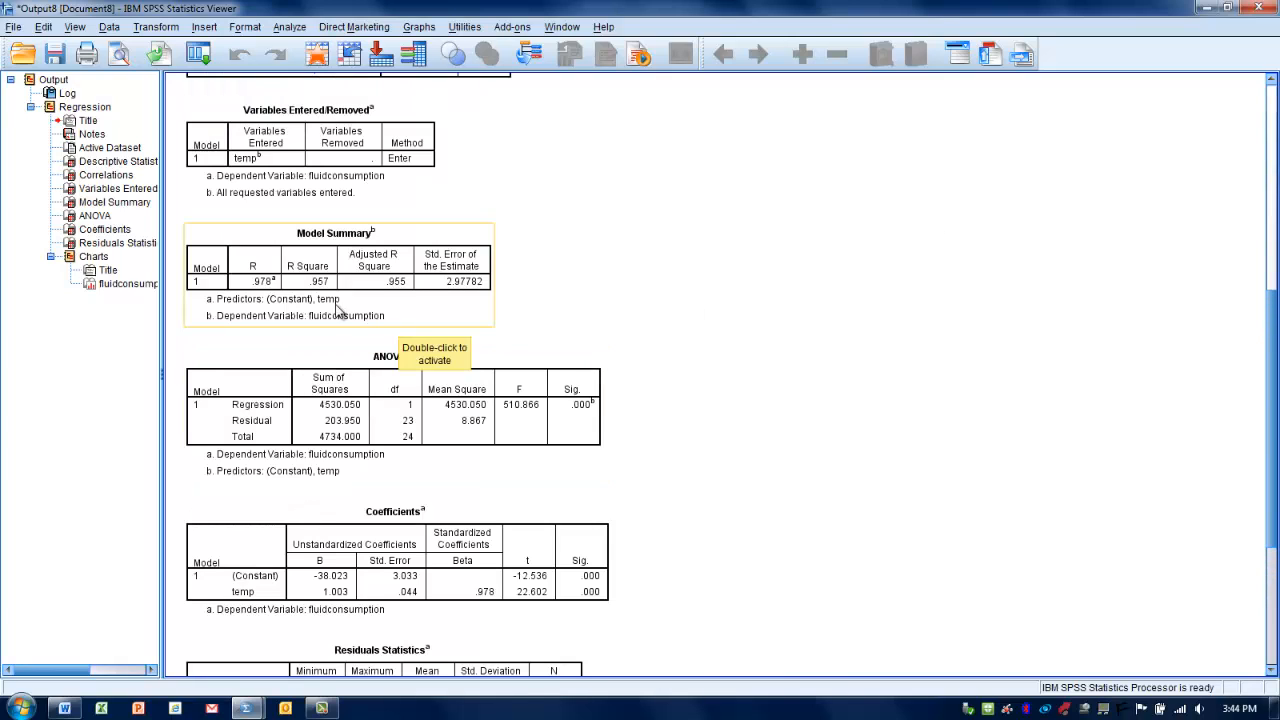
mouse_move(324, 272)
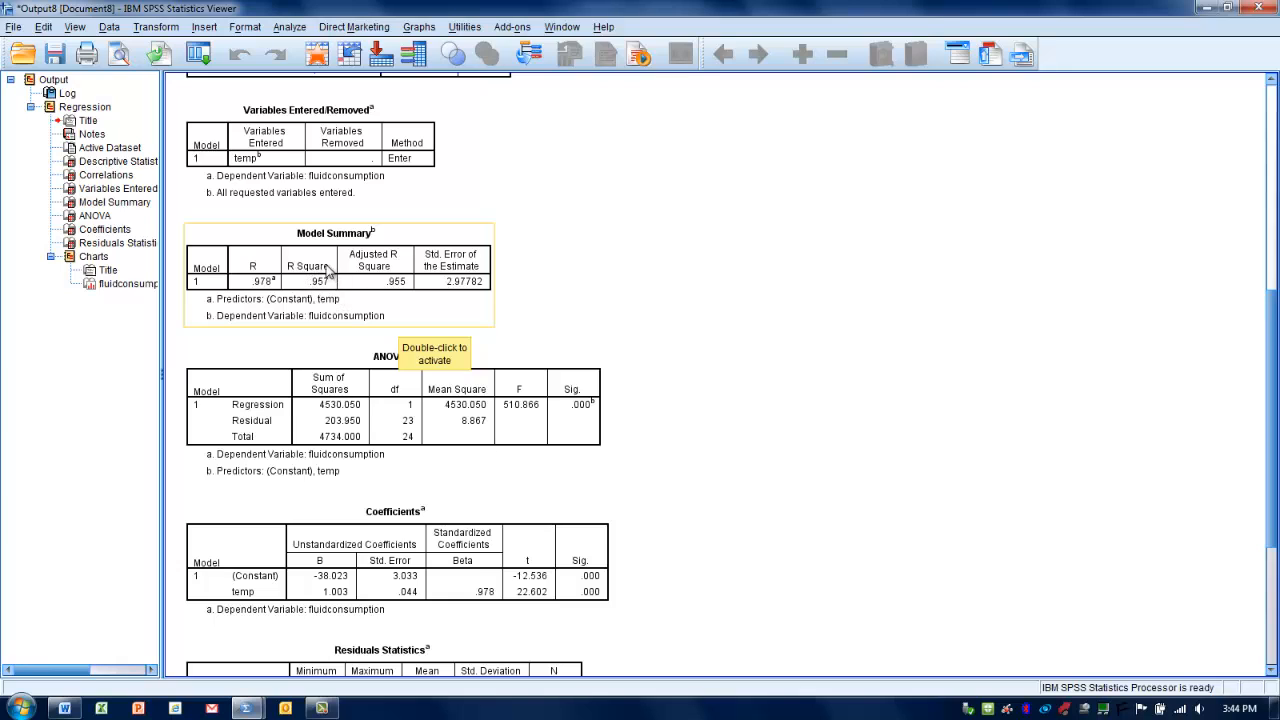
mouse_move(310, 310)
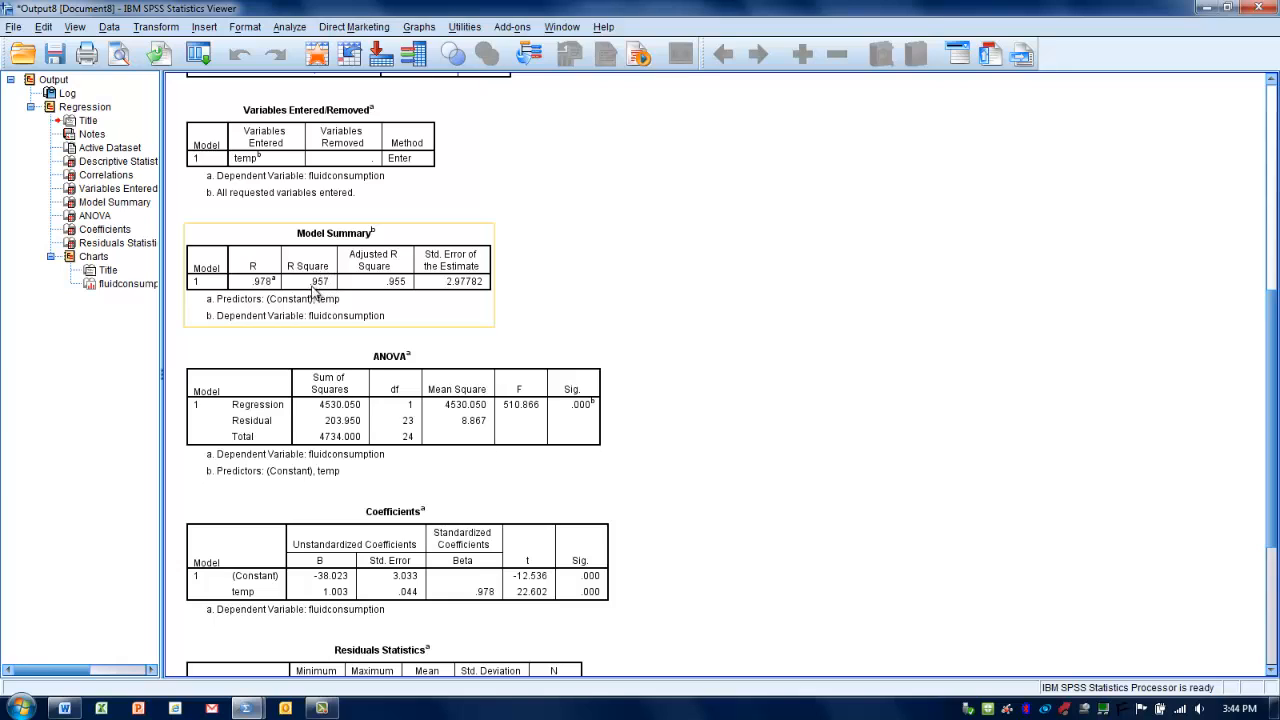
mouse_move(316, 298)
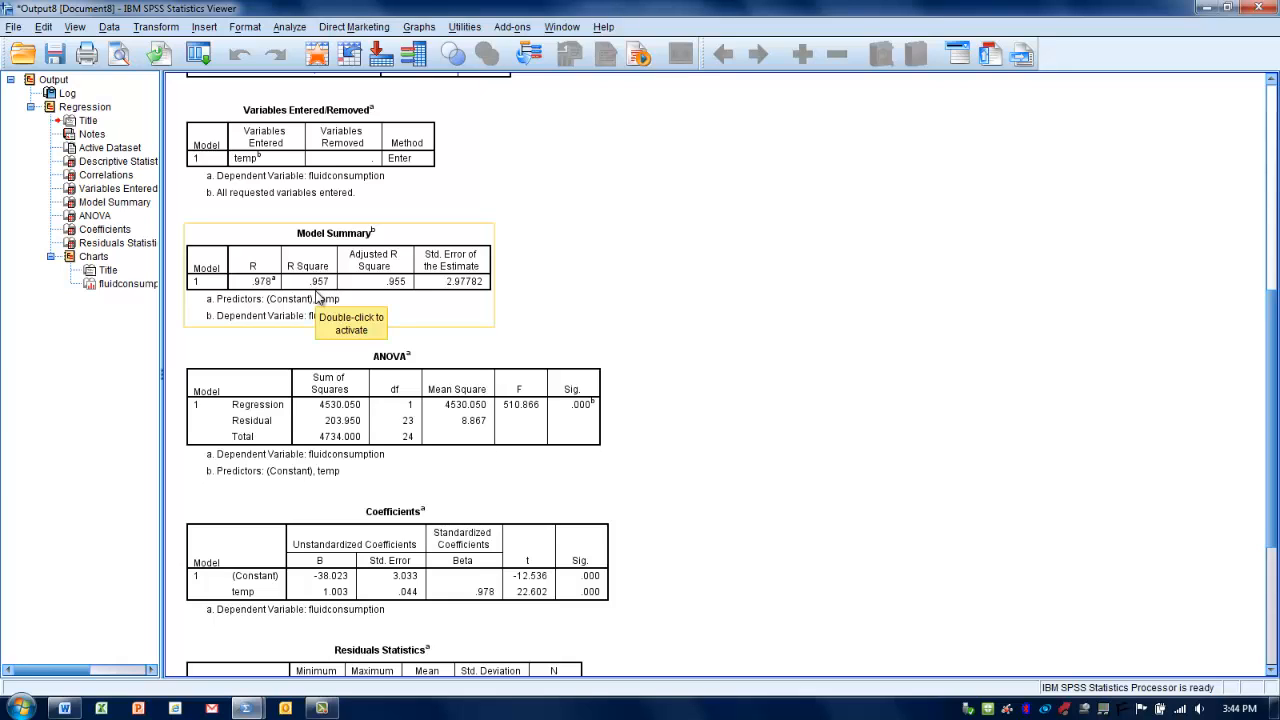
mouse_move(388, 420)
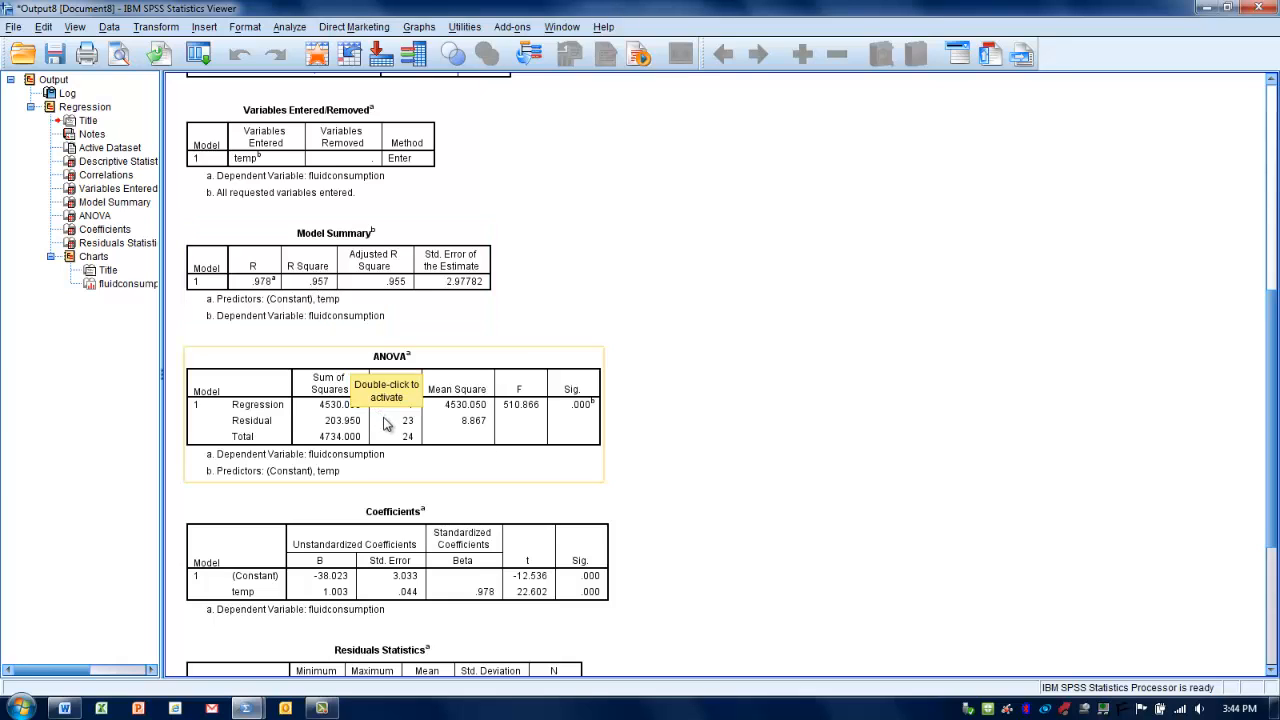
mouse_move(504, 476)
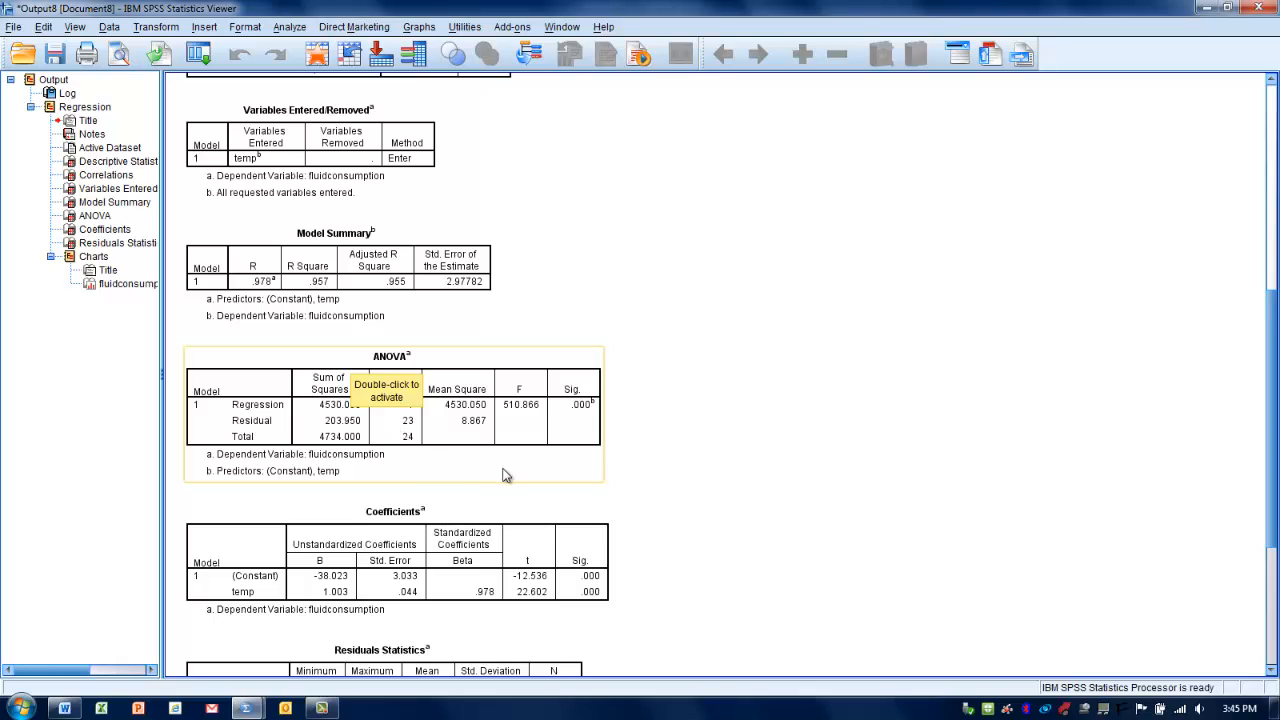
mouse_move(616, 434)
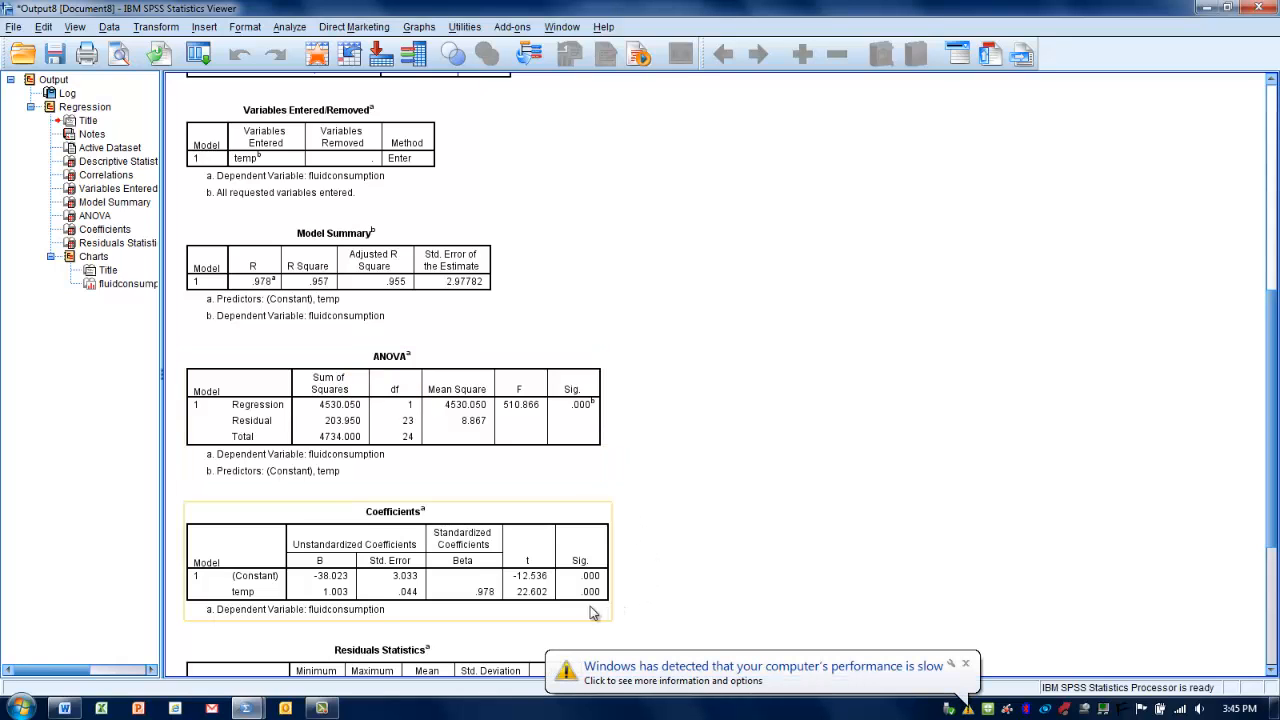
mouse_move(604, 600)
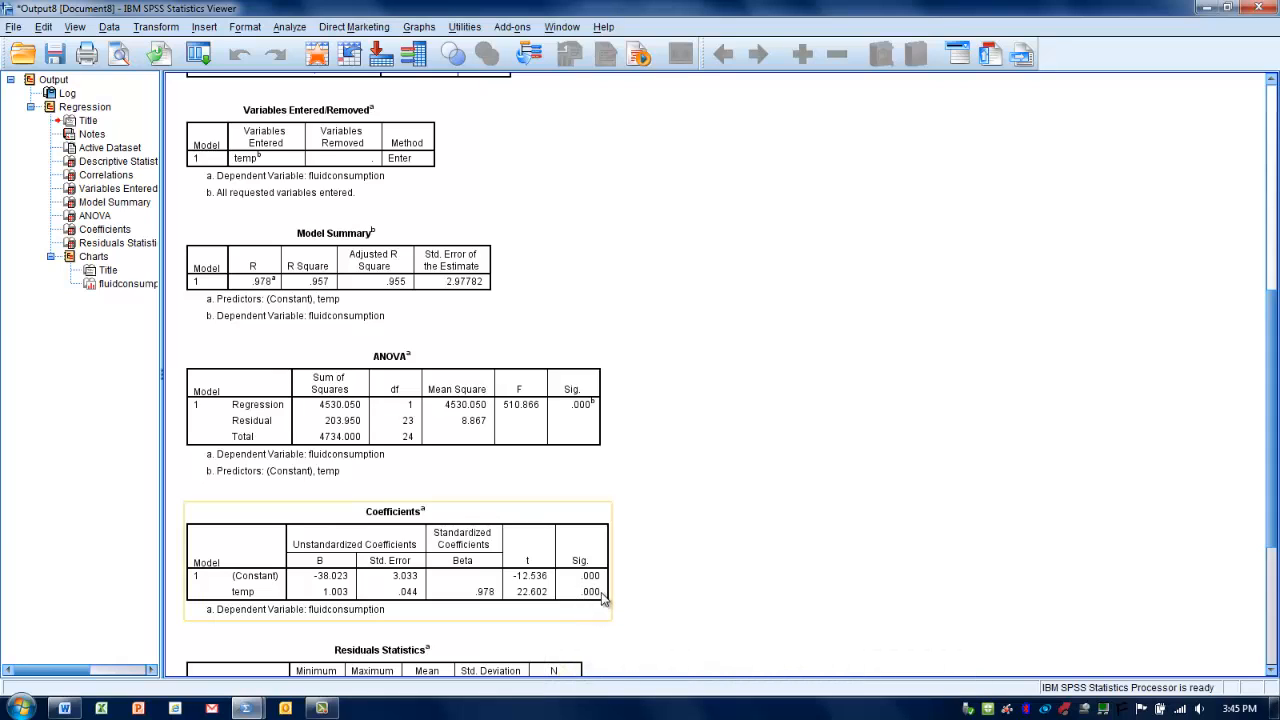
mouse_move(604, 608)
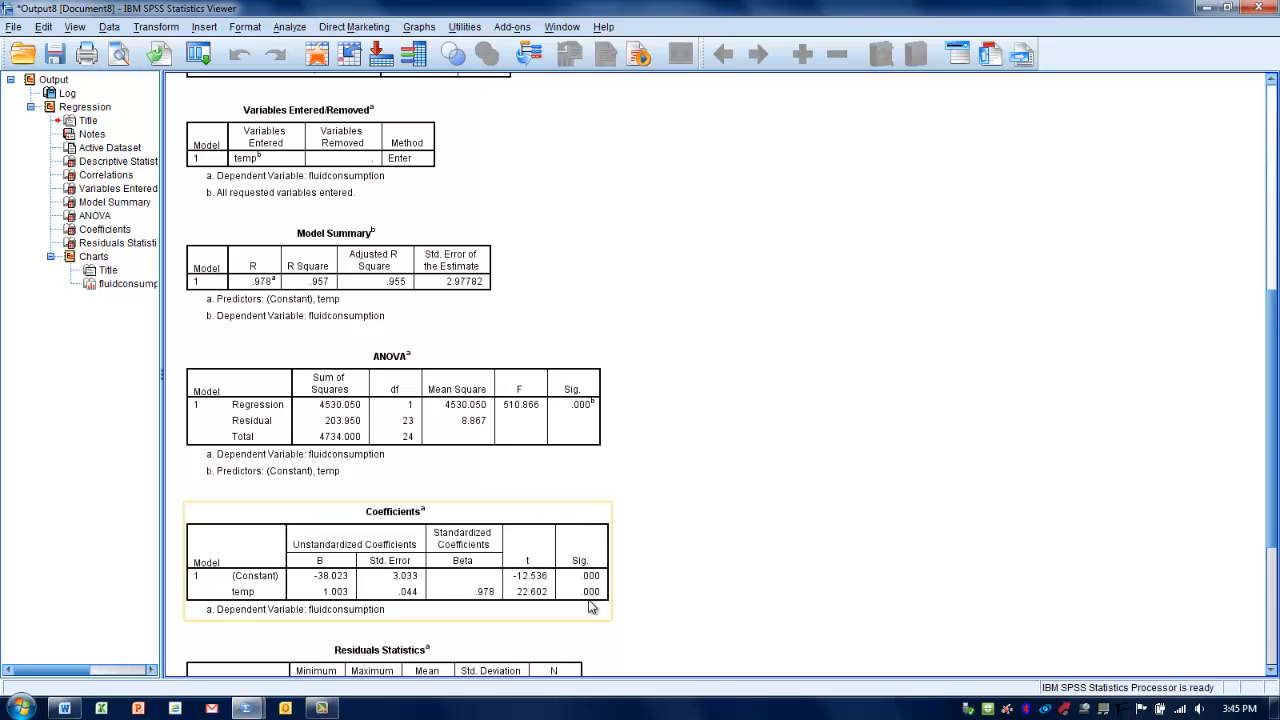
mouse_move(596, 588)
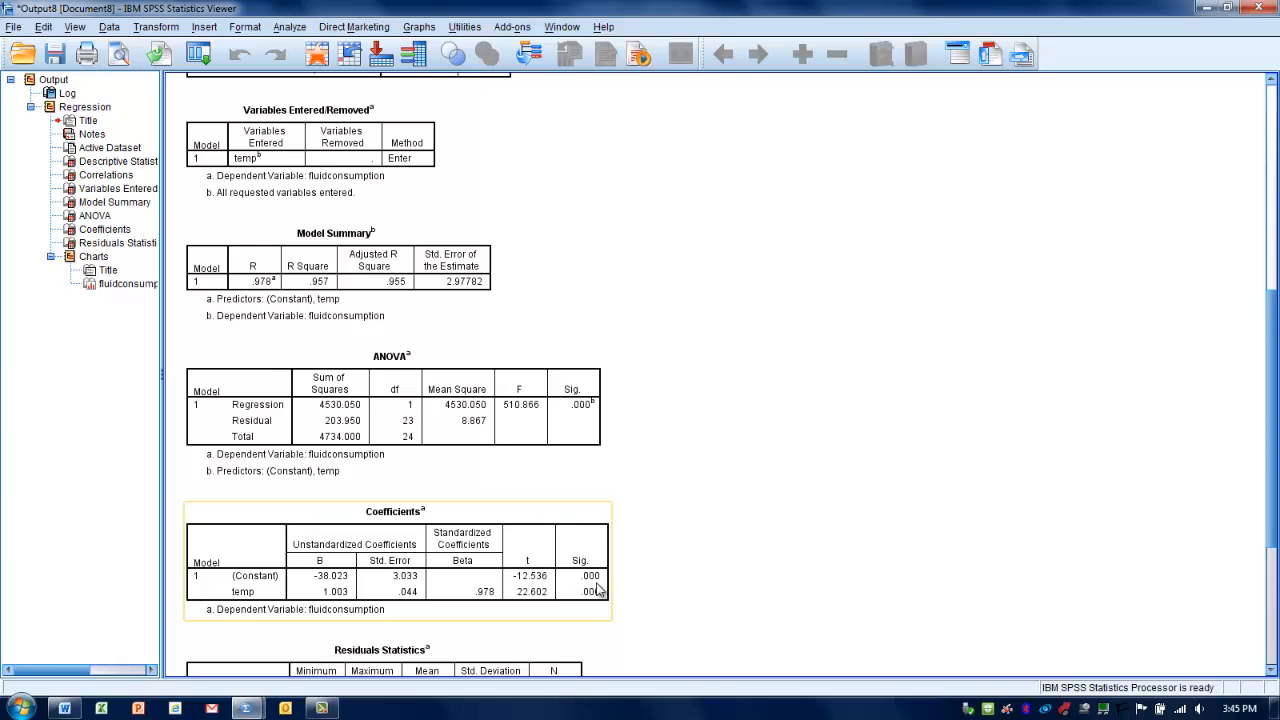
mouse_move(590, 608)
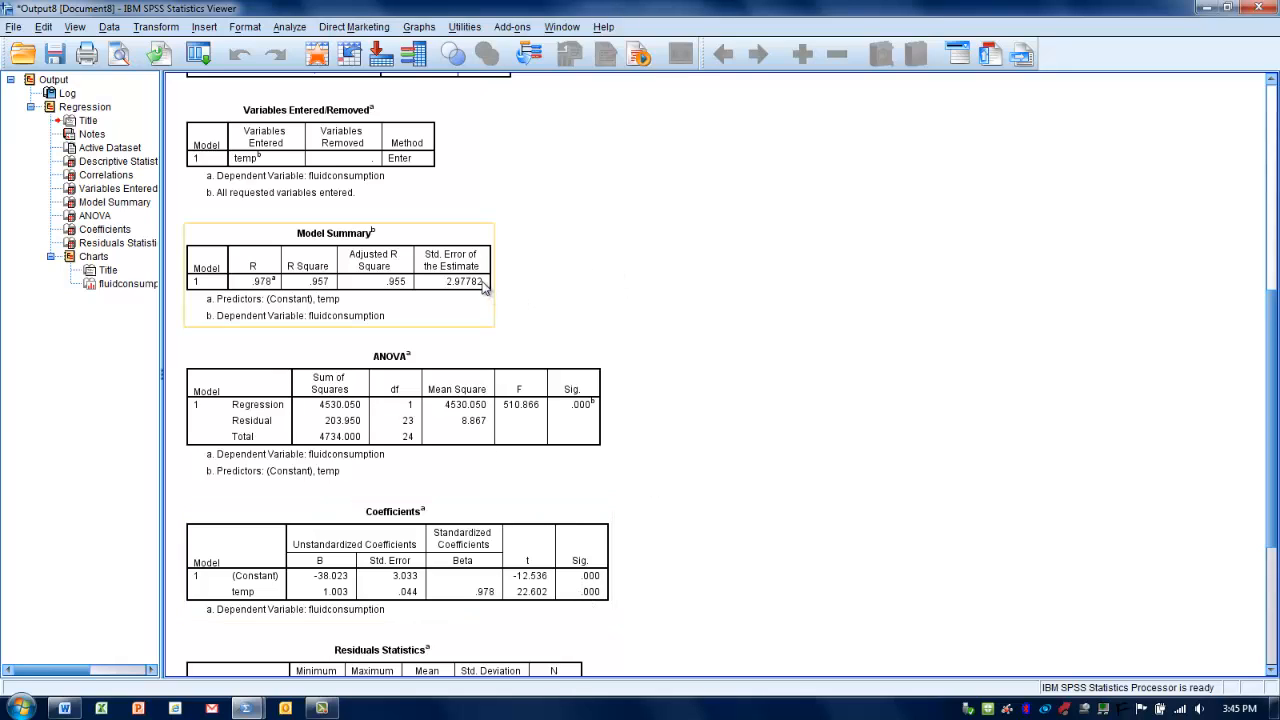
mouse_move(448, 282)
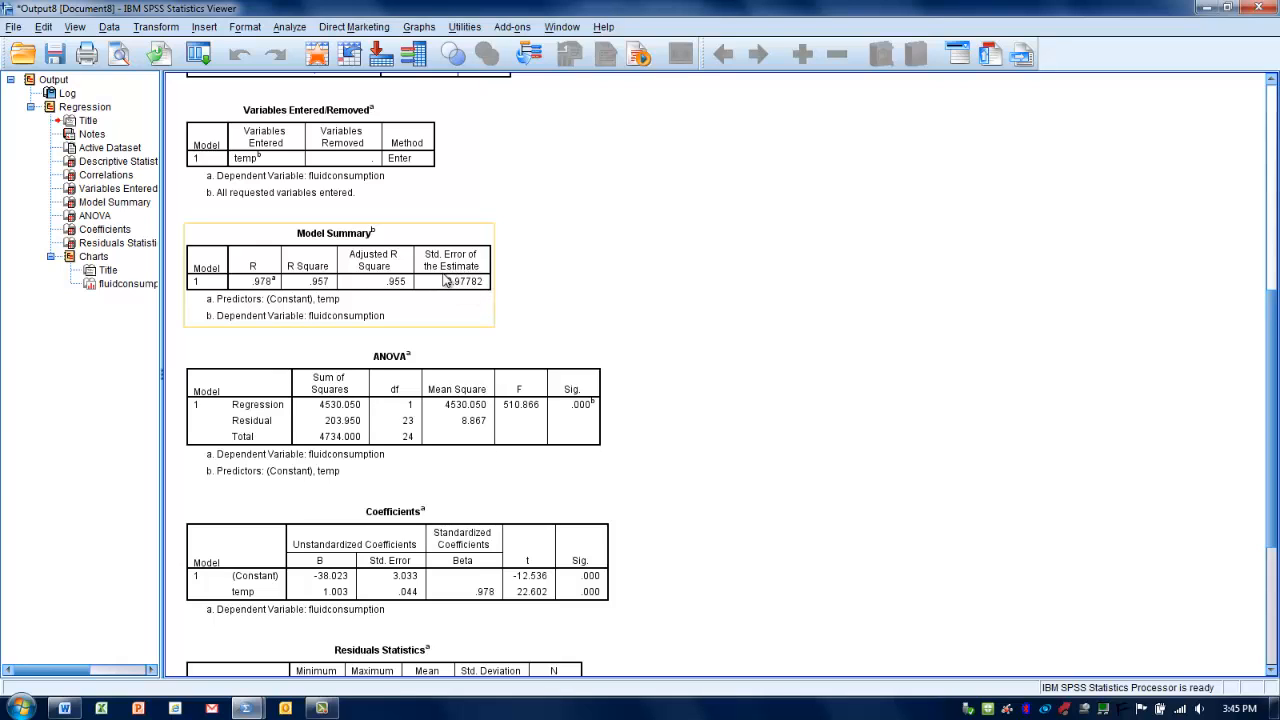
mouse_move(452, 298)
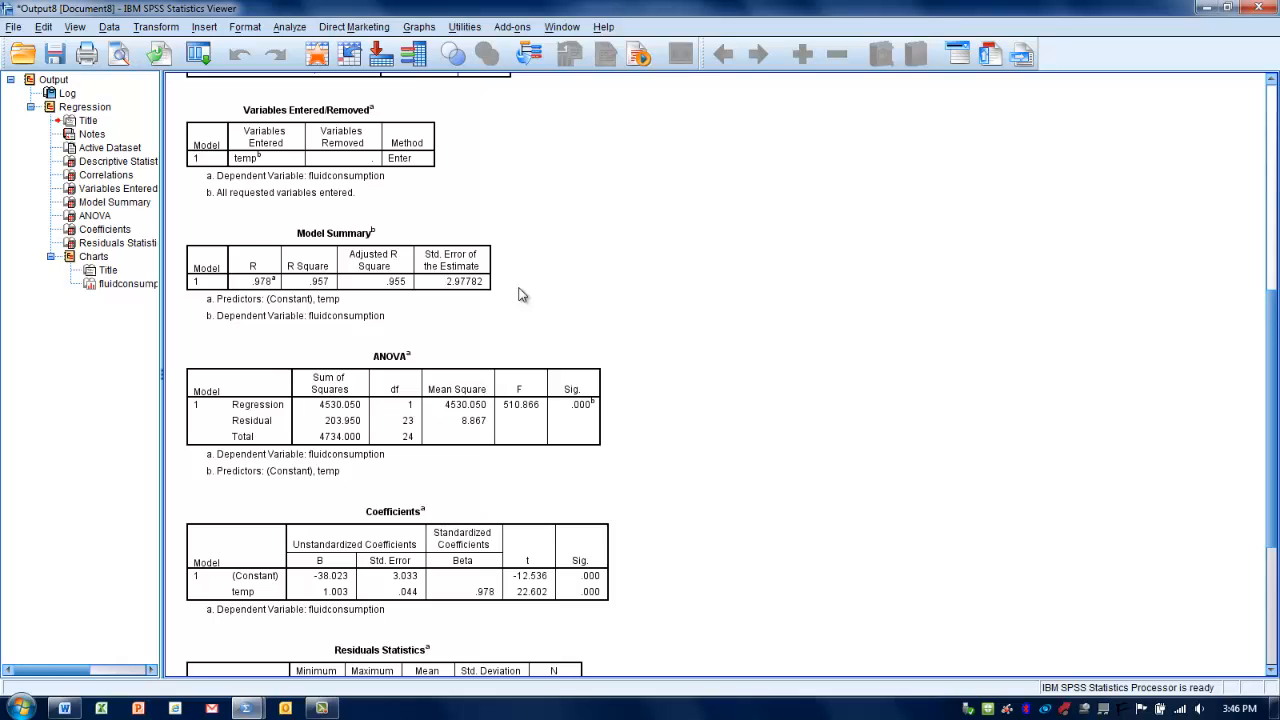
click(584, 592)
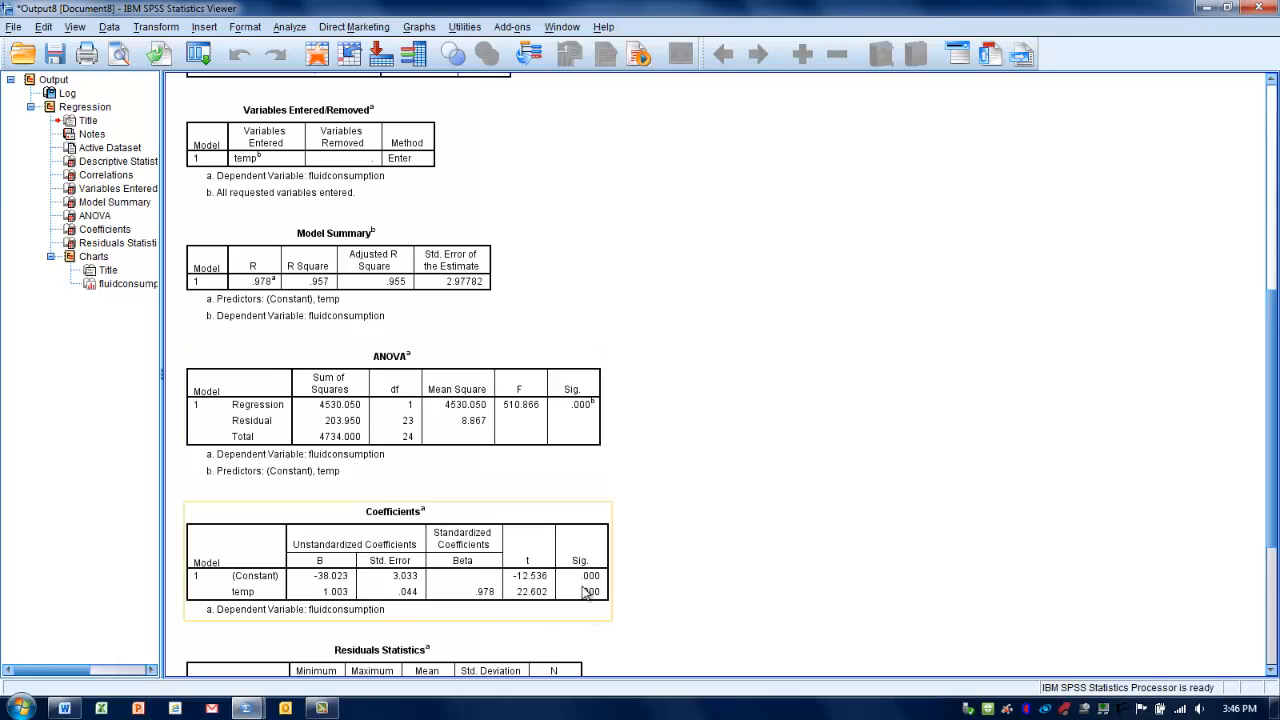
mouse_move(584, 608)
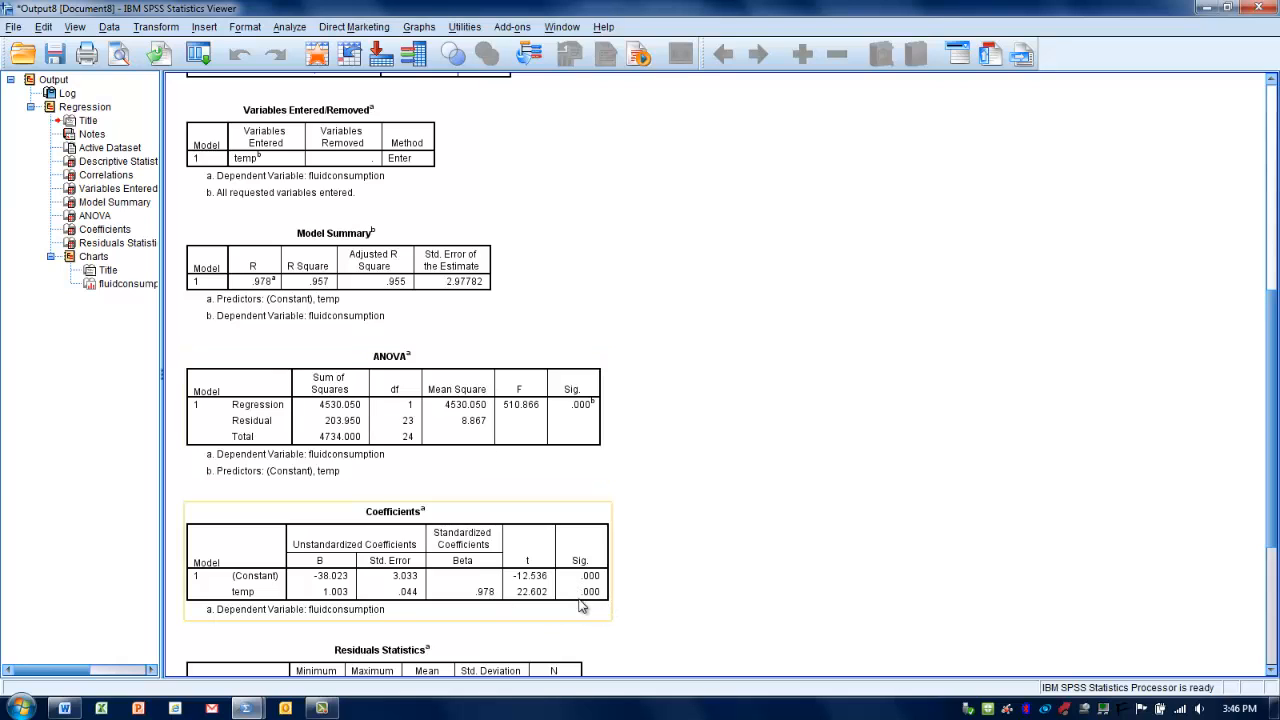
mouse_move(612, 624)
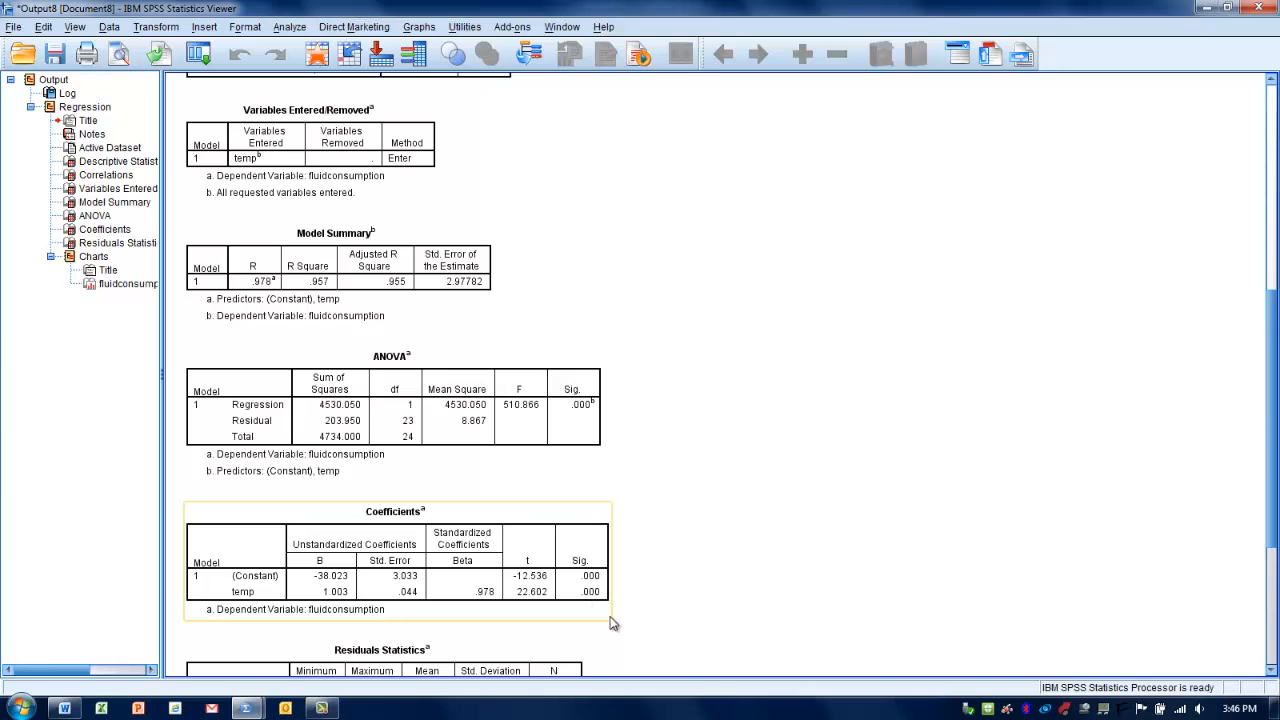
click(668, 512)
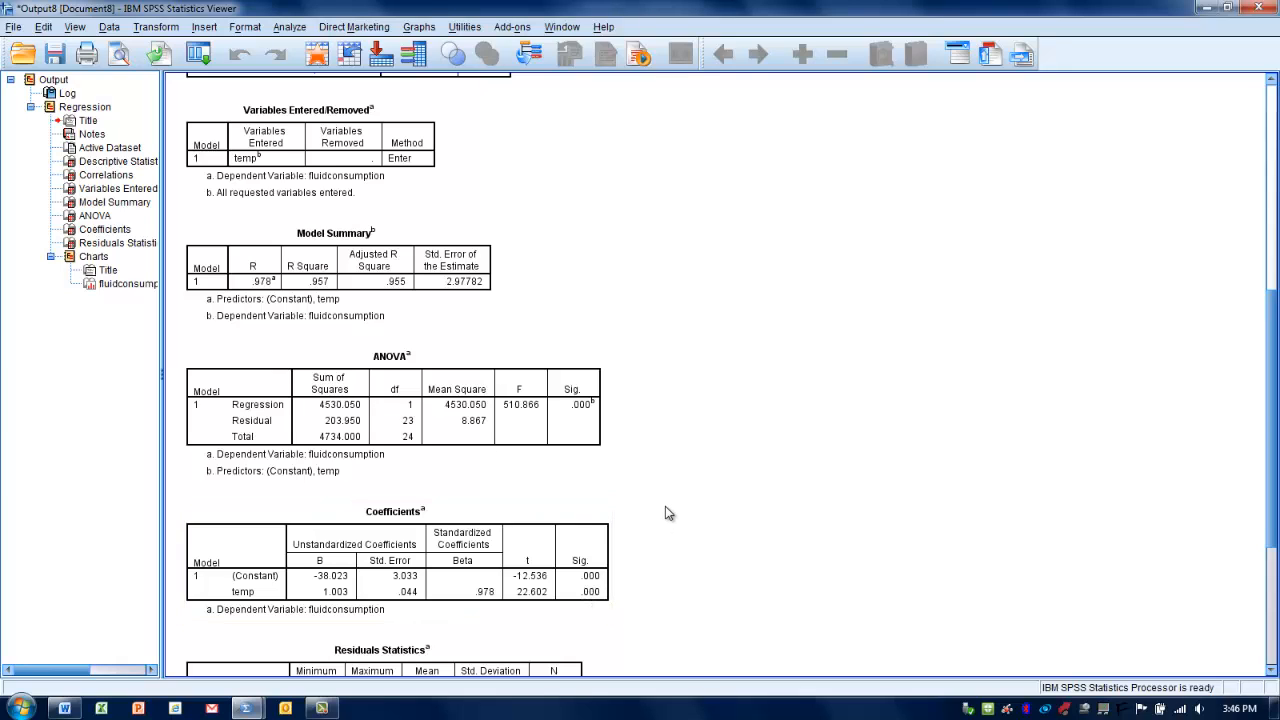
click(336, 276)
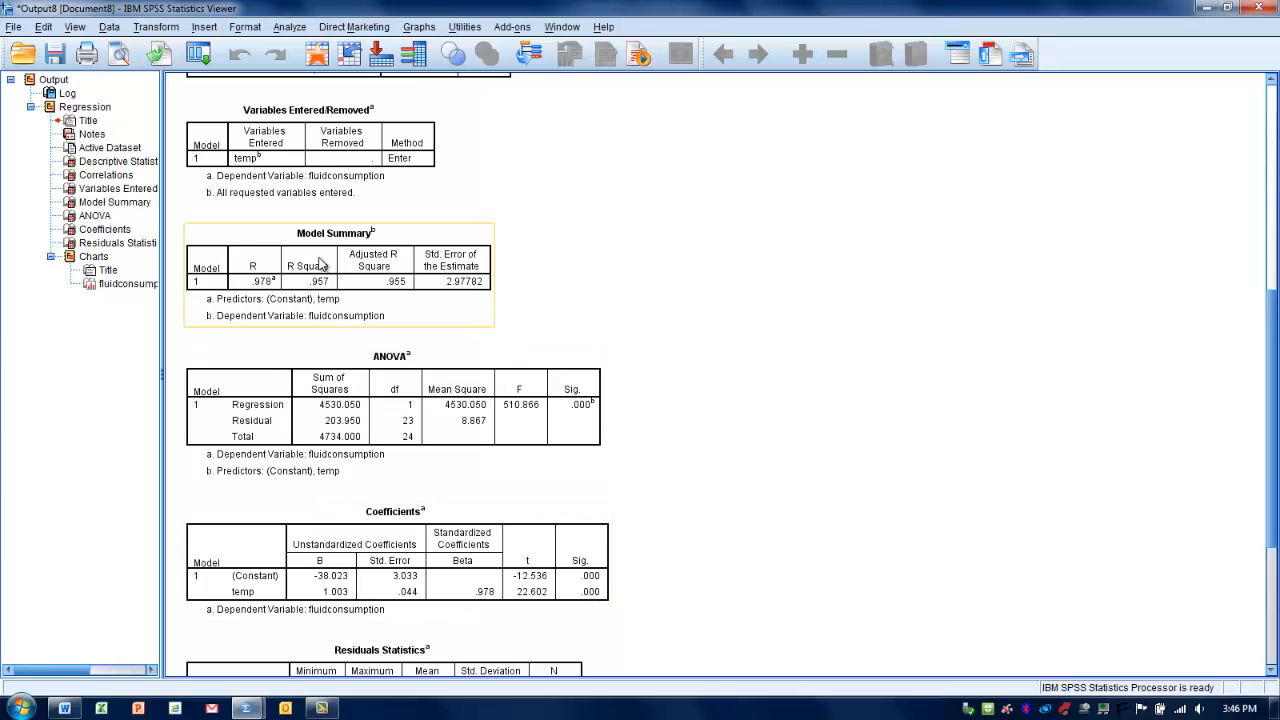
mouse_move(480, 302)
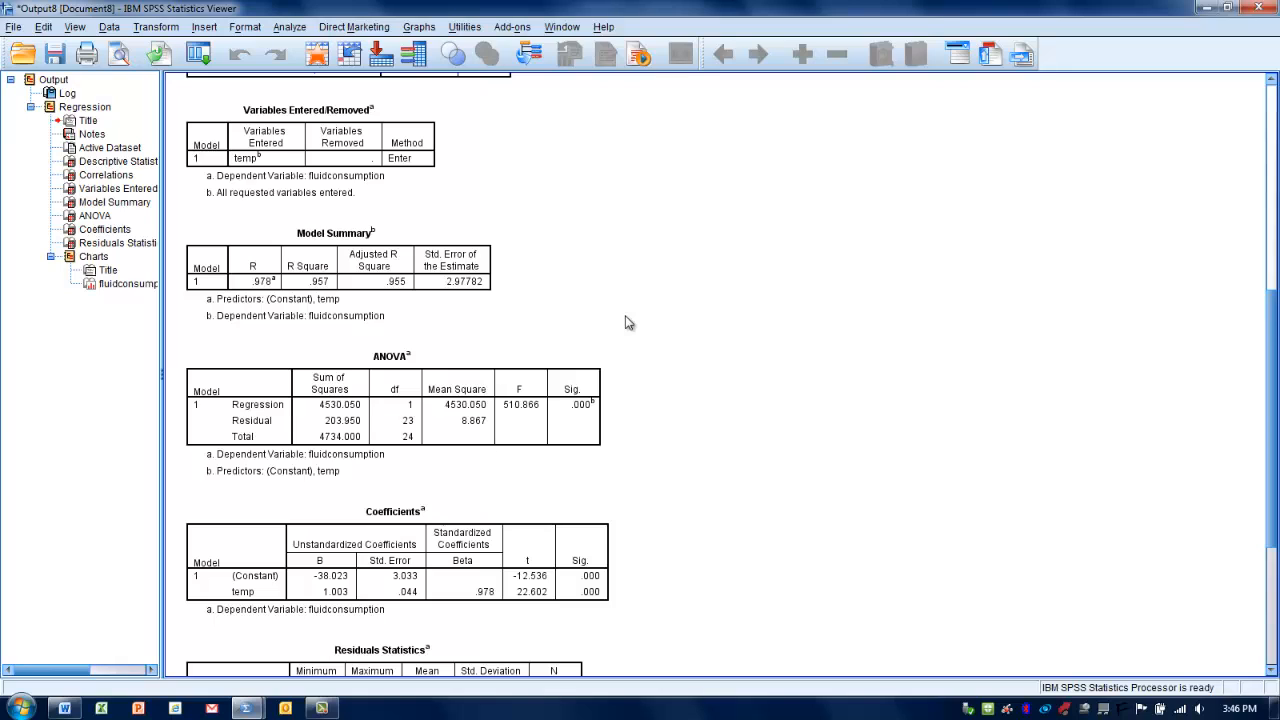
mouse_move(660, 492)
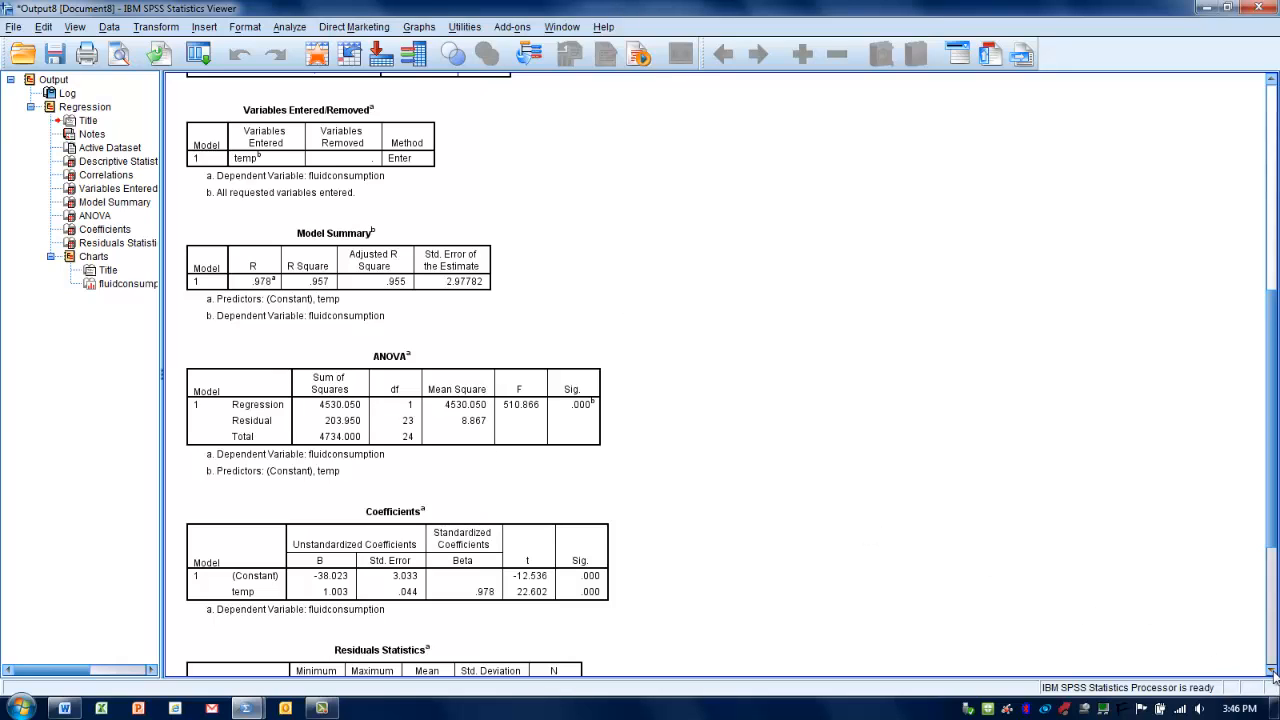
scroll(down, 3)
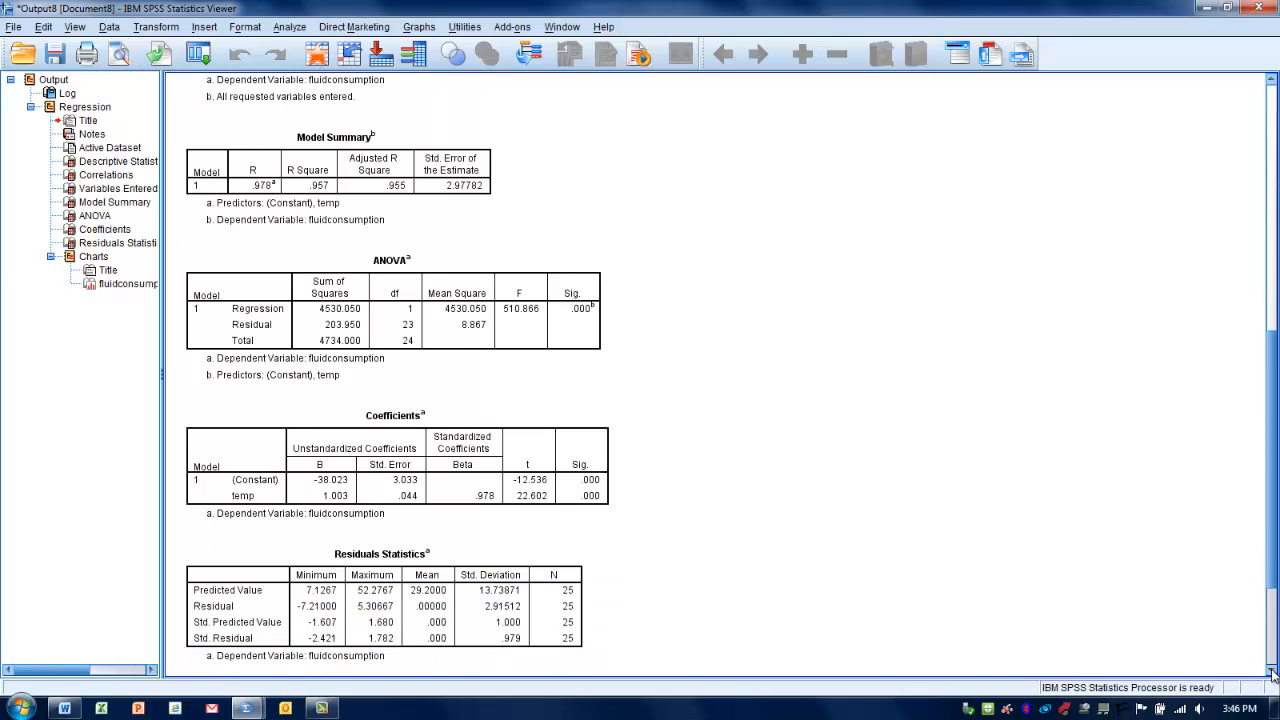
scroll(down, 3)
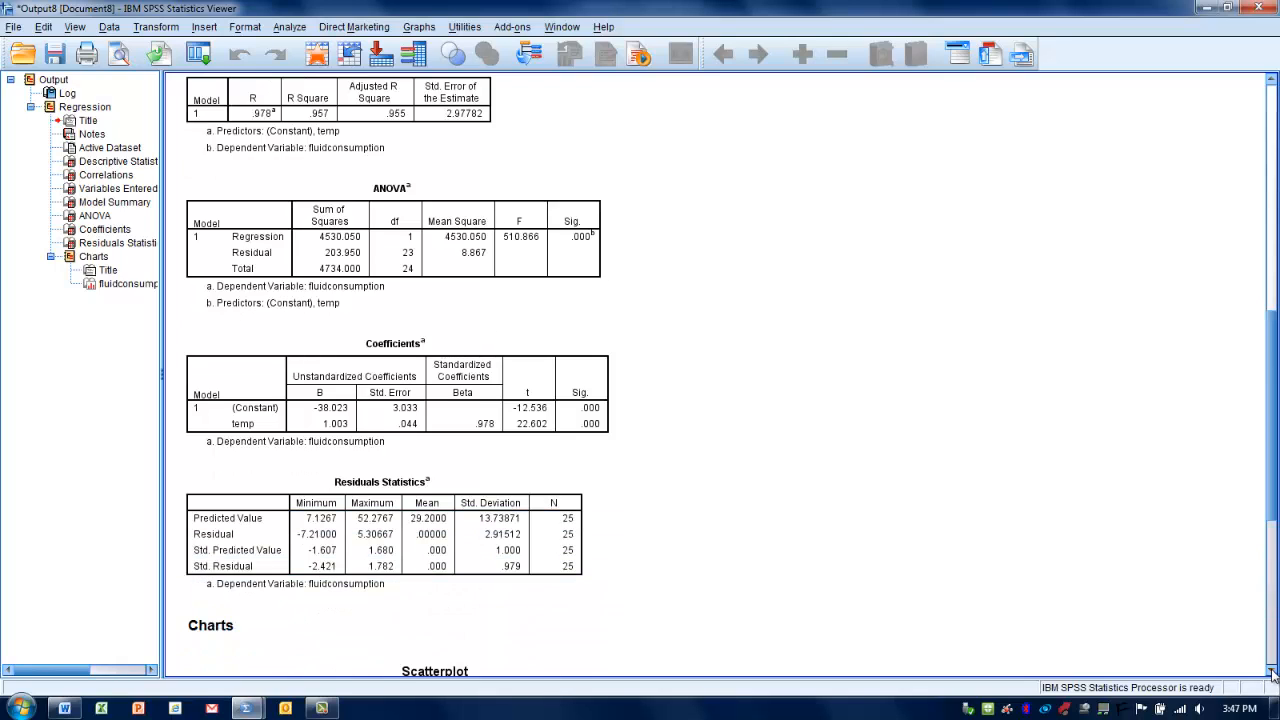
scroll(down, 3)
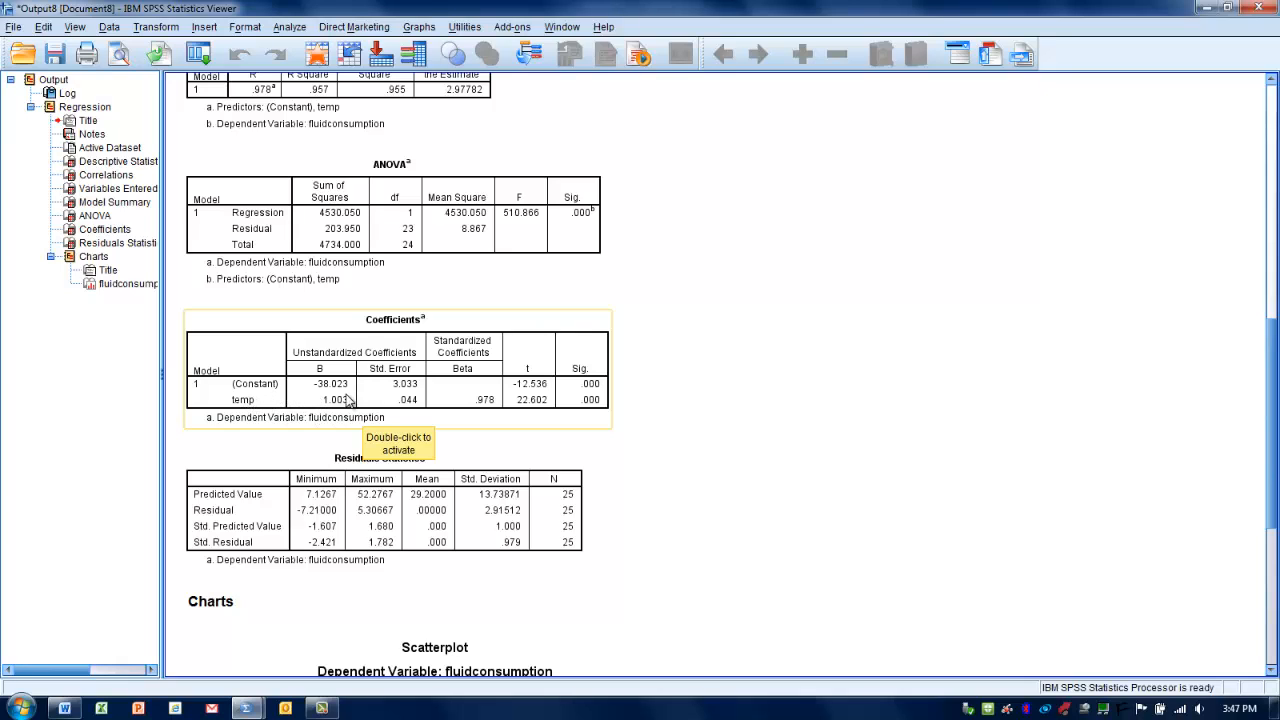
mouse_move(320, 418)
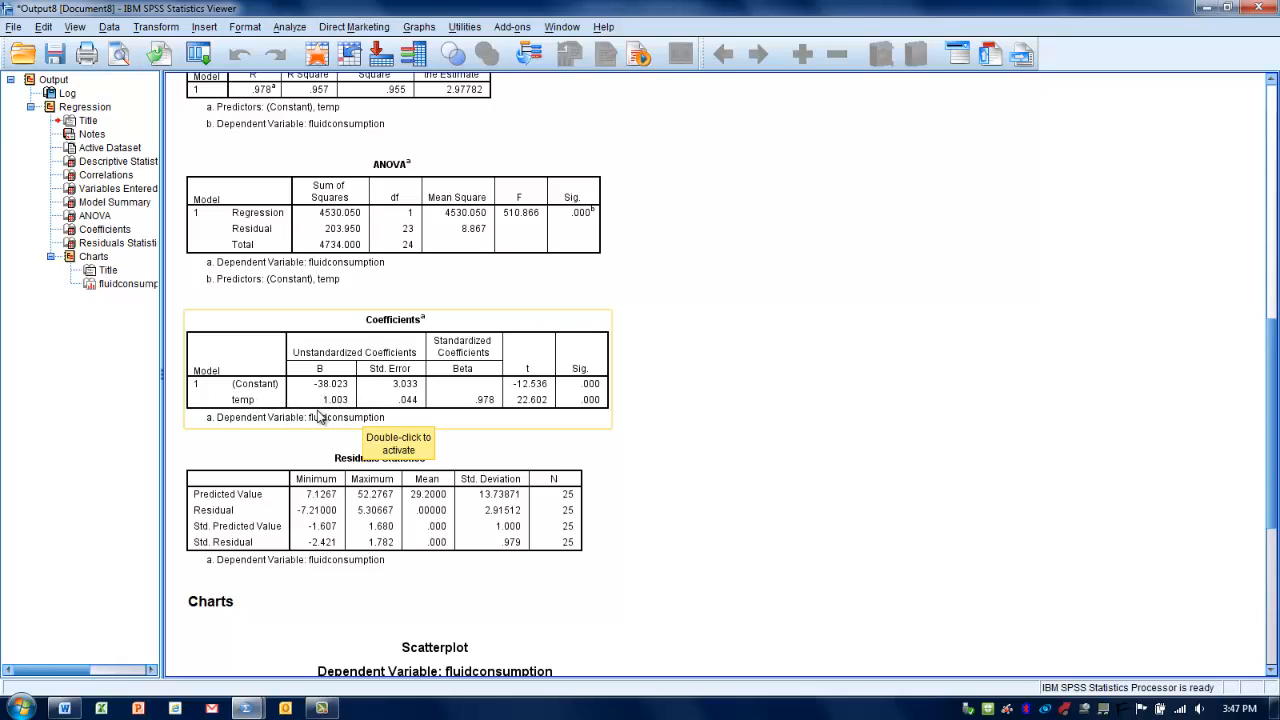
mouse_move(250, 424)
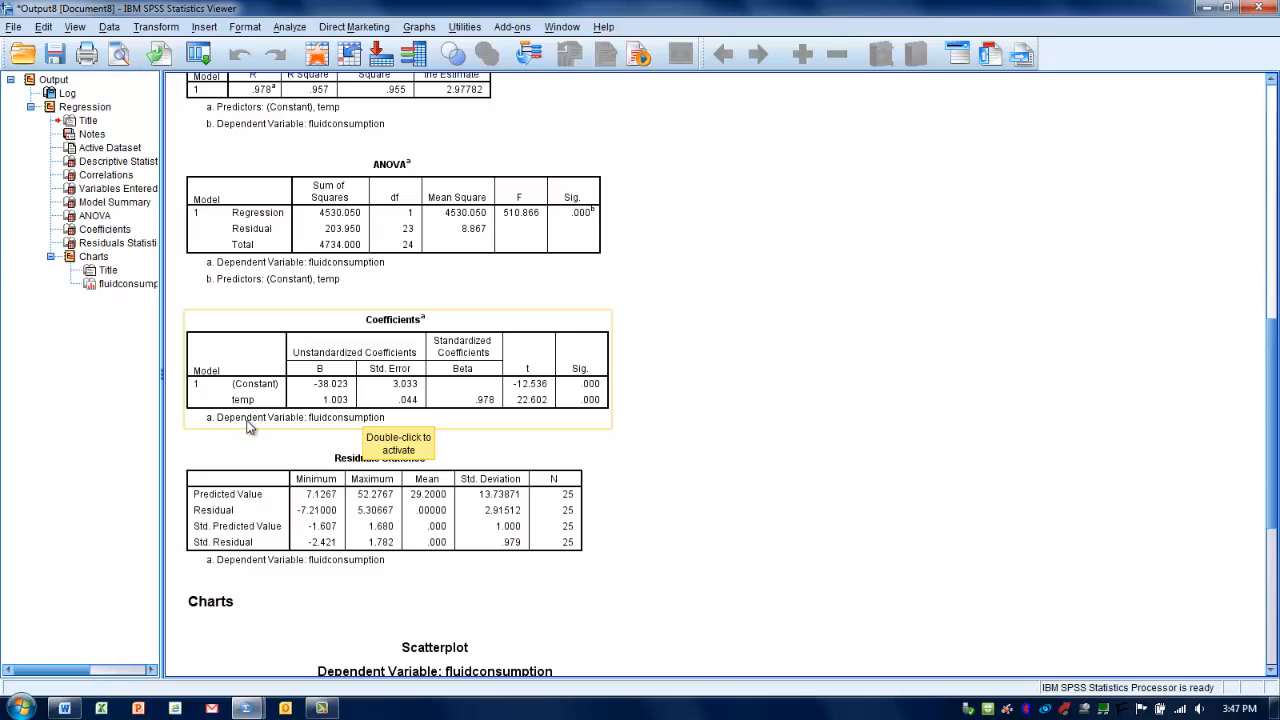
mouse_move(250, 432)
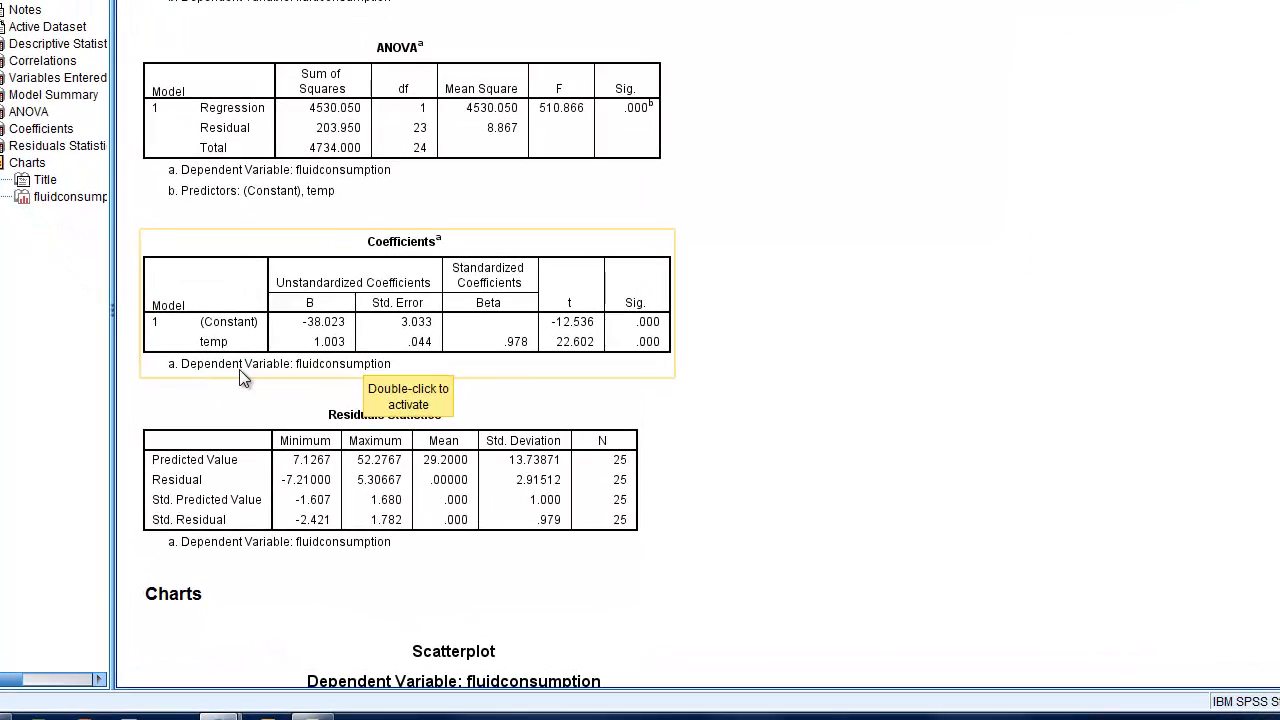
mouse_move(336, 364)
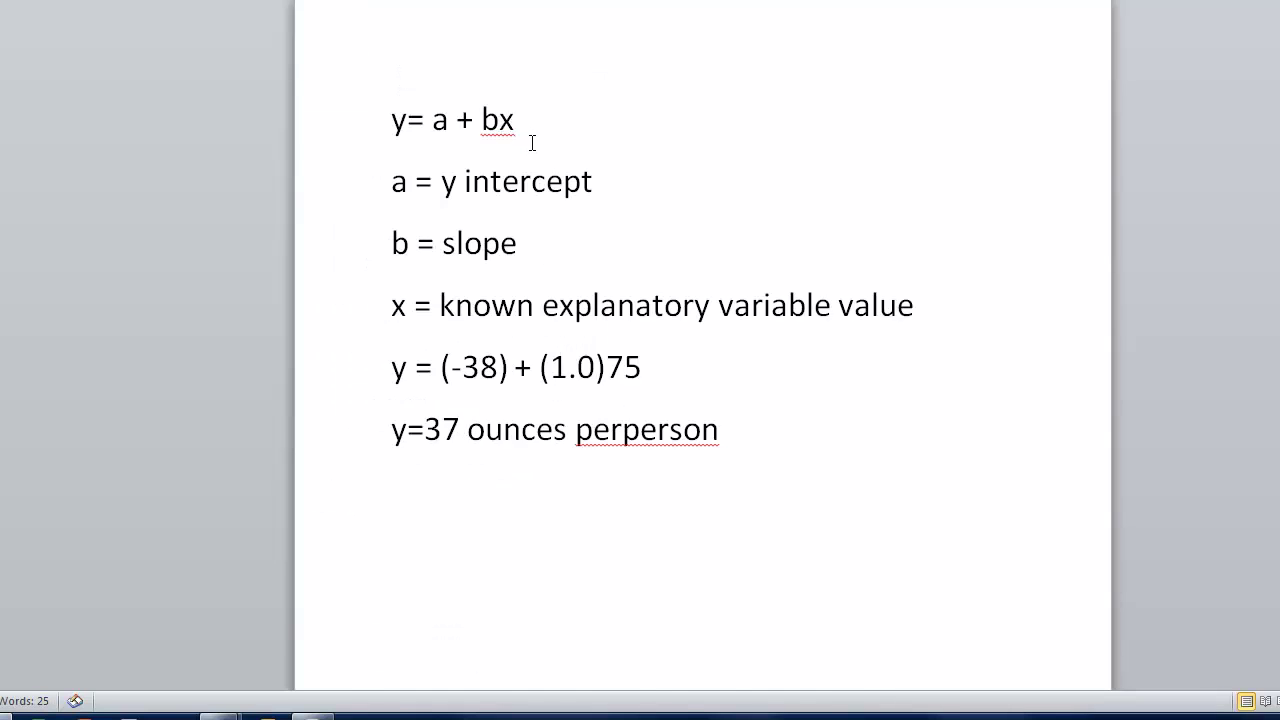
Extend the first equation line to y= a + bx1 +bx2
text(1)
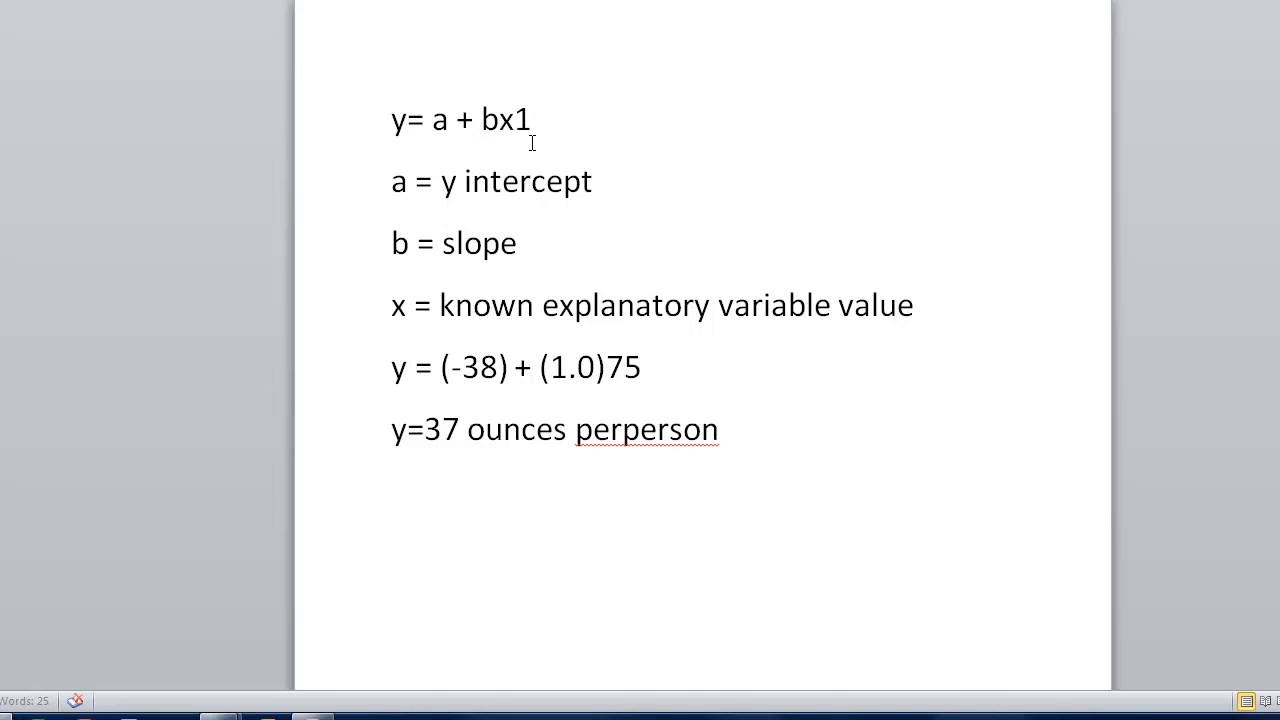
click(540, 120)
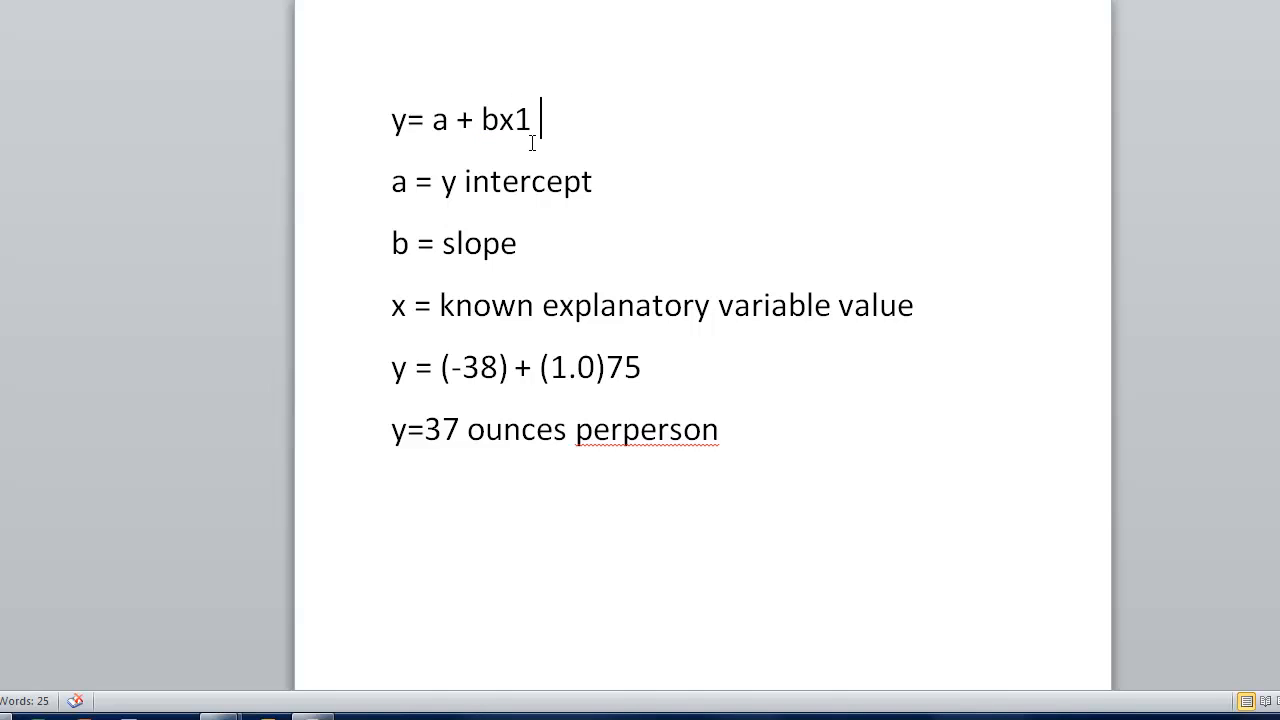
text(+)
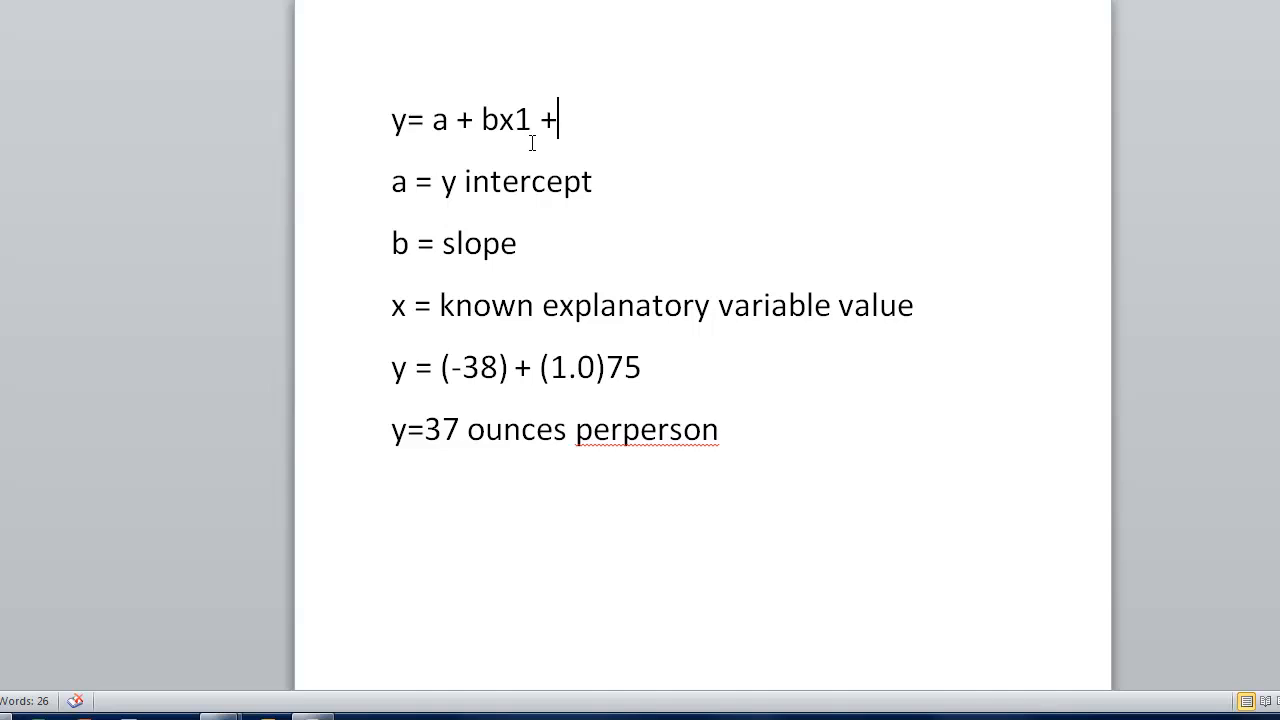
text(b)
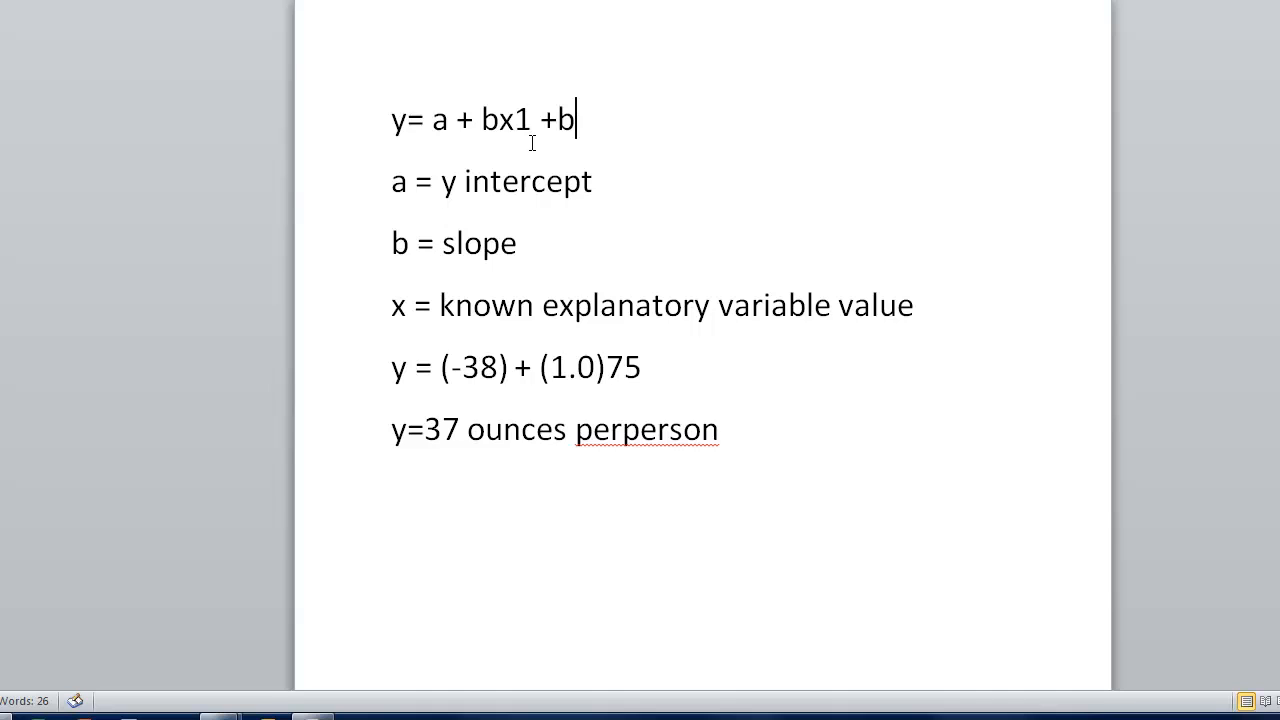
text(x2)
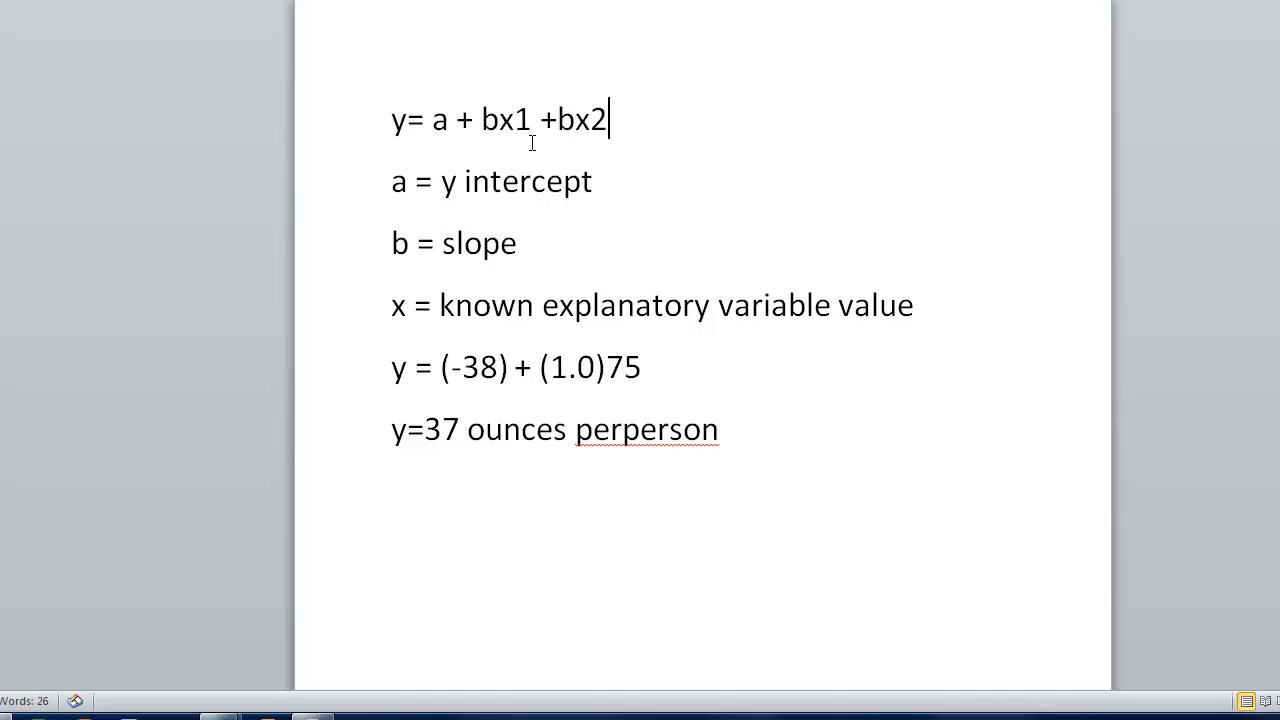